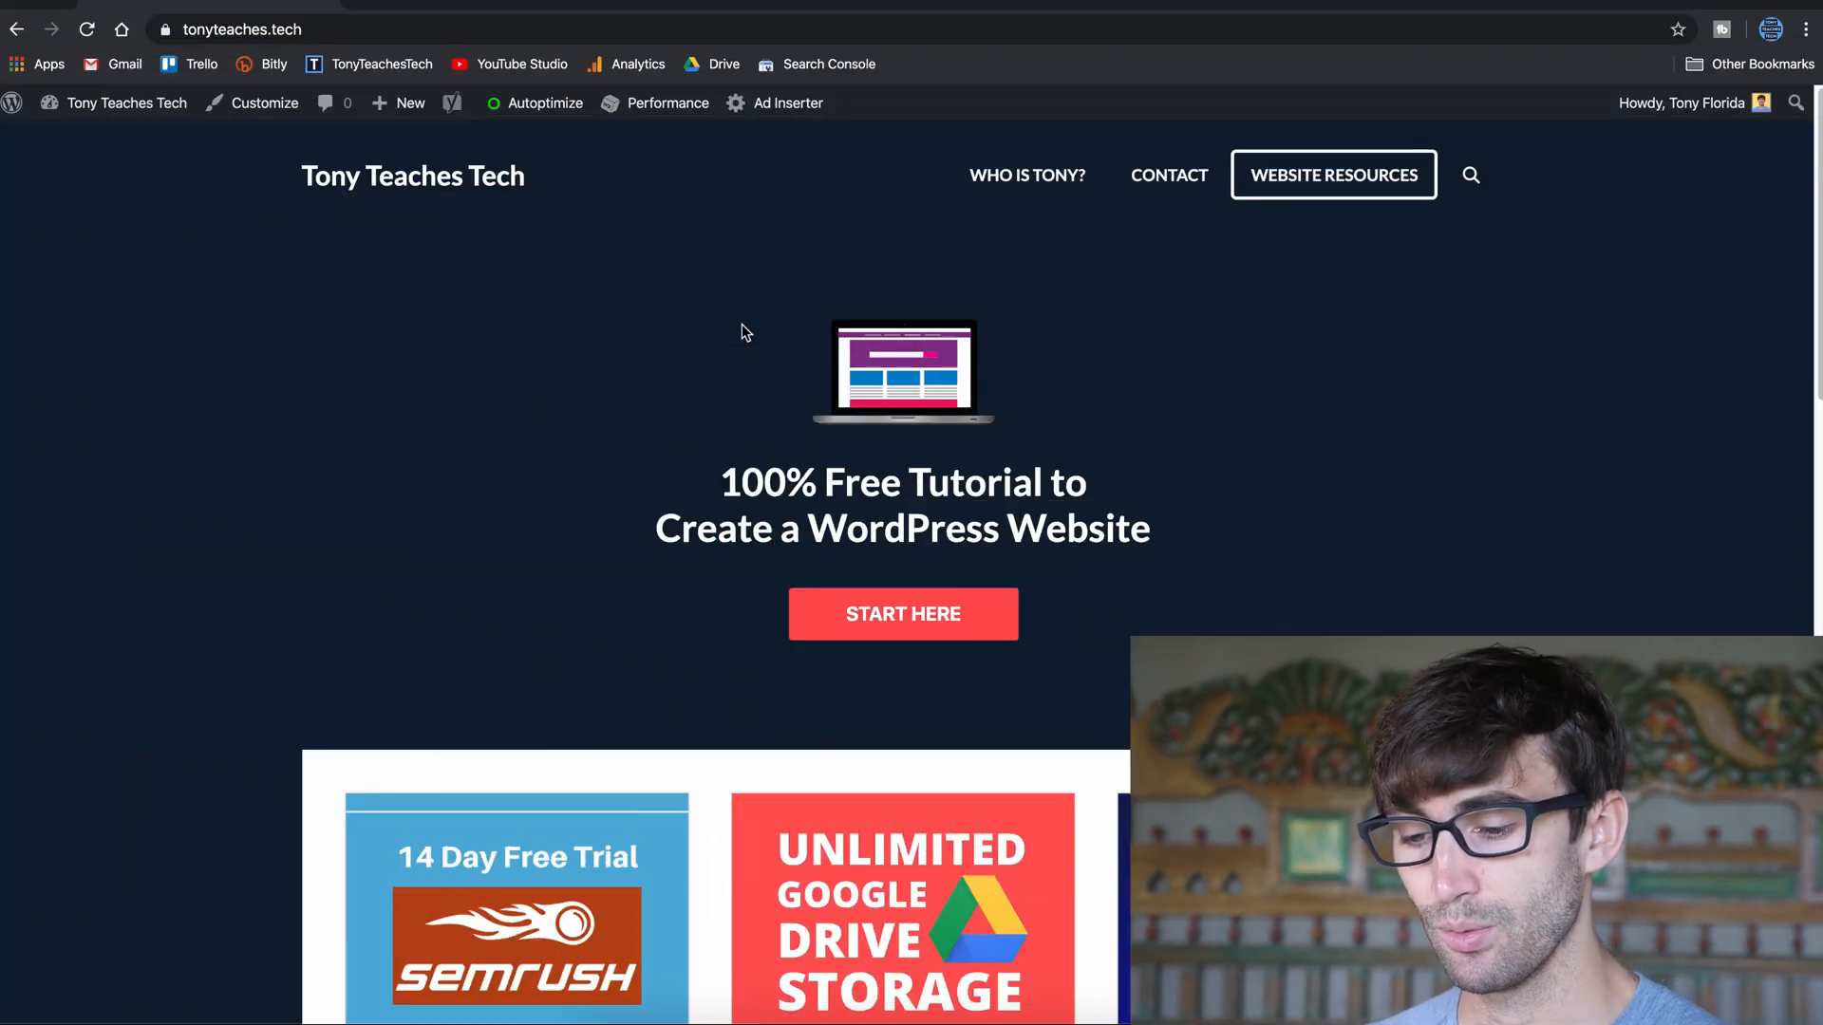
pyautogui.moveTo(592, 265)
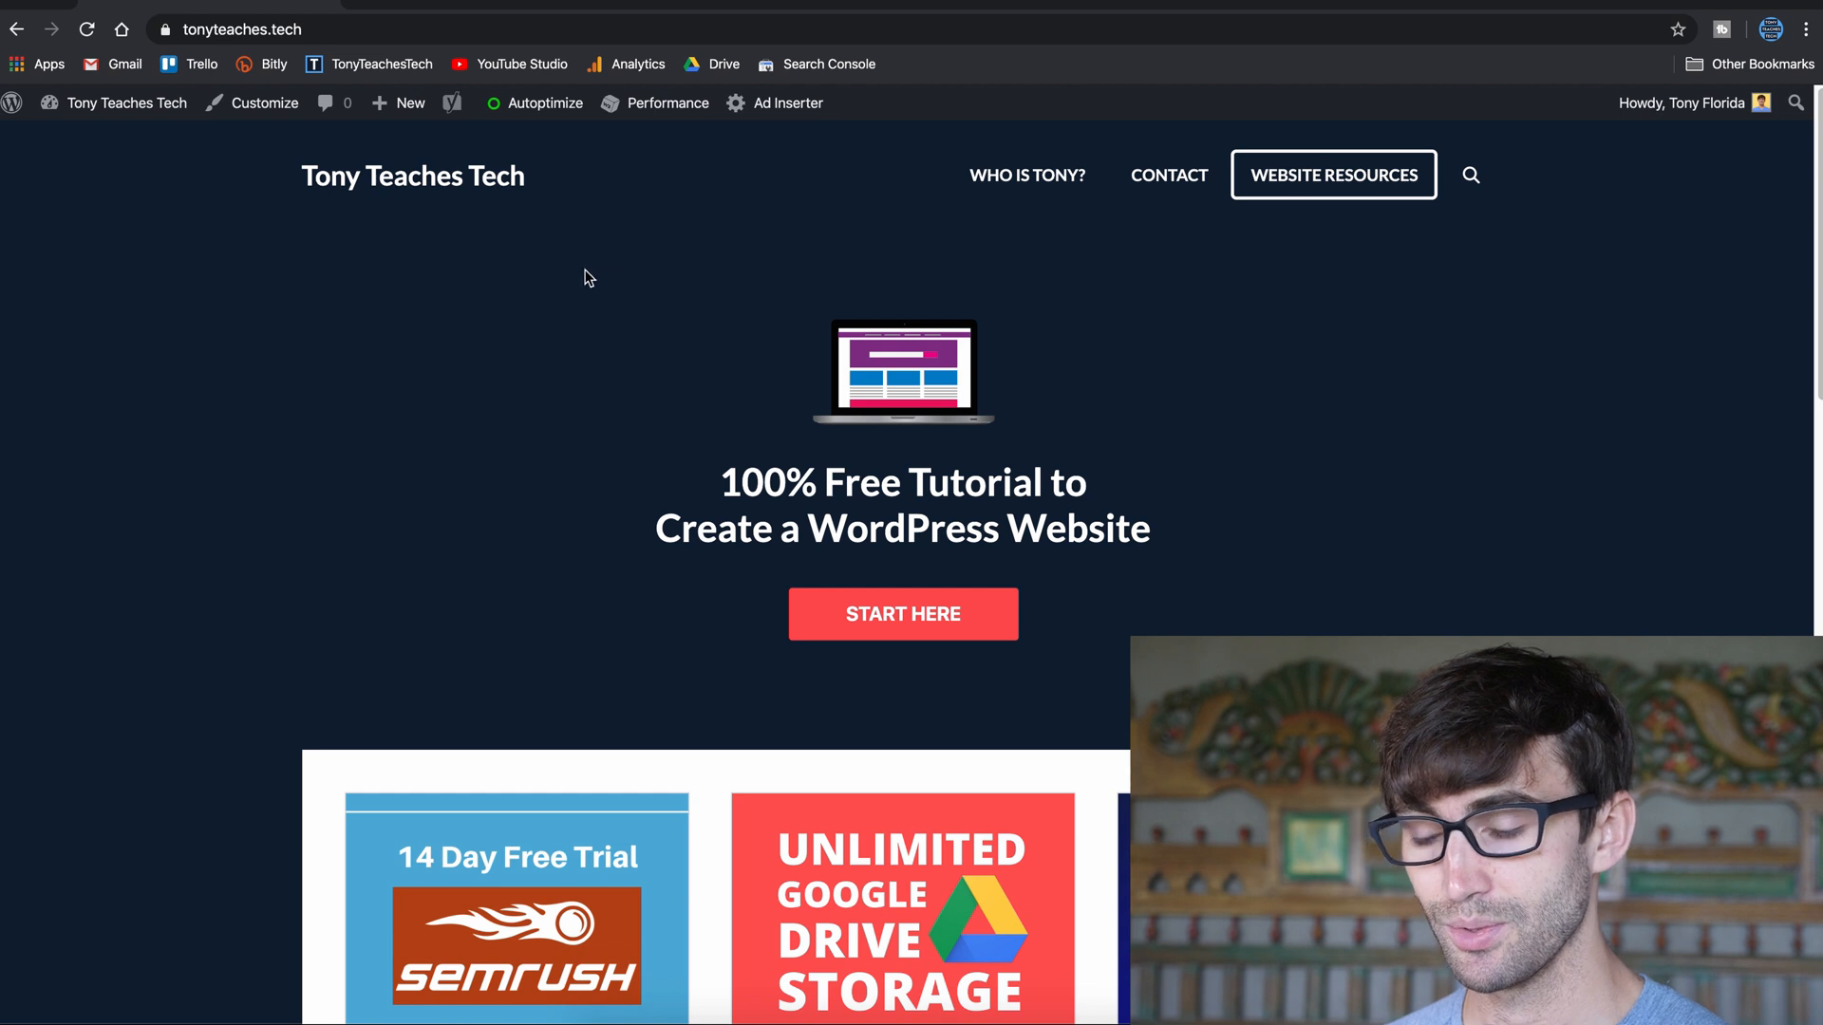
pyautogui.moveTo(361, 4)
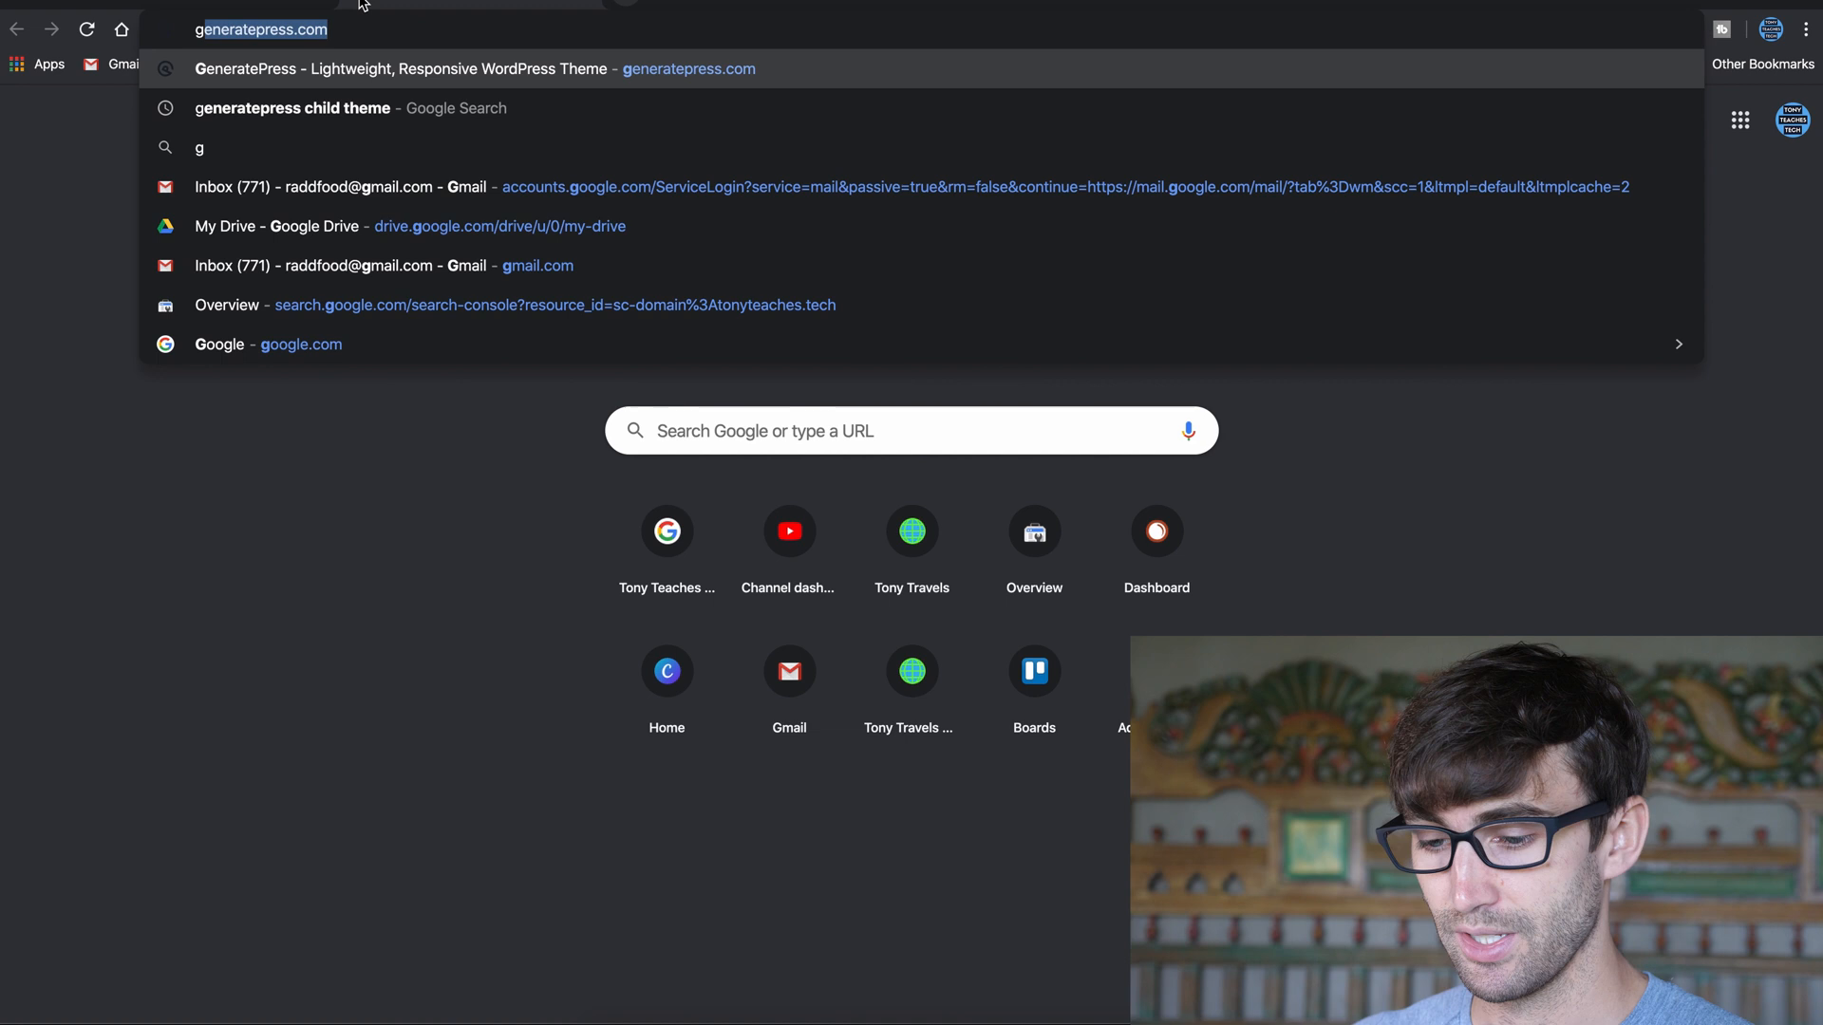
# Search the web for 'generatepress child theme' from a new browser tab.
pyautogui.write('generatepress child theme')
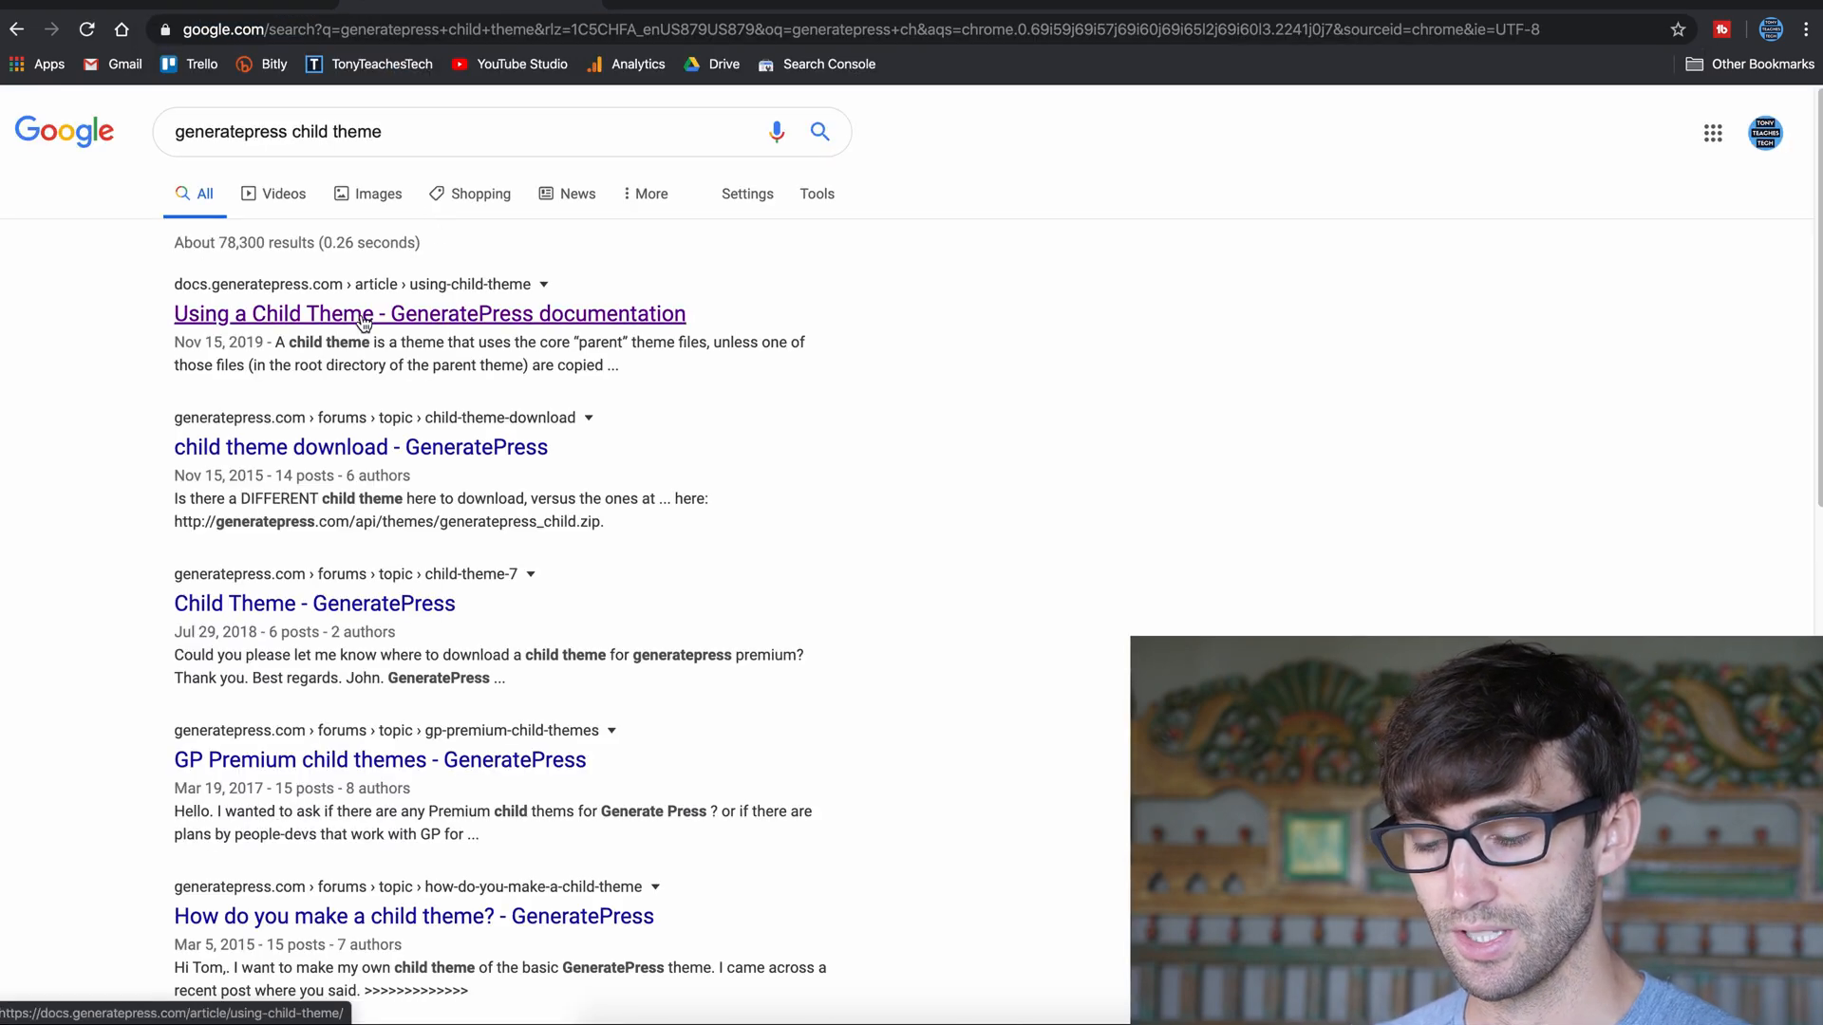
# From the 'Using a Child Theme' docs page, download the blank starter child theme zip.
pyautogui.click(429, 313)
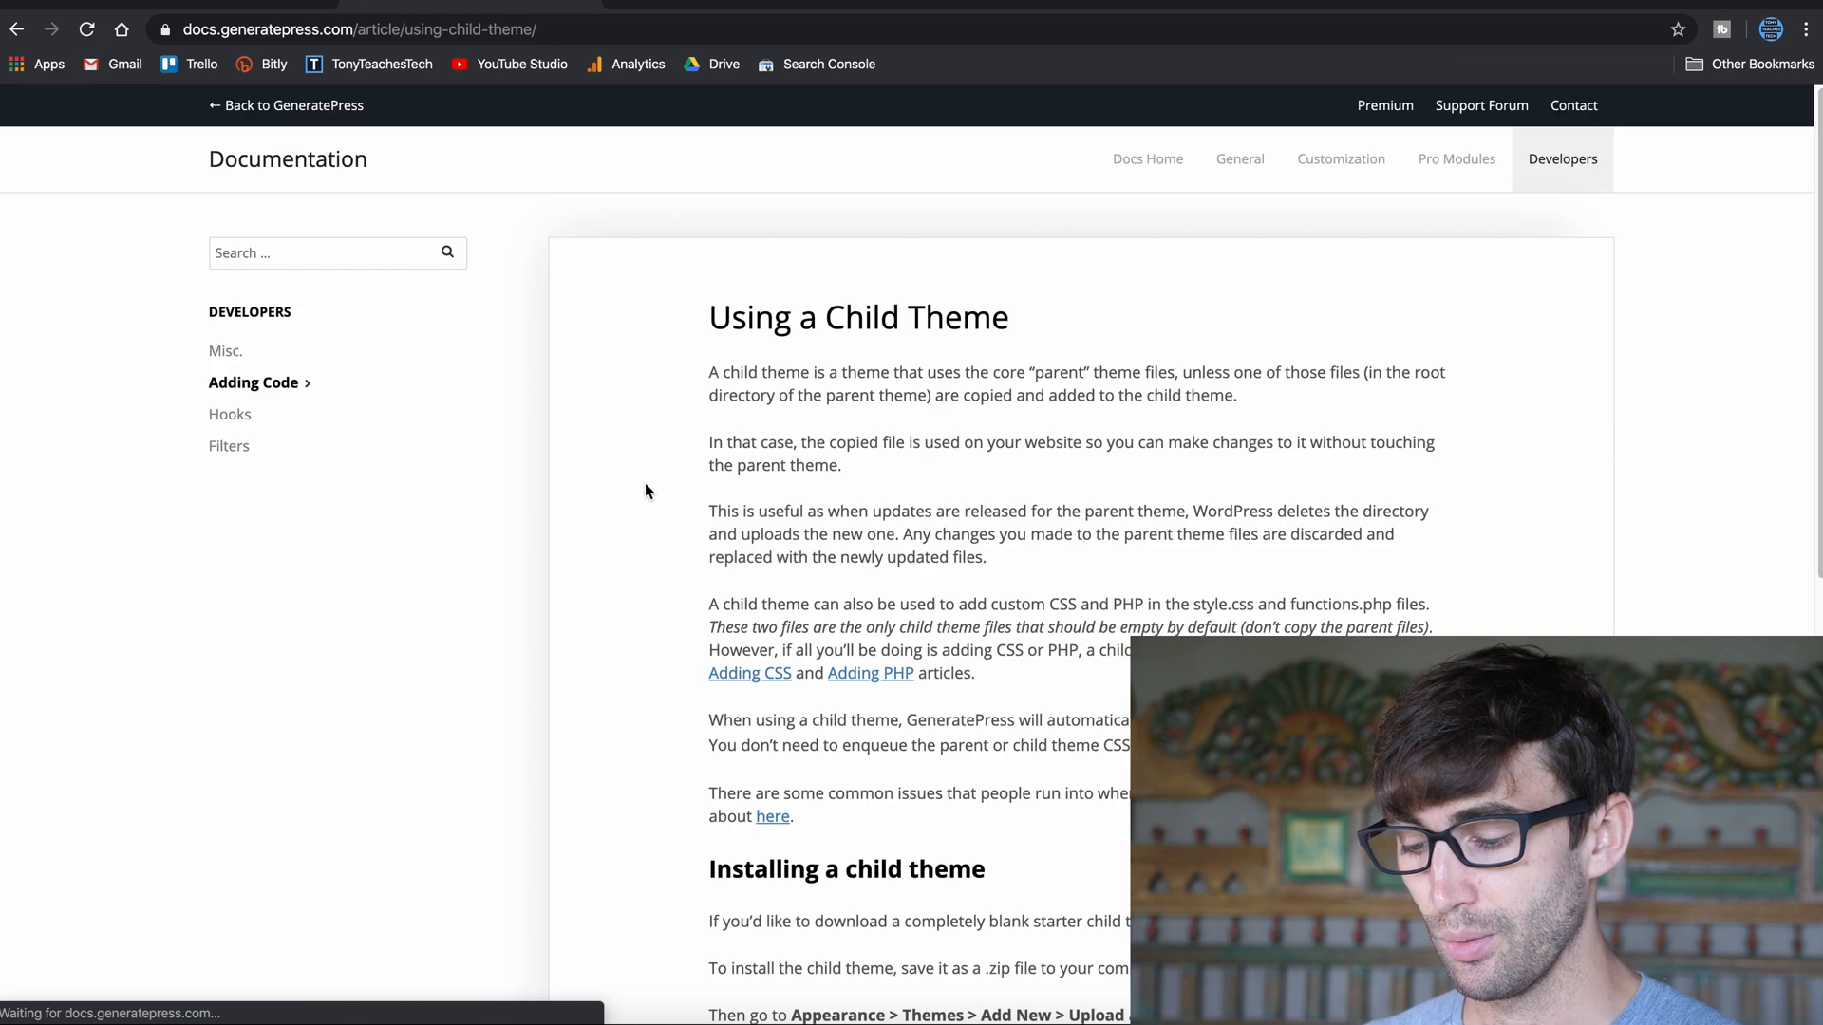
pyautogui.scroll(-3)
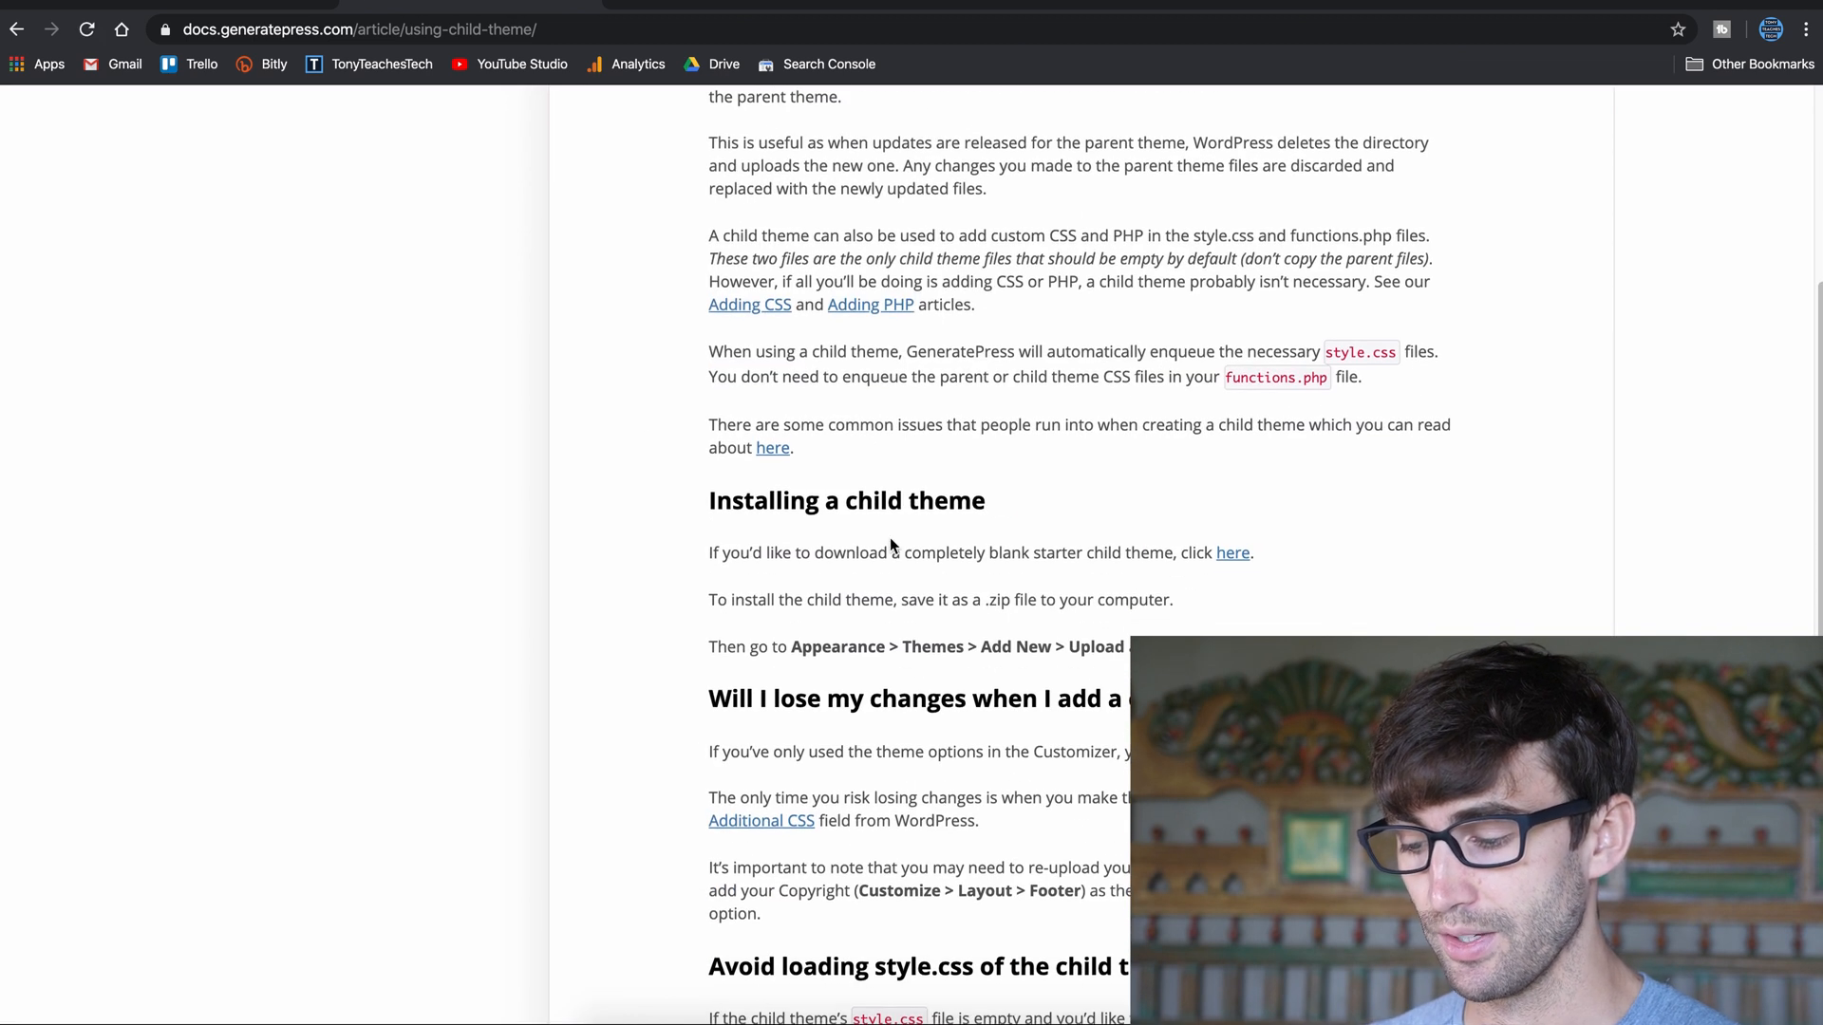
pyautogui.click(1232, 553)
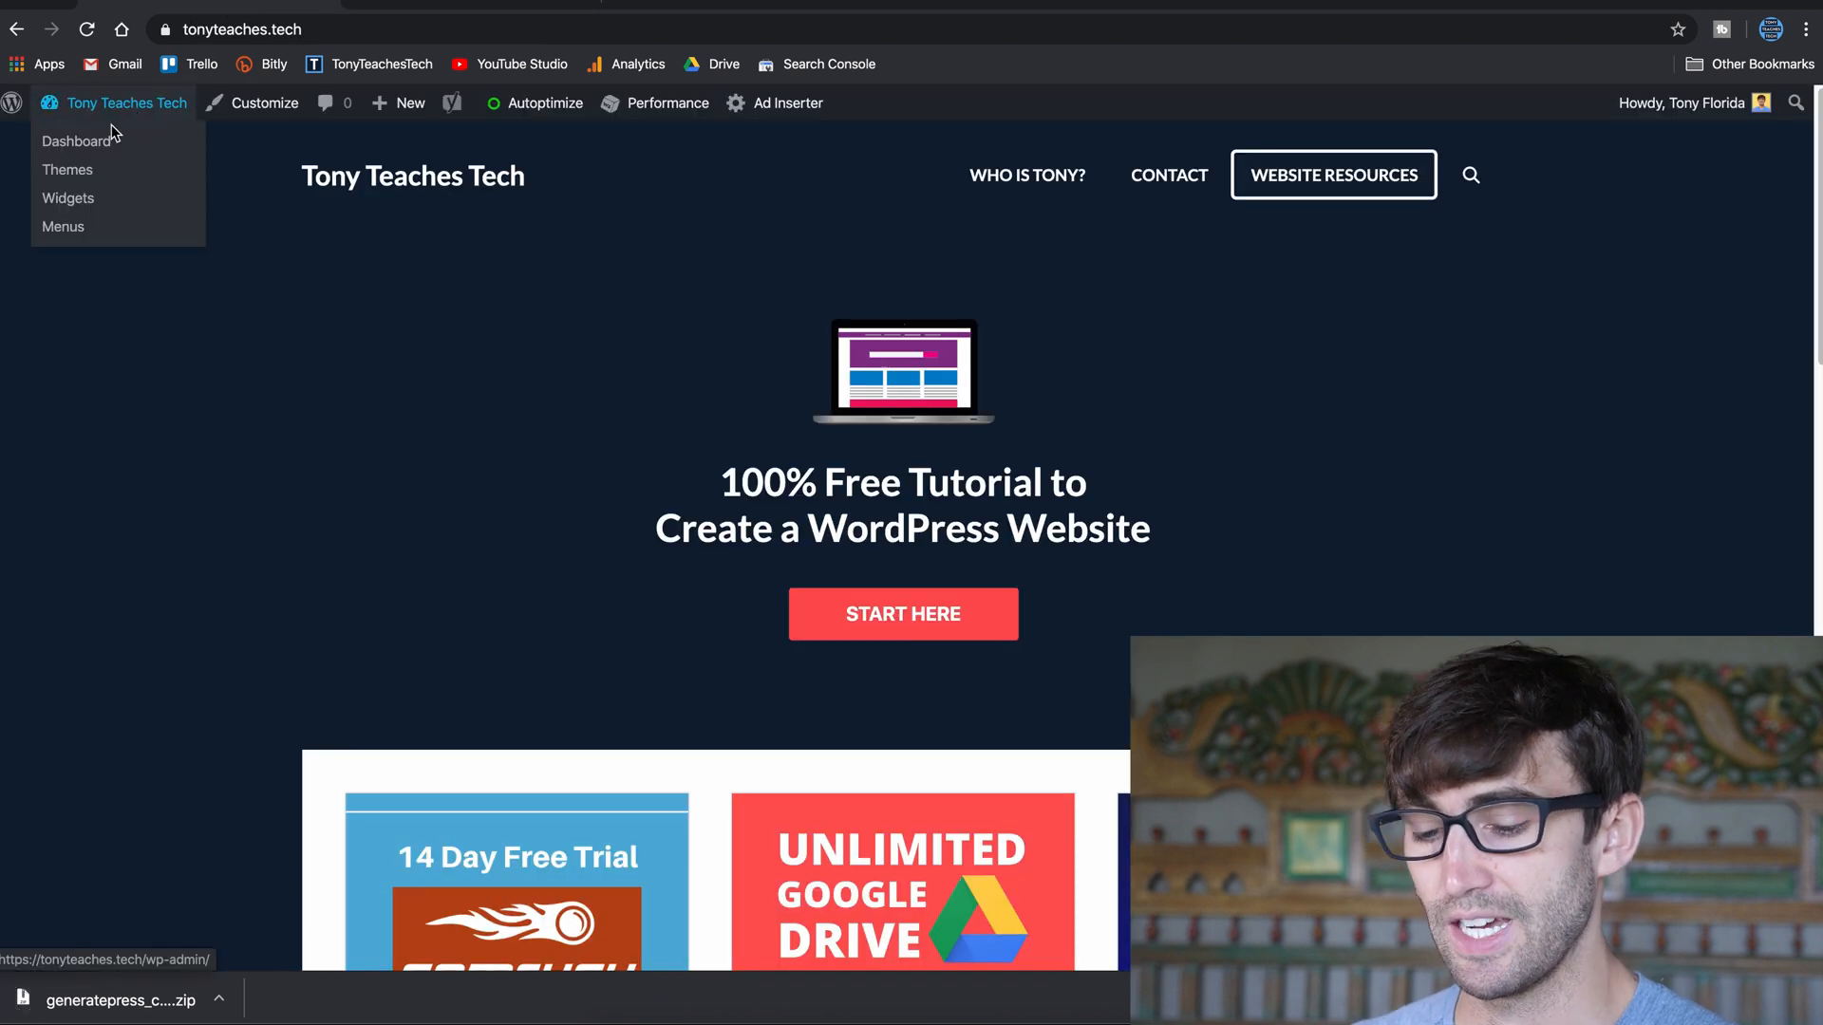
# Go to Dashboard, then Appearance > Themes, and start Add New.
pyautogui.click(76, 140)
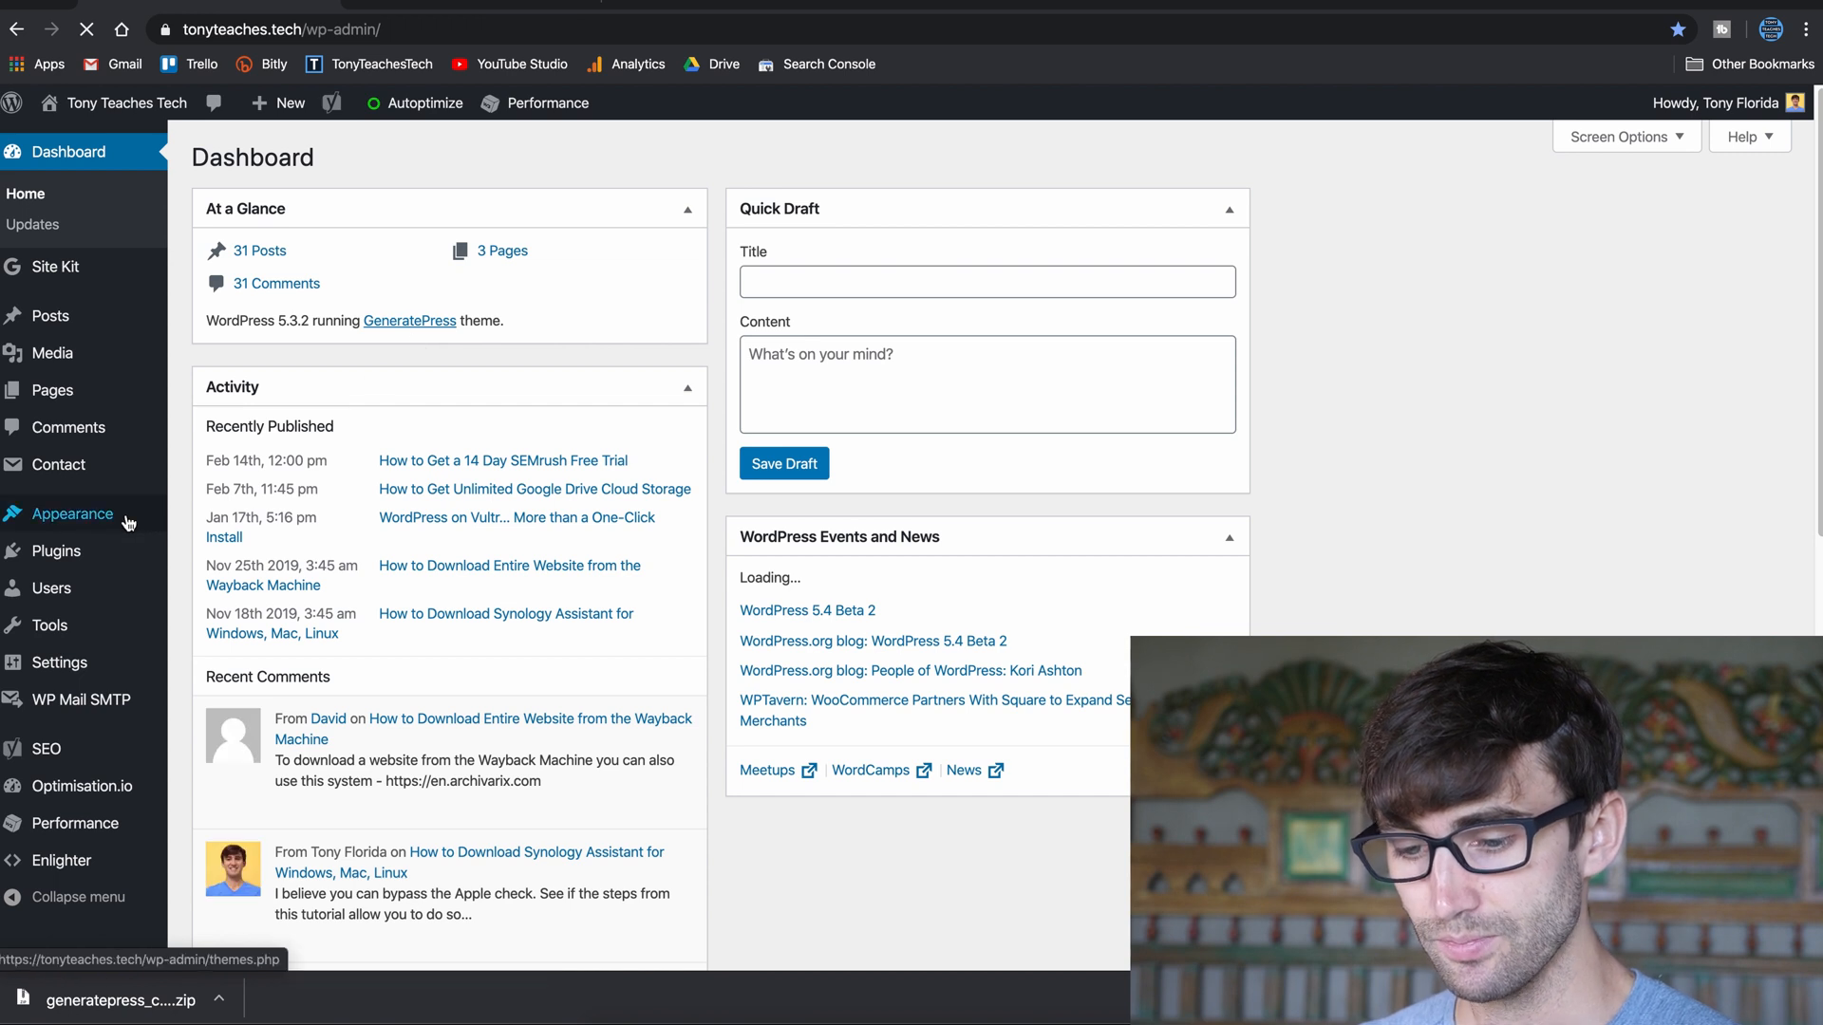
pyautogui.click(65, 512)
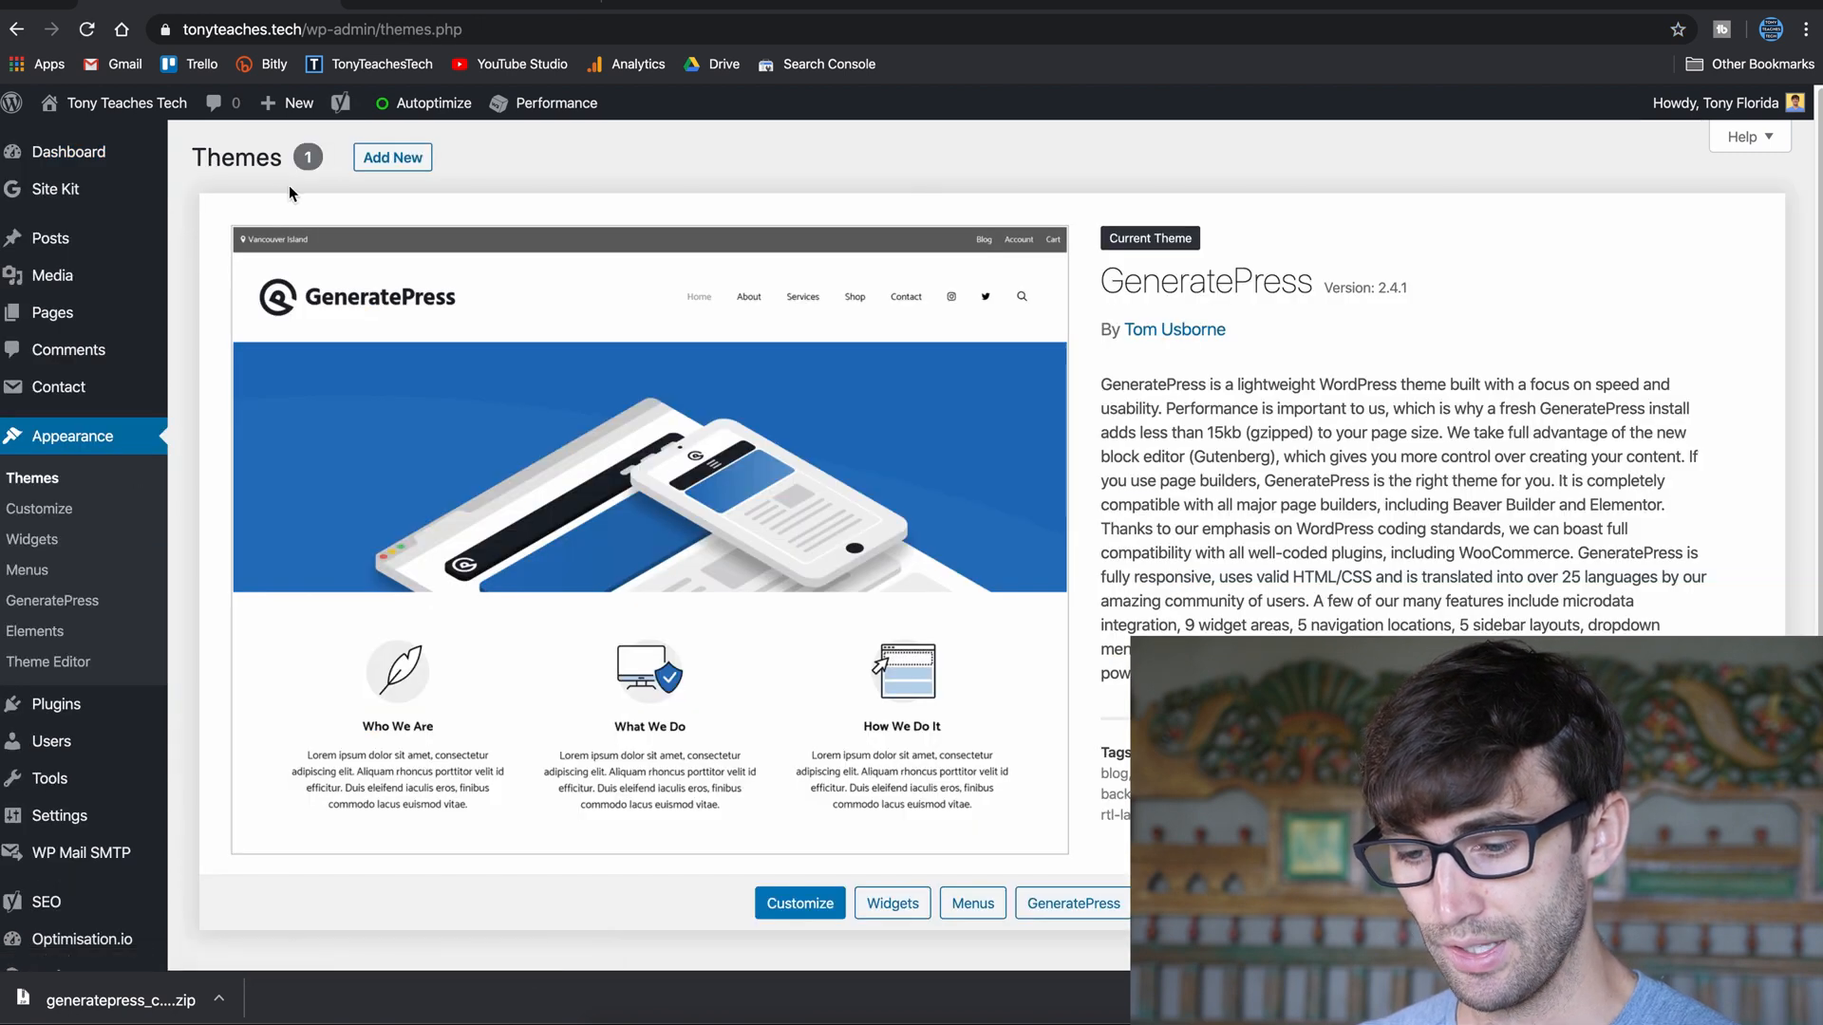
pyautogui.moveTo(334, 421)
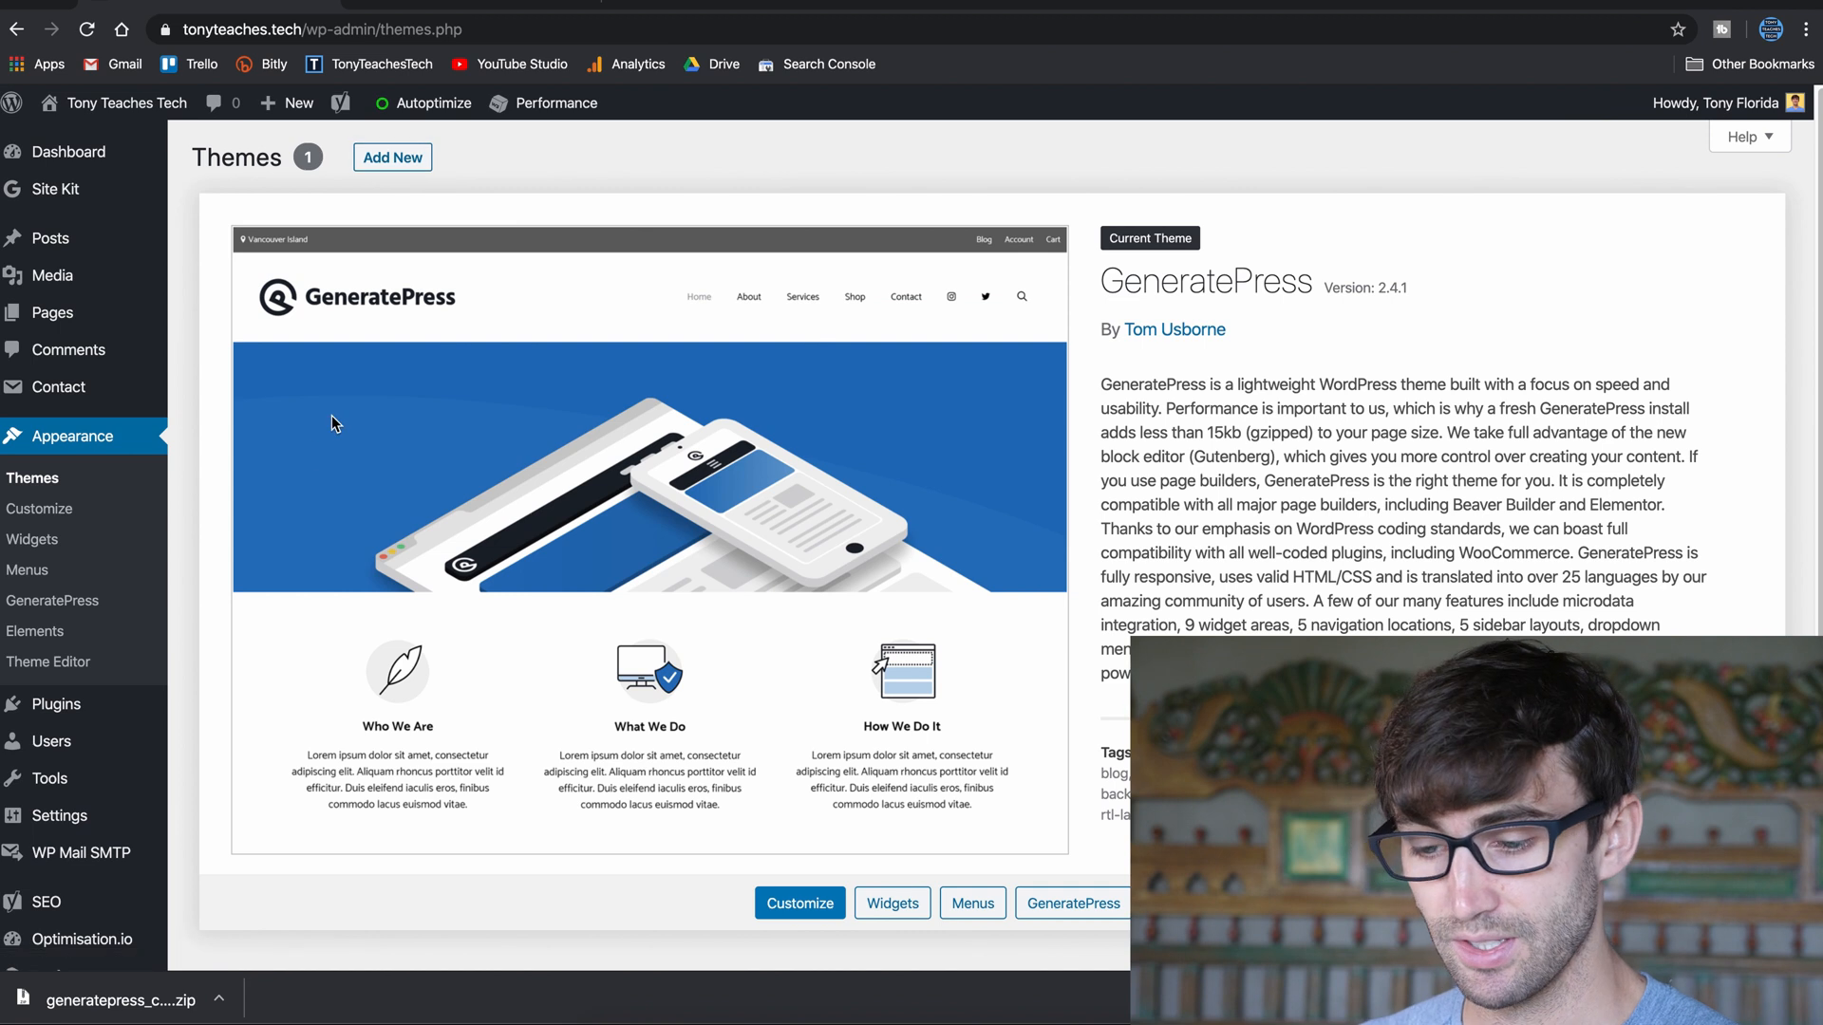
pyautogui.click(391, 158)
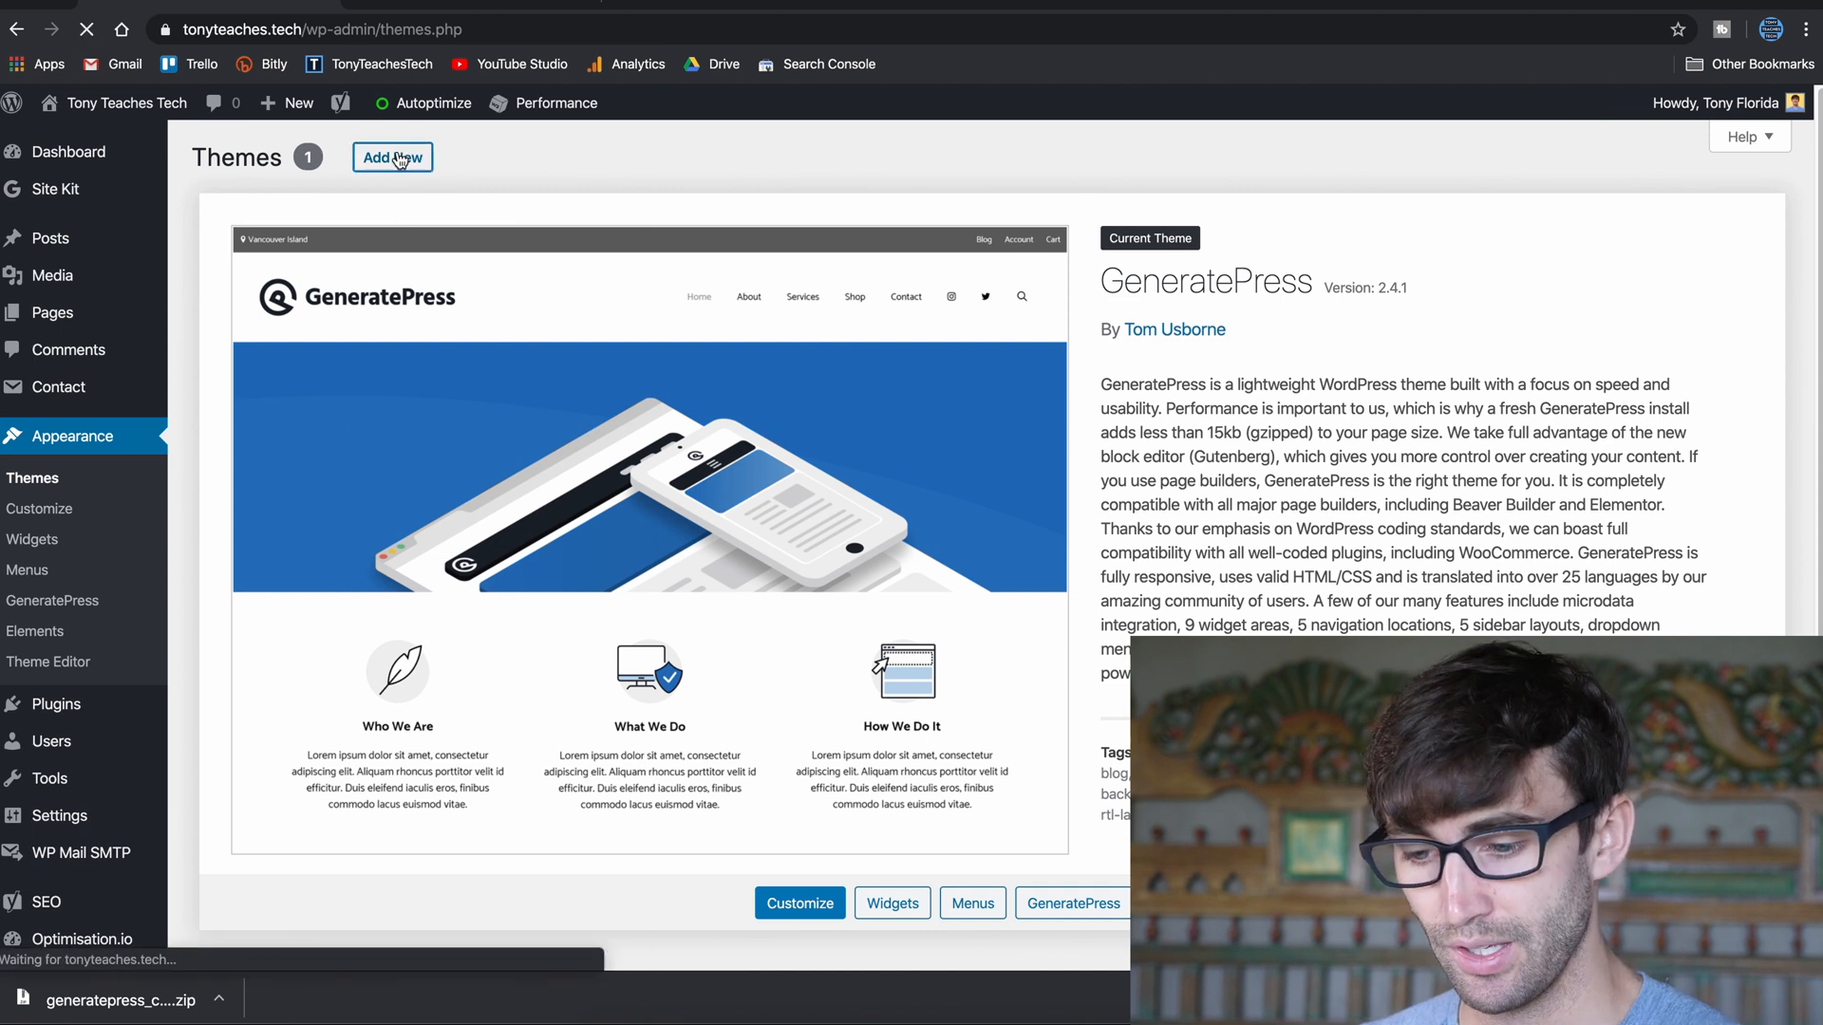
# Upload generatepress_child.zip, install it, and return to the Themes page.
pyautogui.click(391, 158)
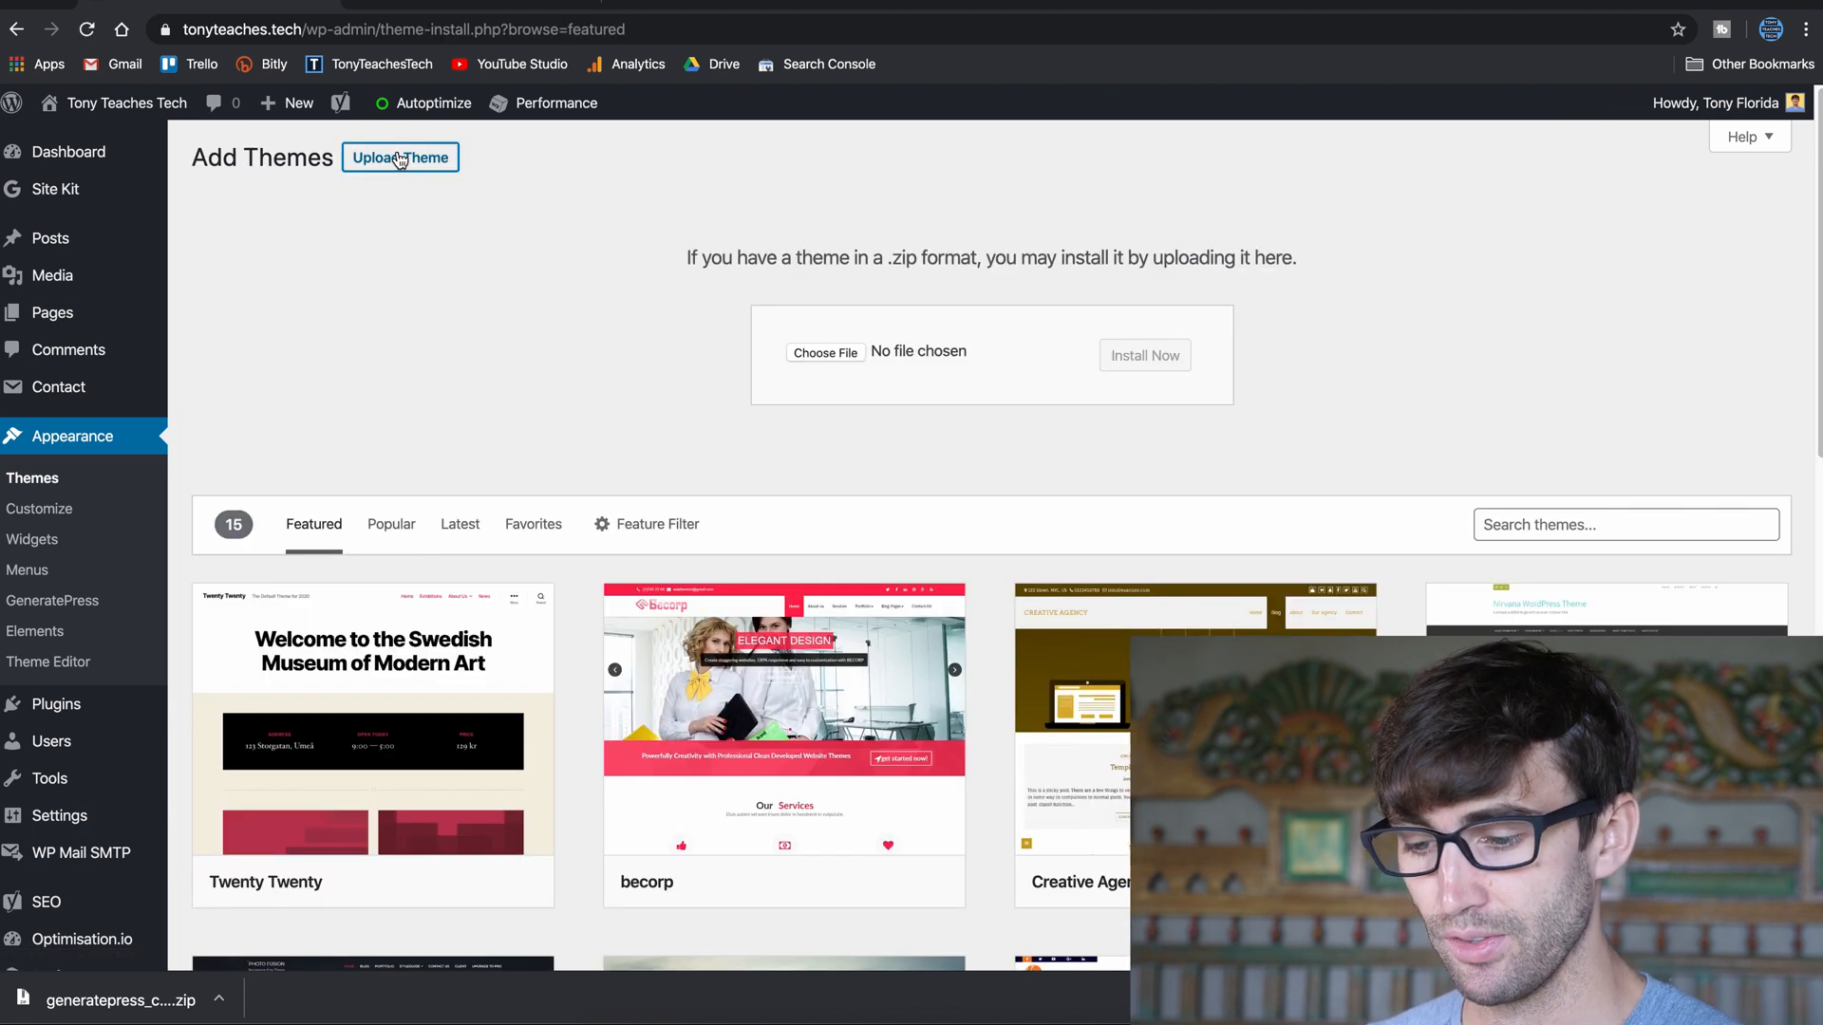
pyautogui.click(824, 351)
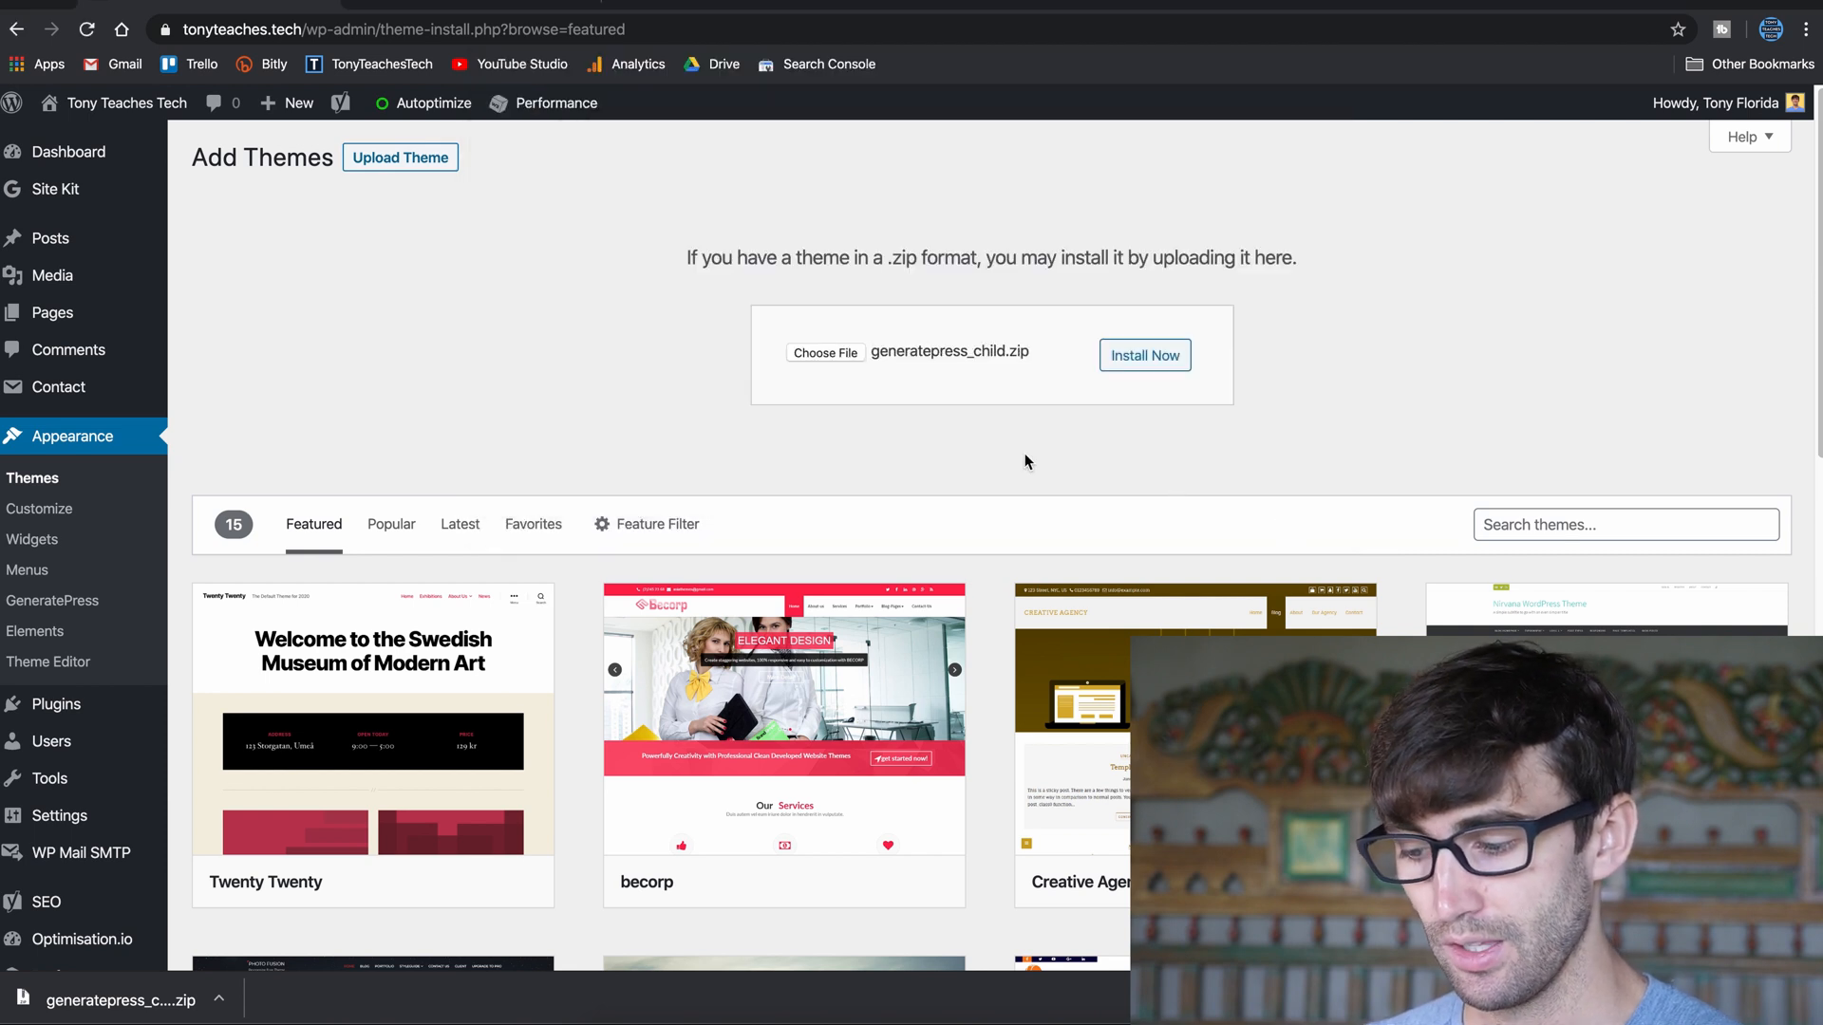
pyautogui.click(1143, 355)
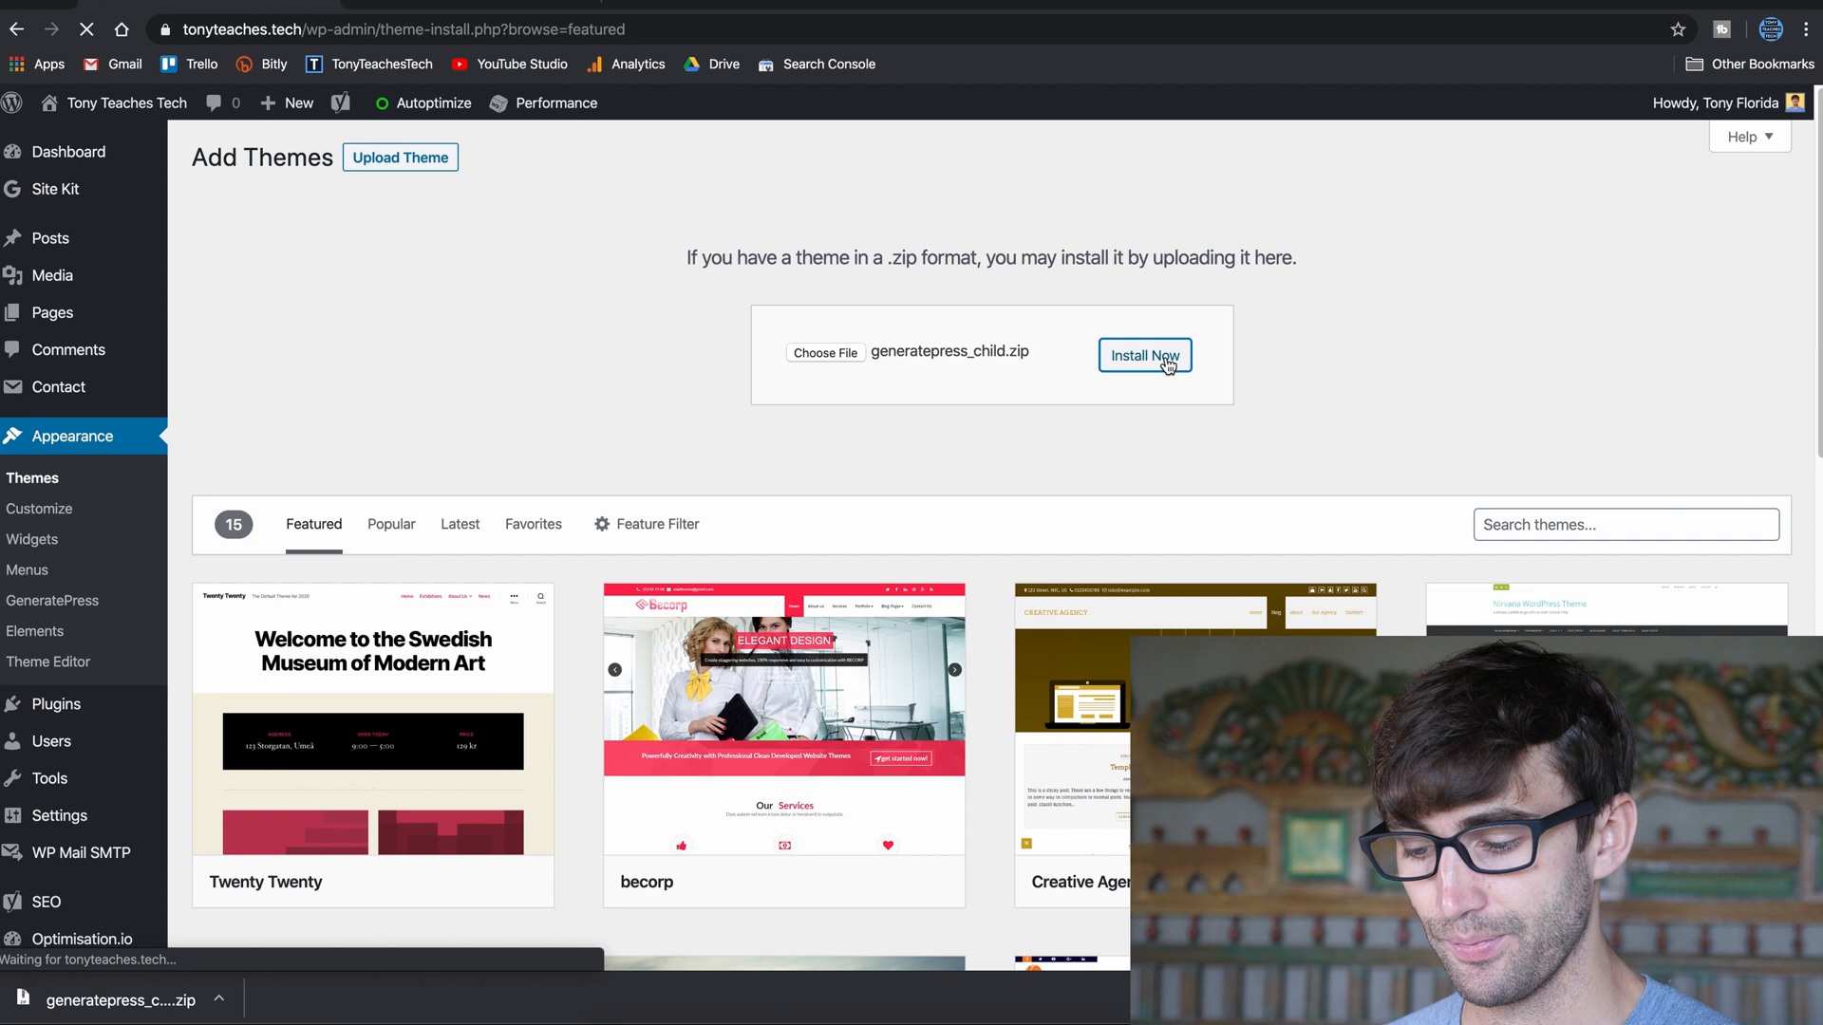
pyautogui.click(1143, 355)
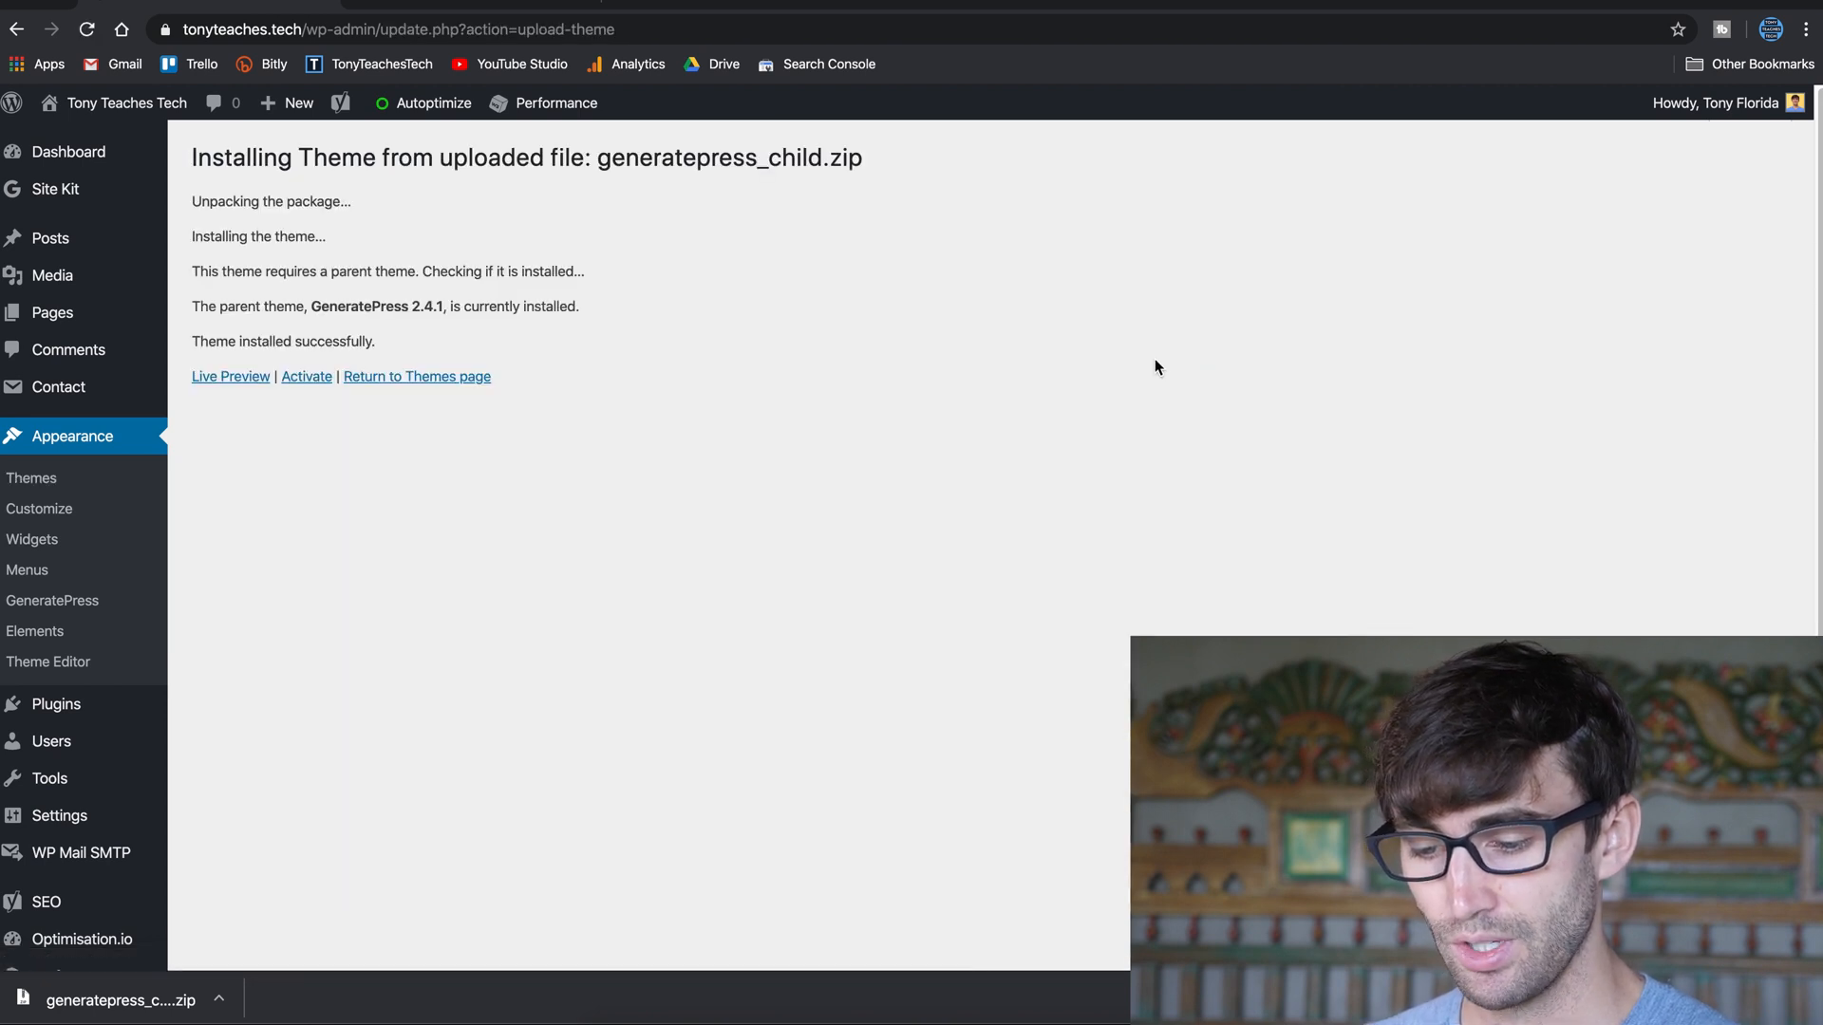
pyautogui.click(416, 376)
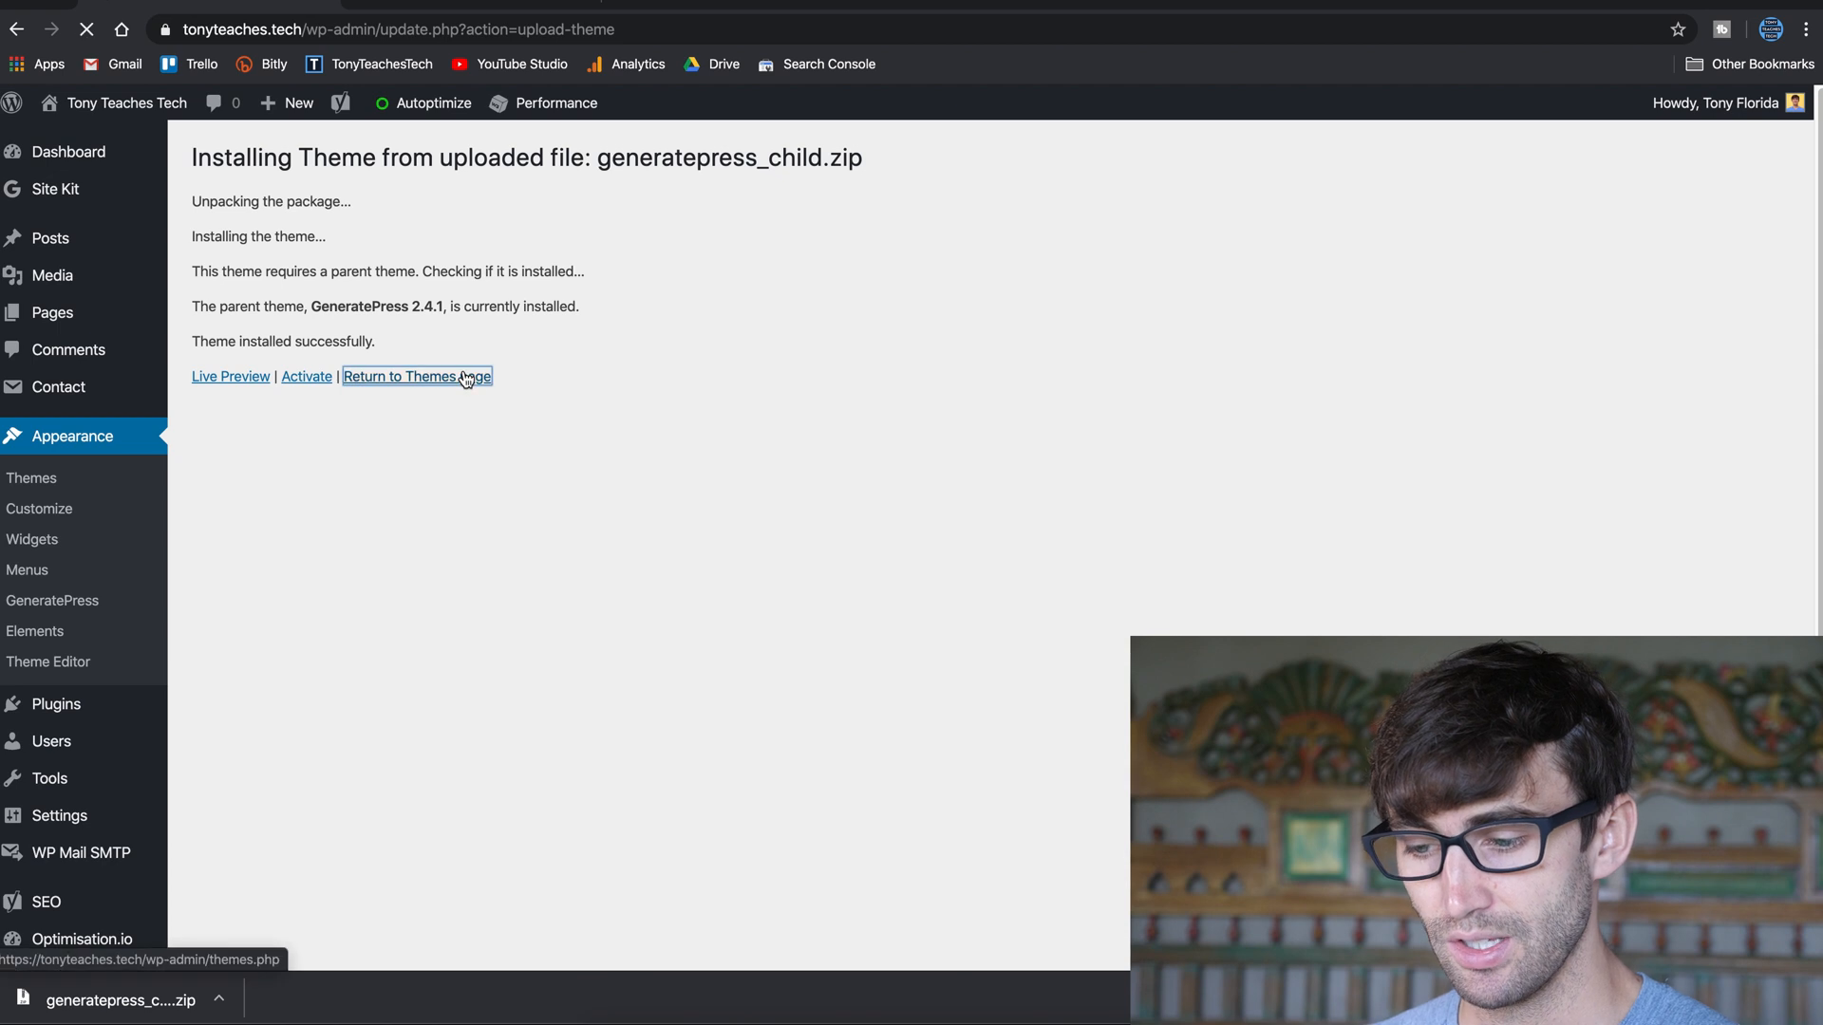
# Activate the GeneratePress Child theme from its card on the Themes page.
pyautogui.click(416, 376)
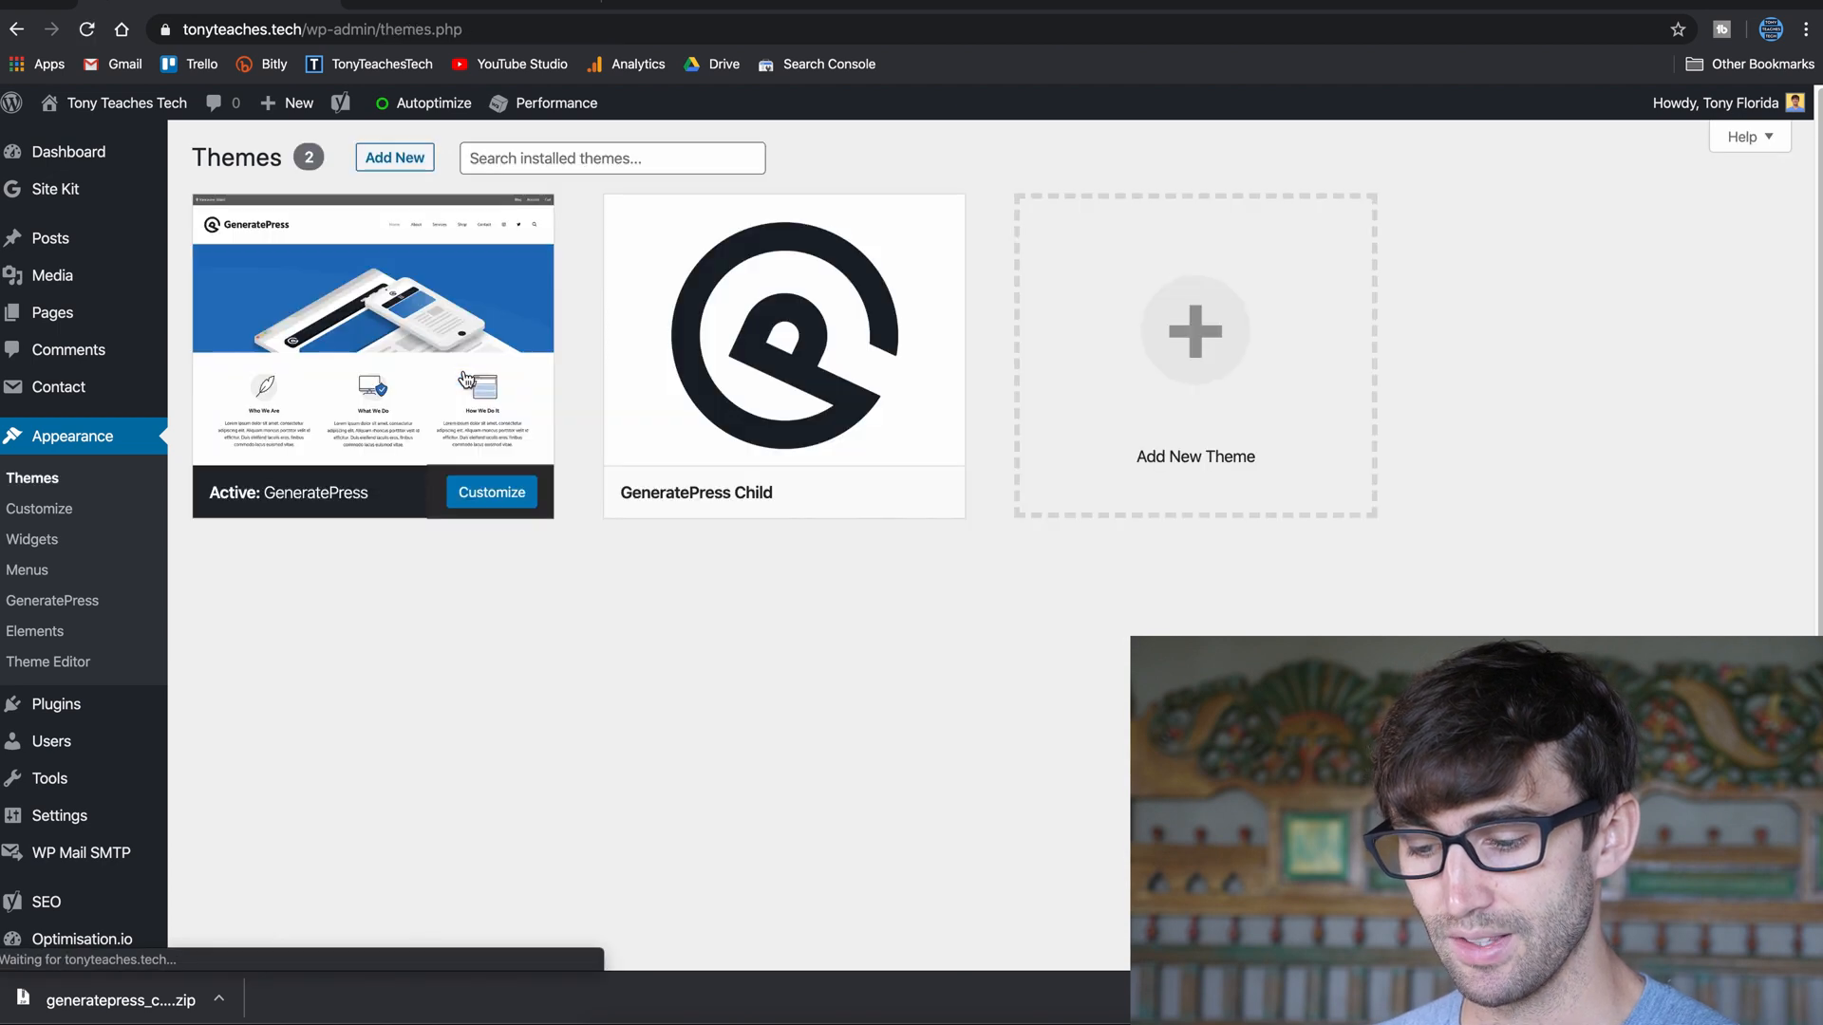
pyautogui.moveTo(784, 330)
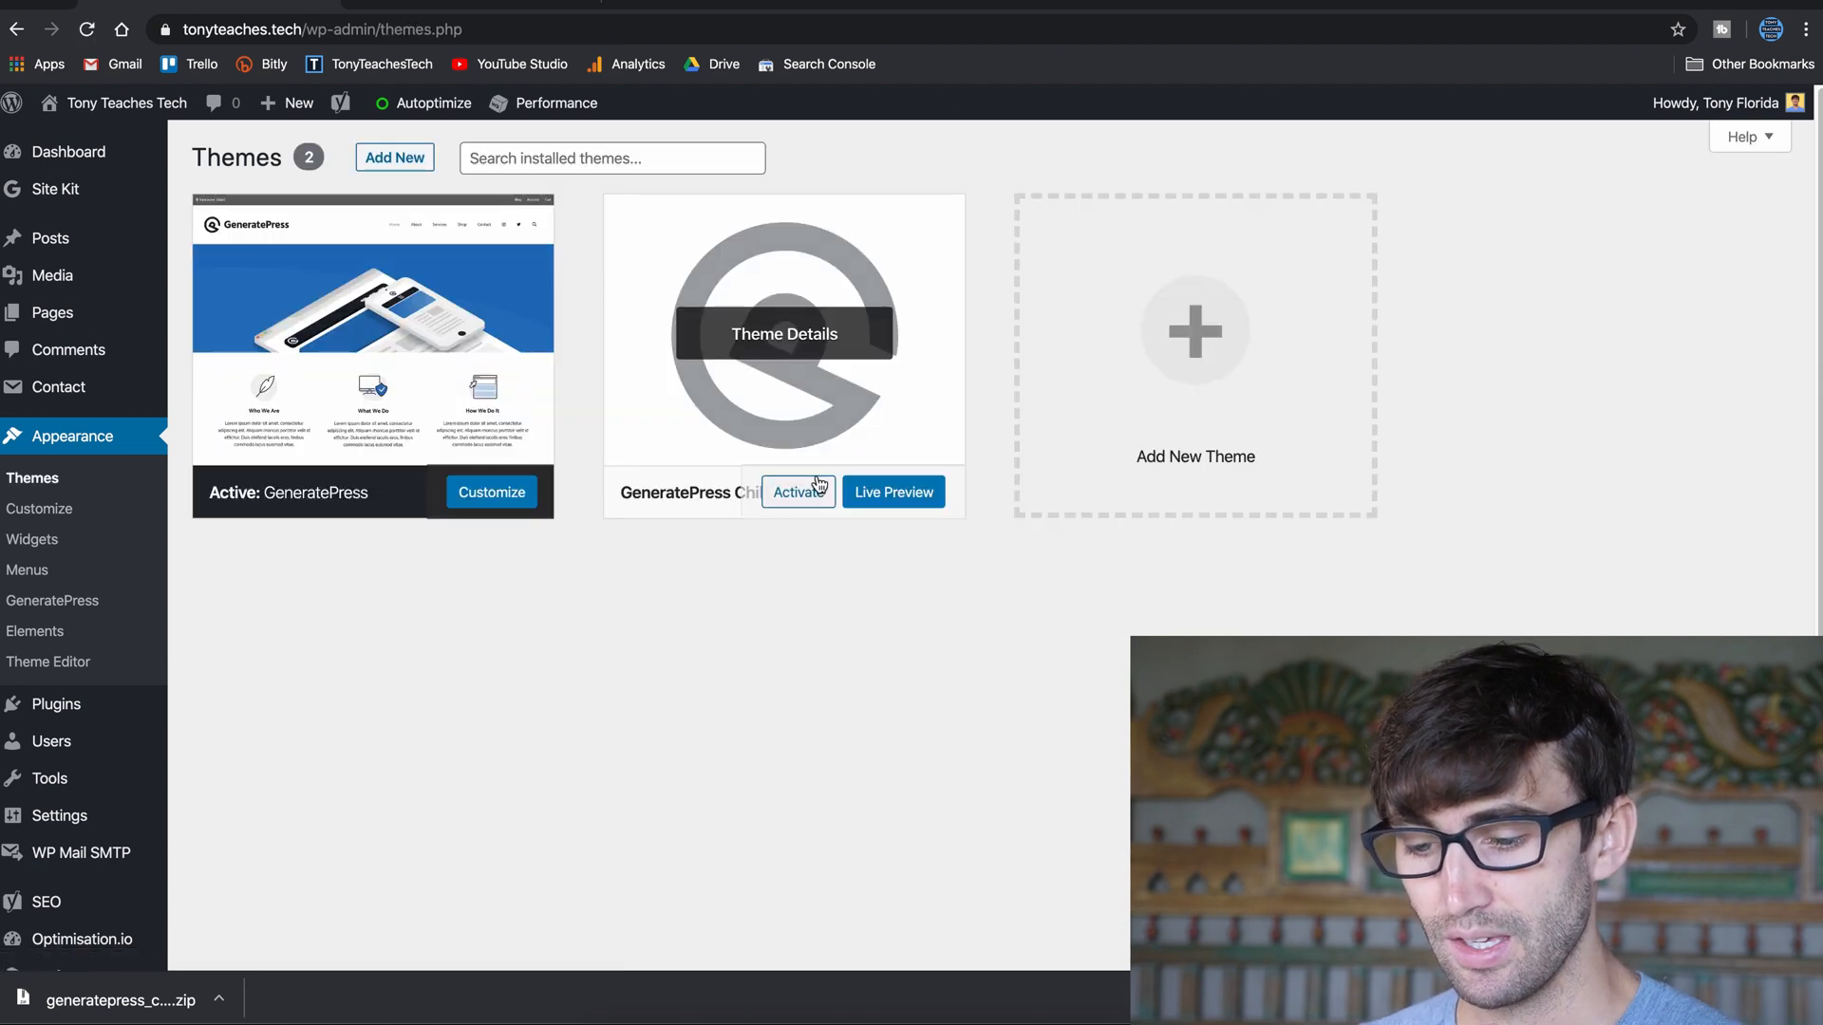
pyautogui.click(795, 492)
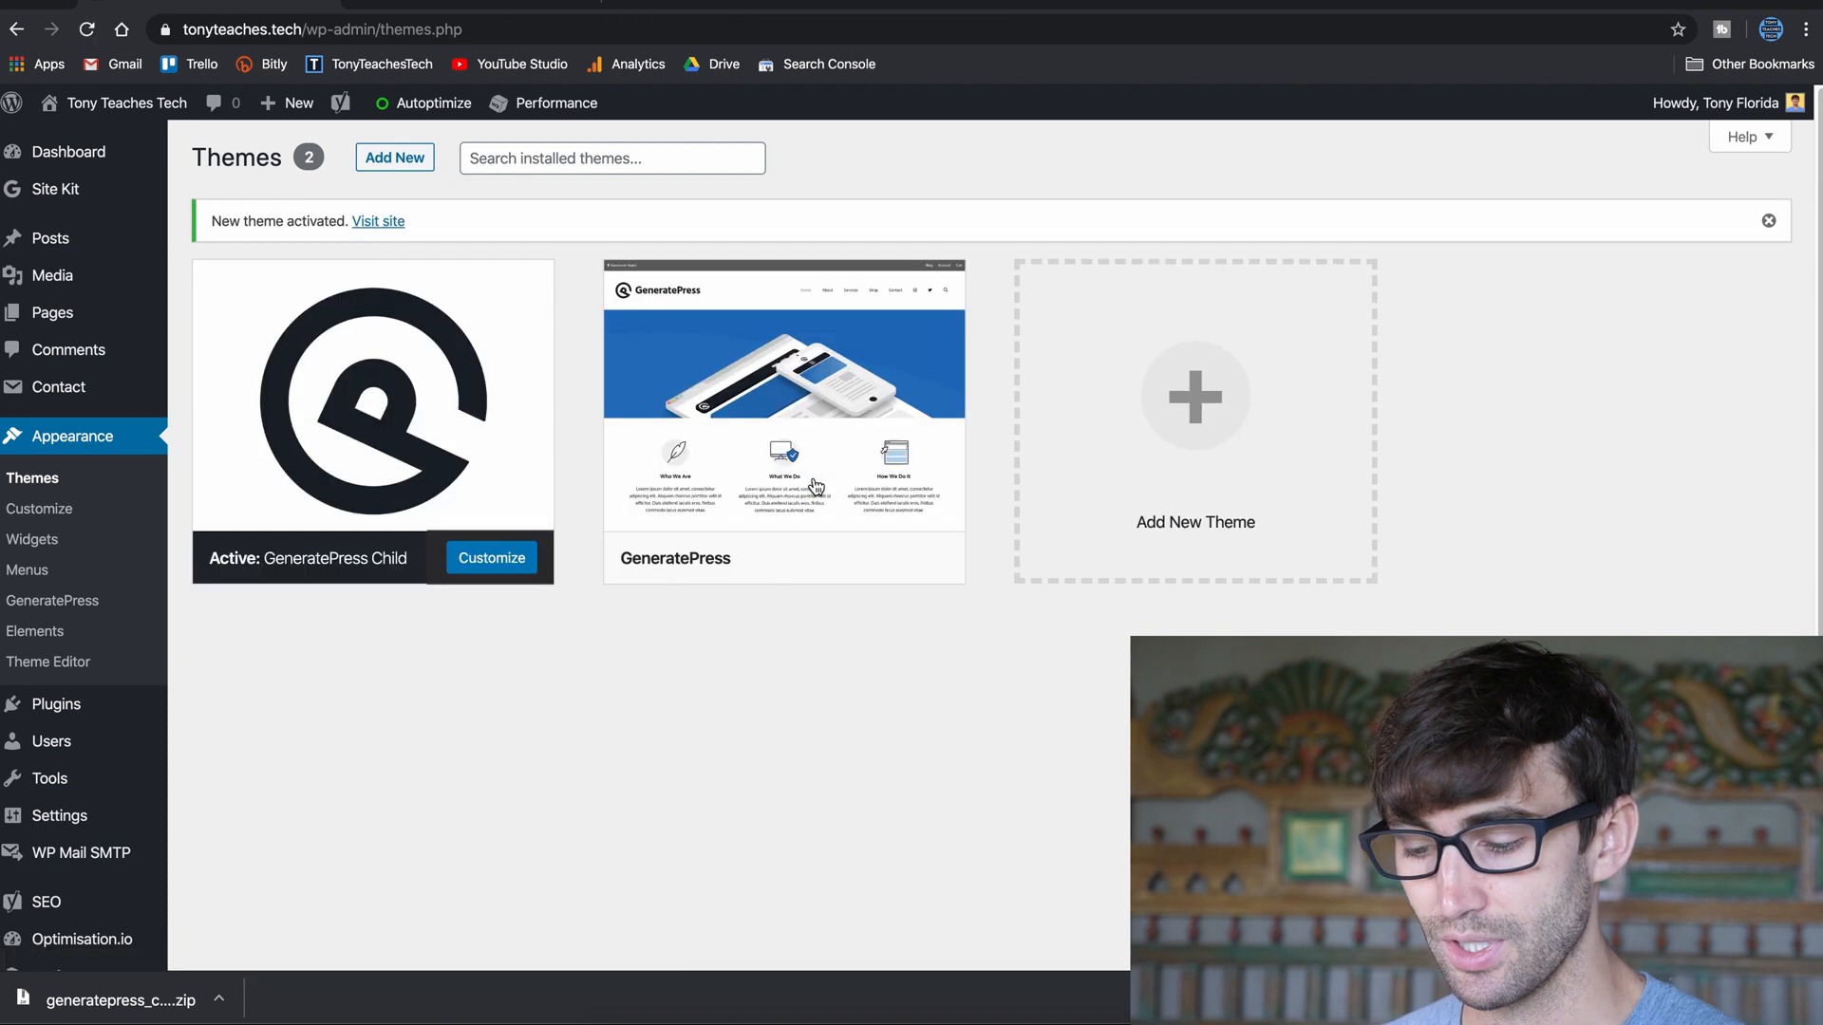
pyautogui.moveTo(784, 395)
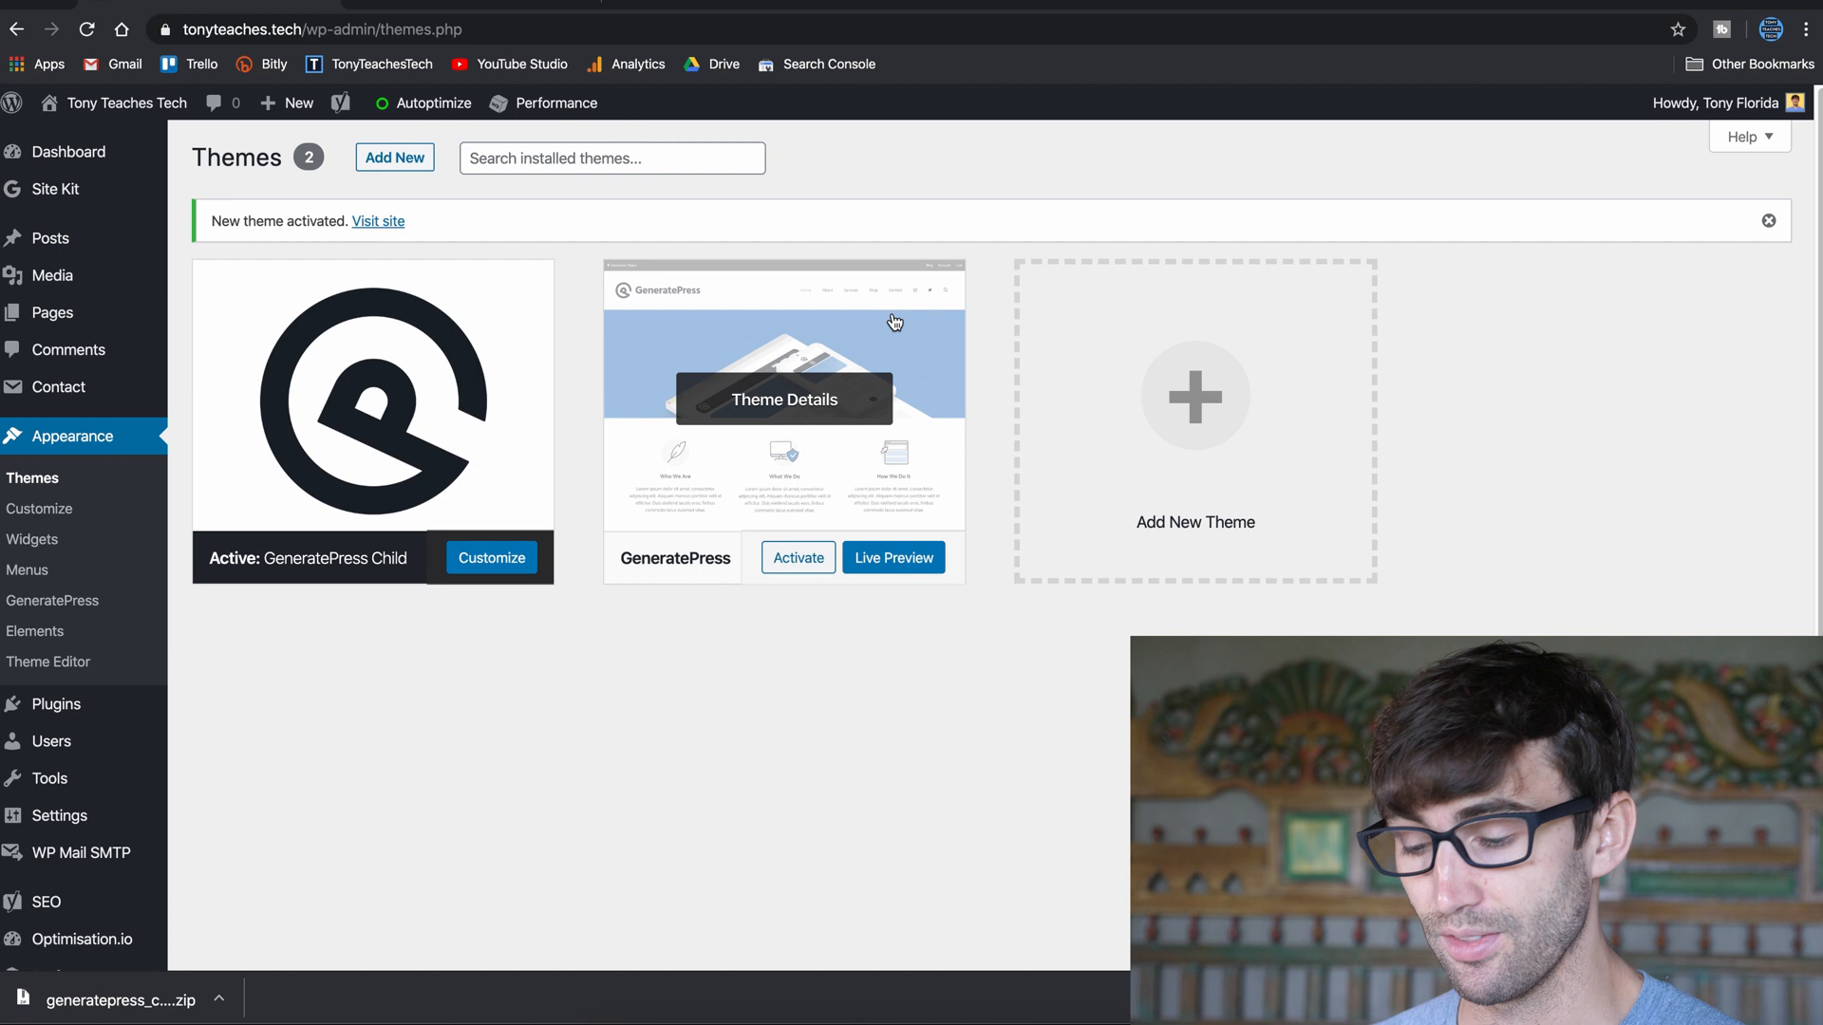
pyautogui.moveTo(679, 418)
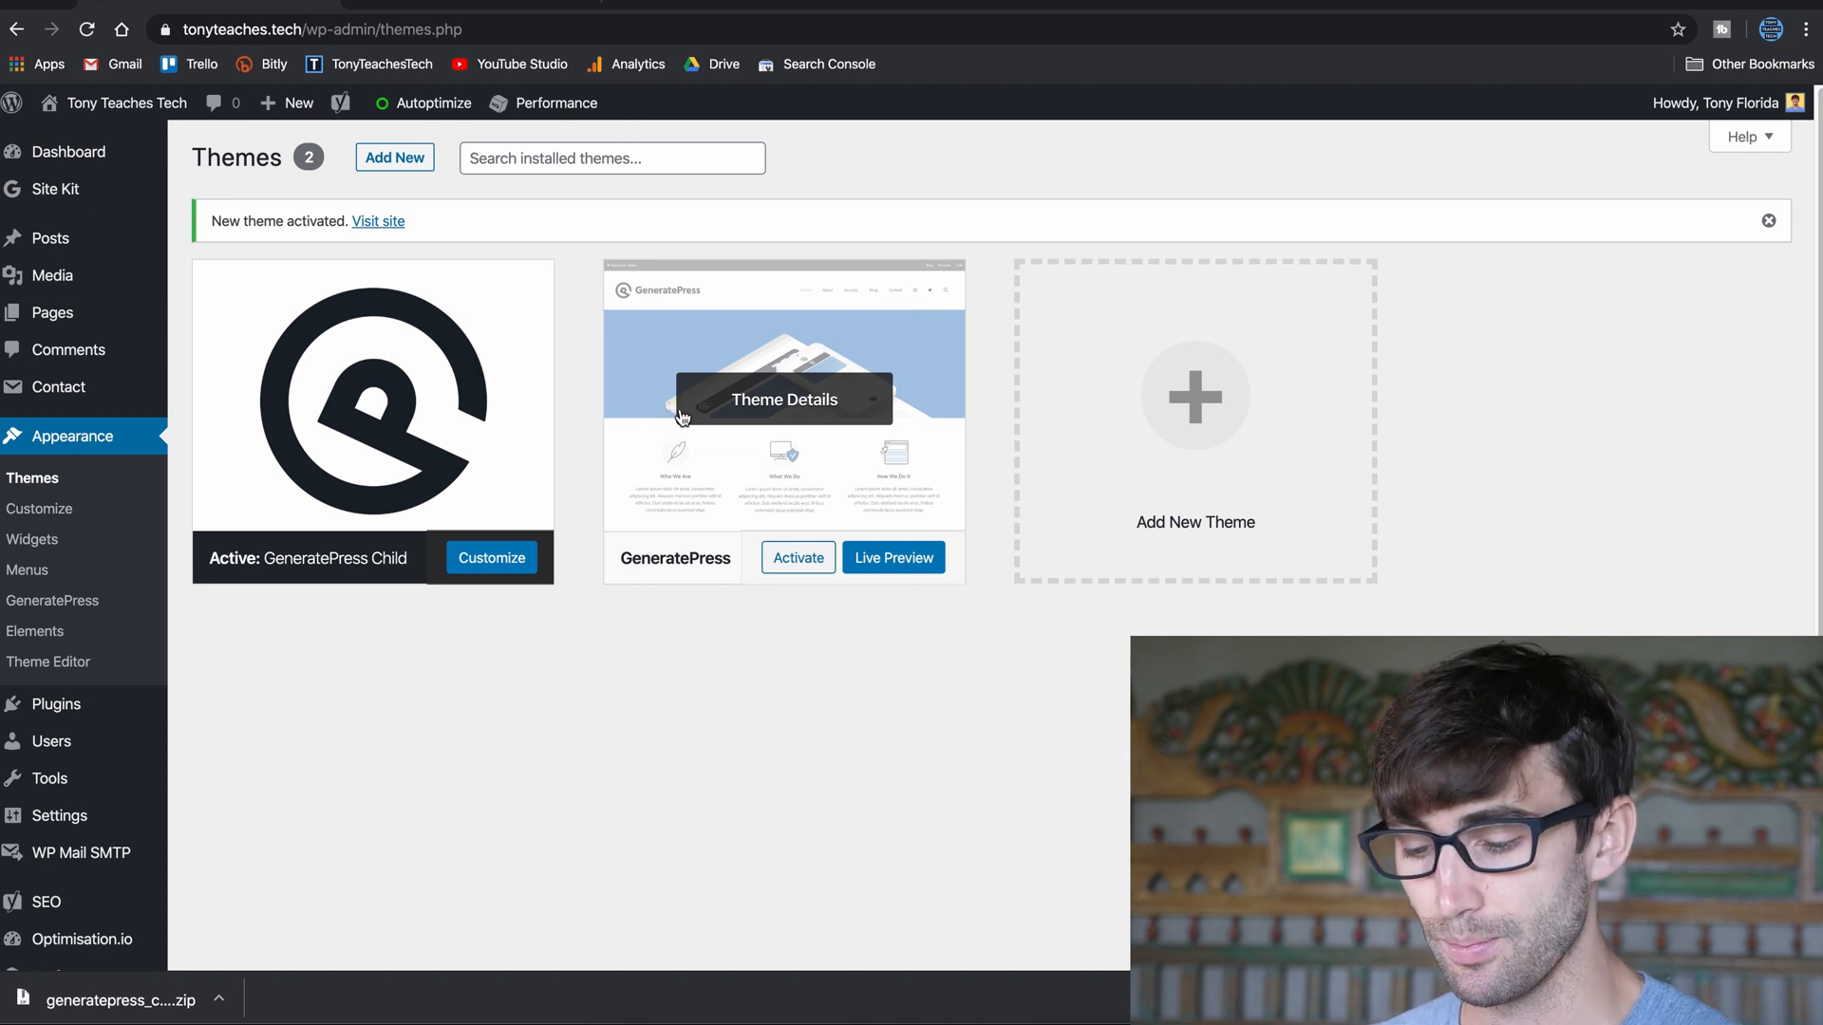
pyautogui.moveTo(577, 482)
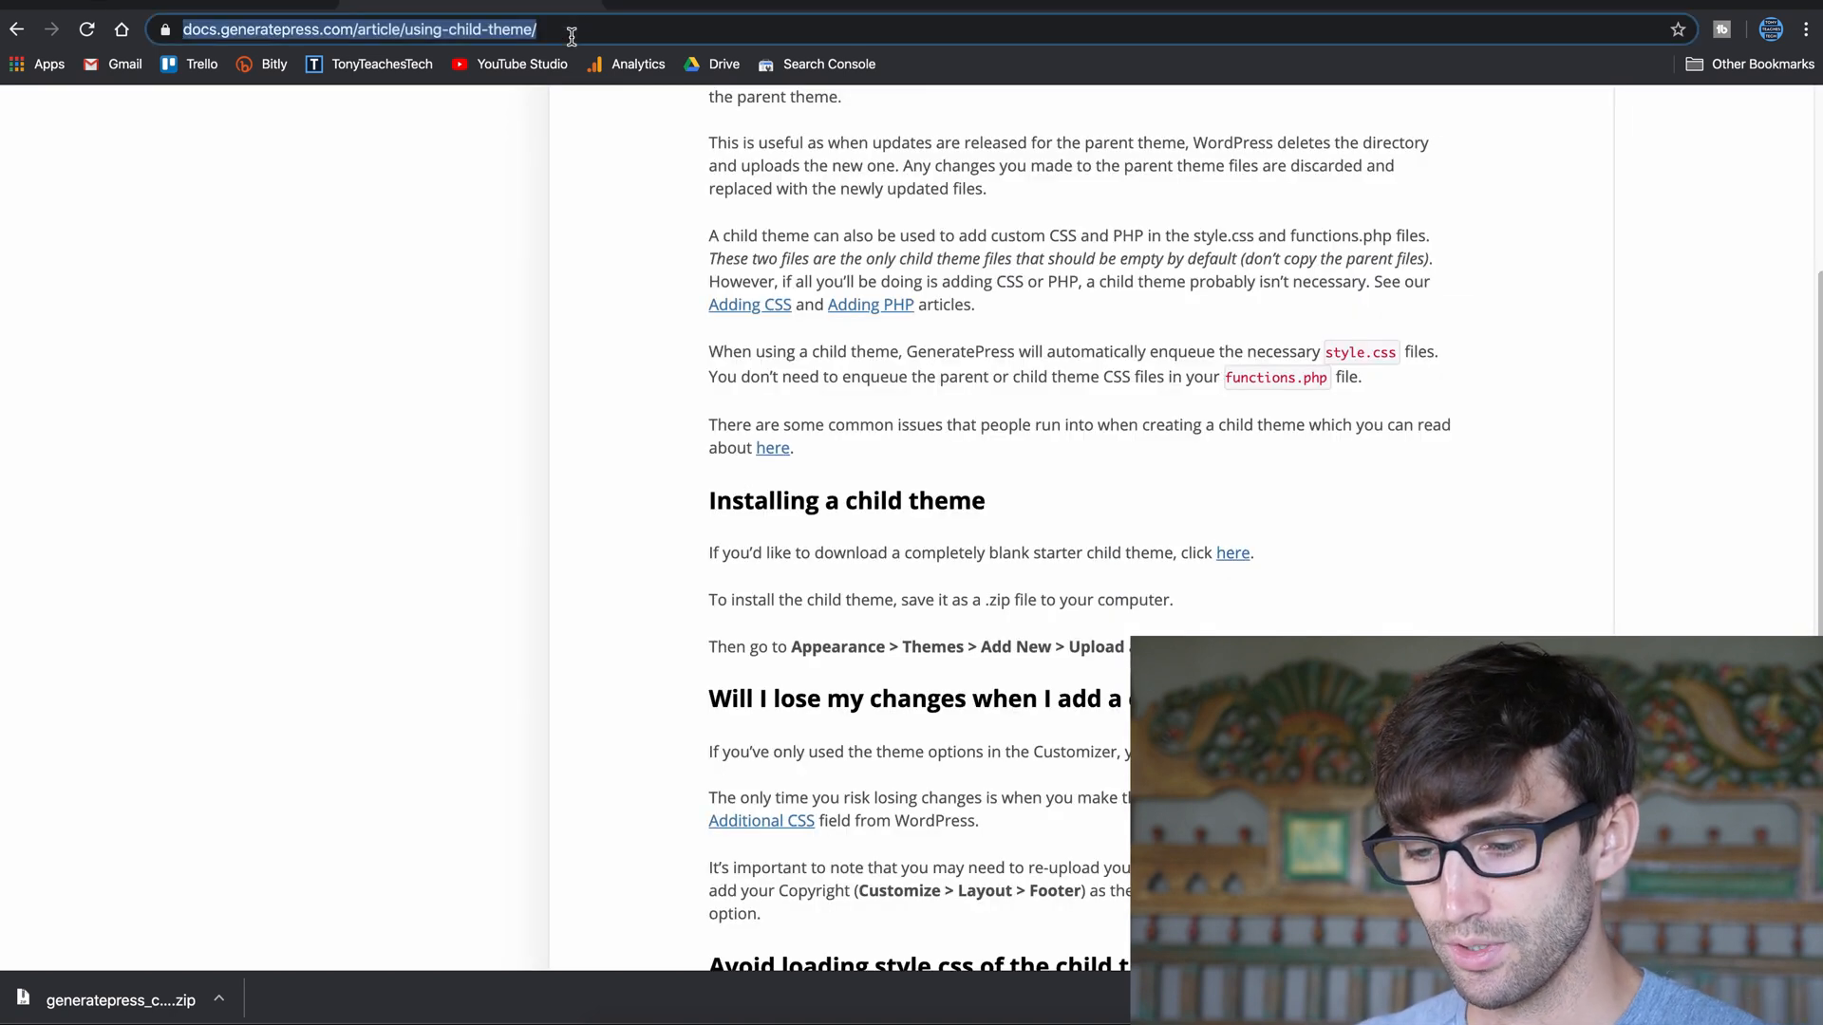
# Return to the site's tab and reopen Appearance > Themes showing GeneratePress Child active.
pyautogui.click(1233, 552)
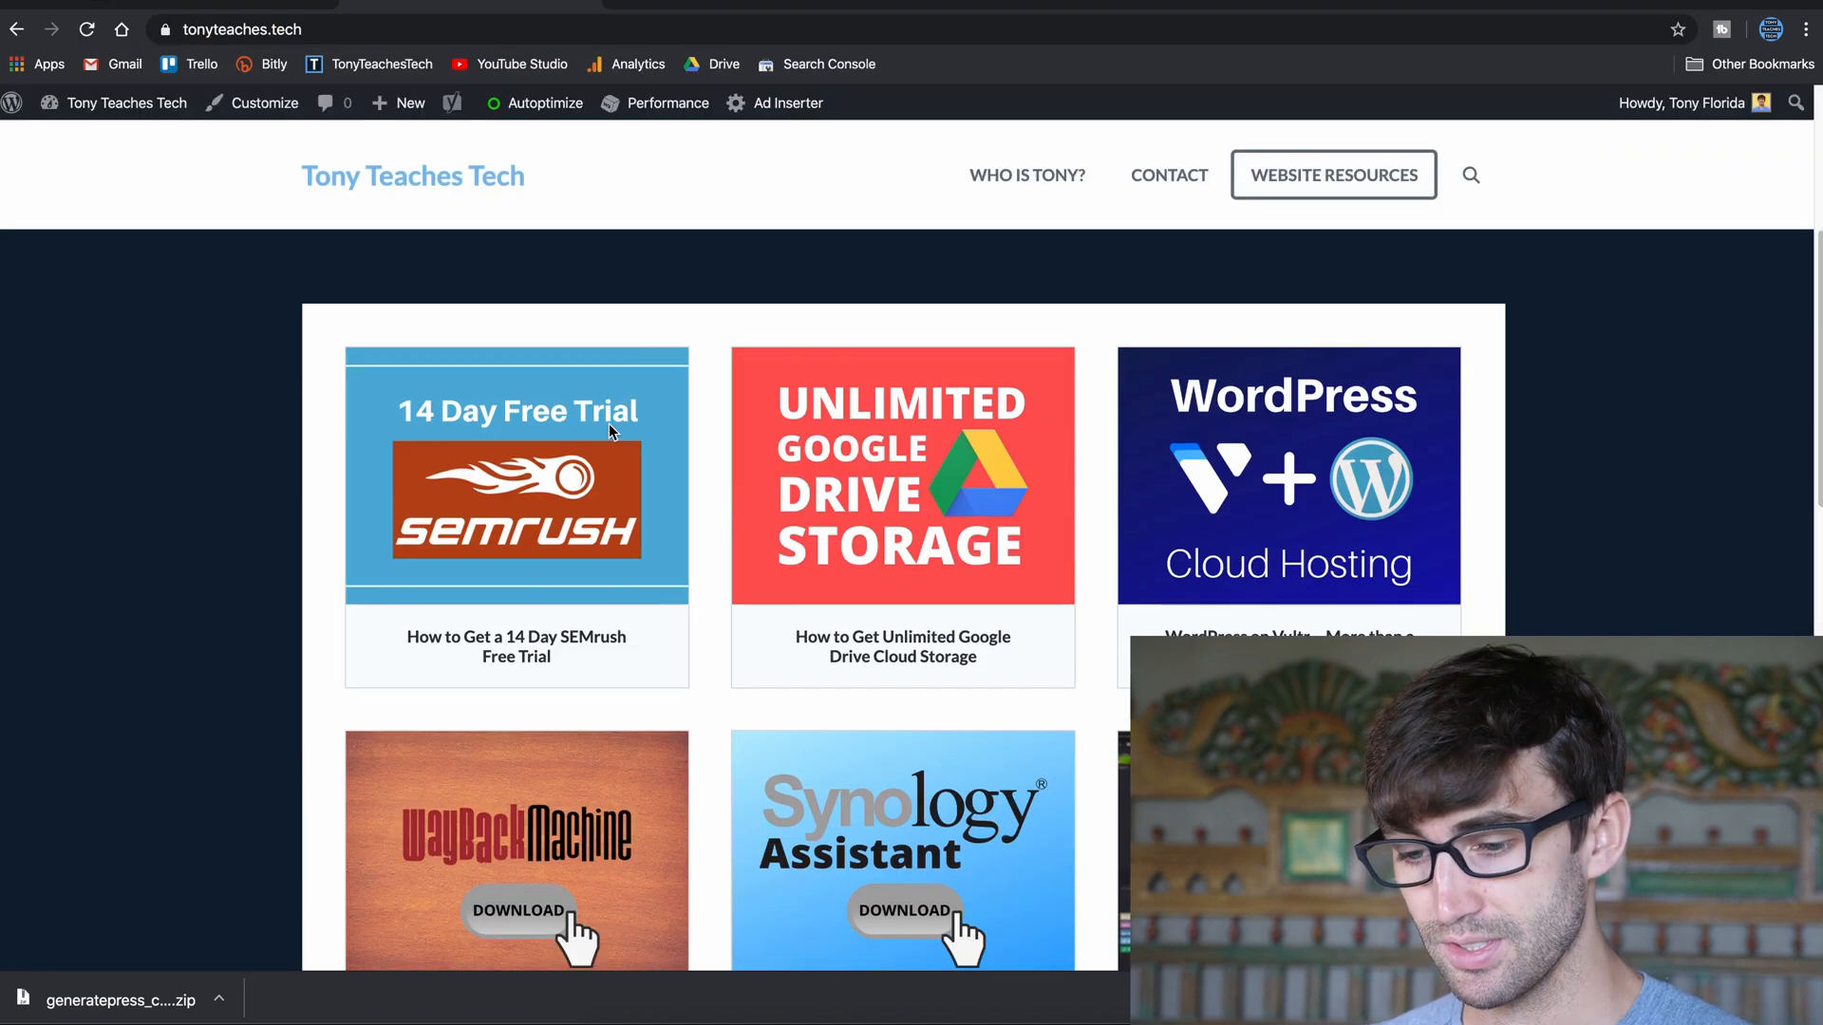
pyautogui.click(410, 103)
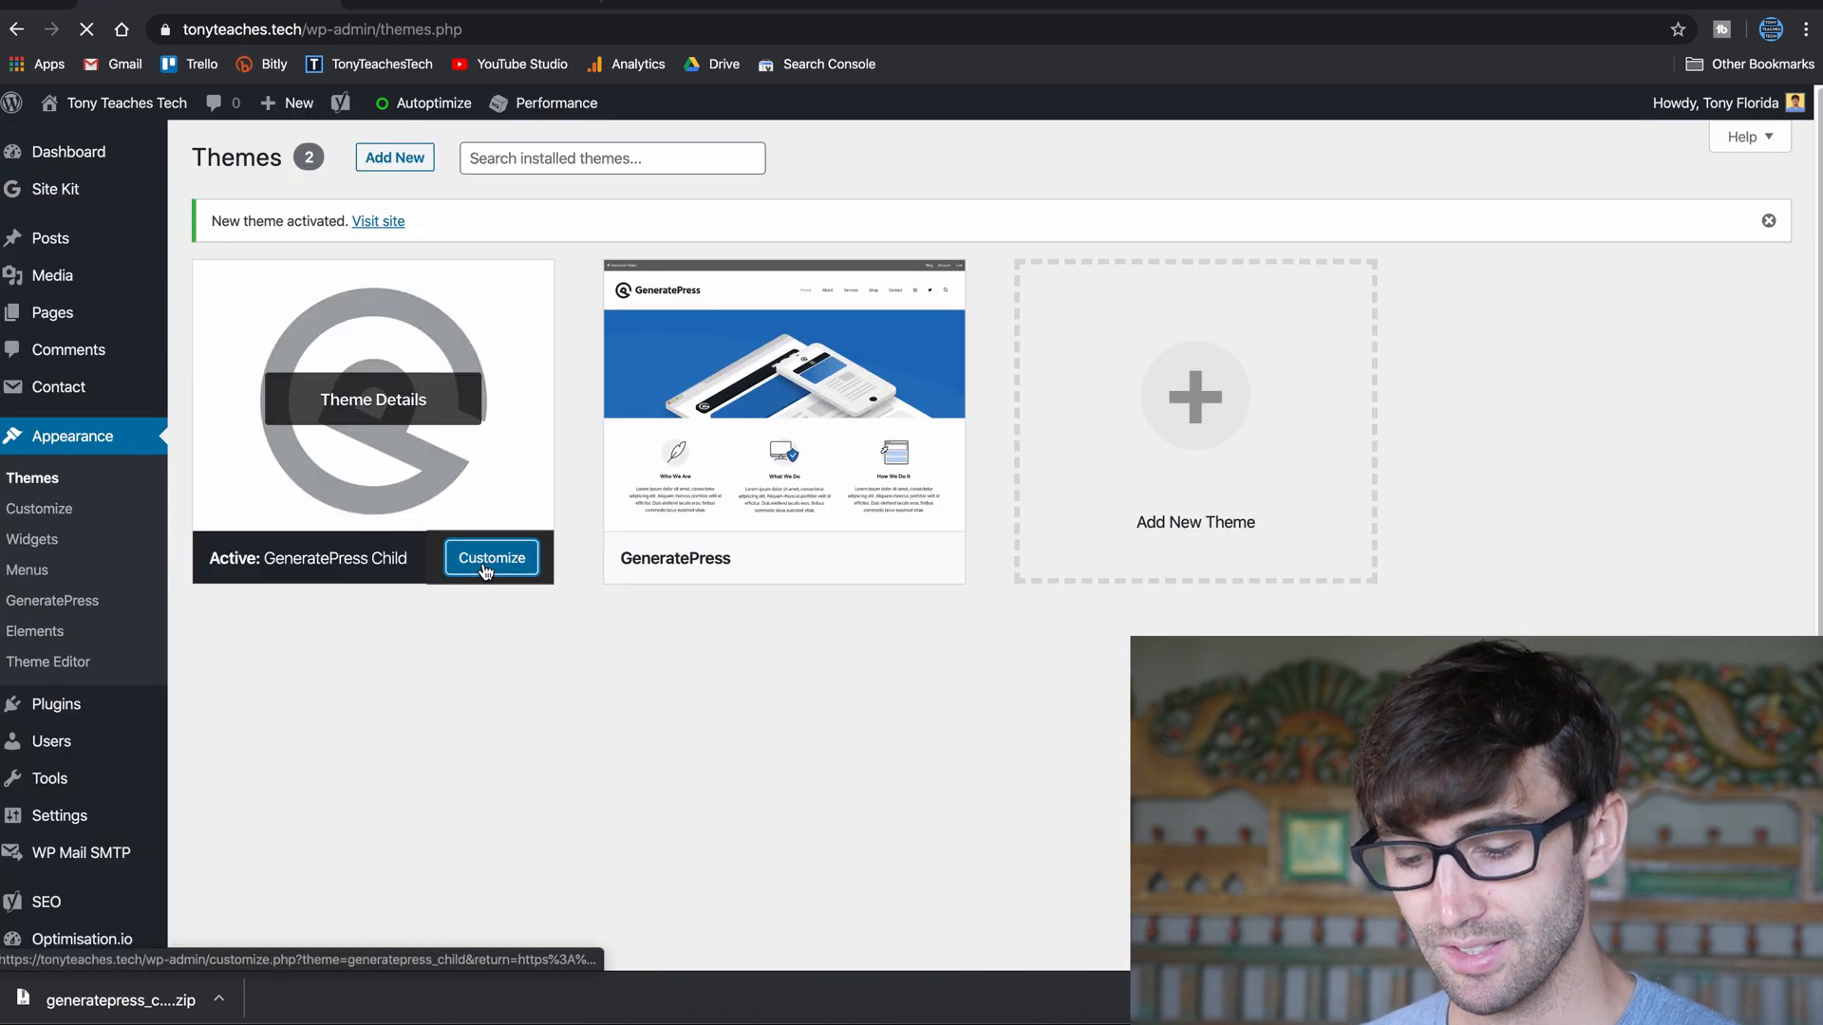
# Customize GeneratePress Child and scroll through the carried-over Additional CSS.
pyautogui.click(490, 558)
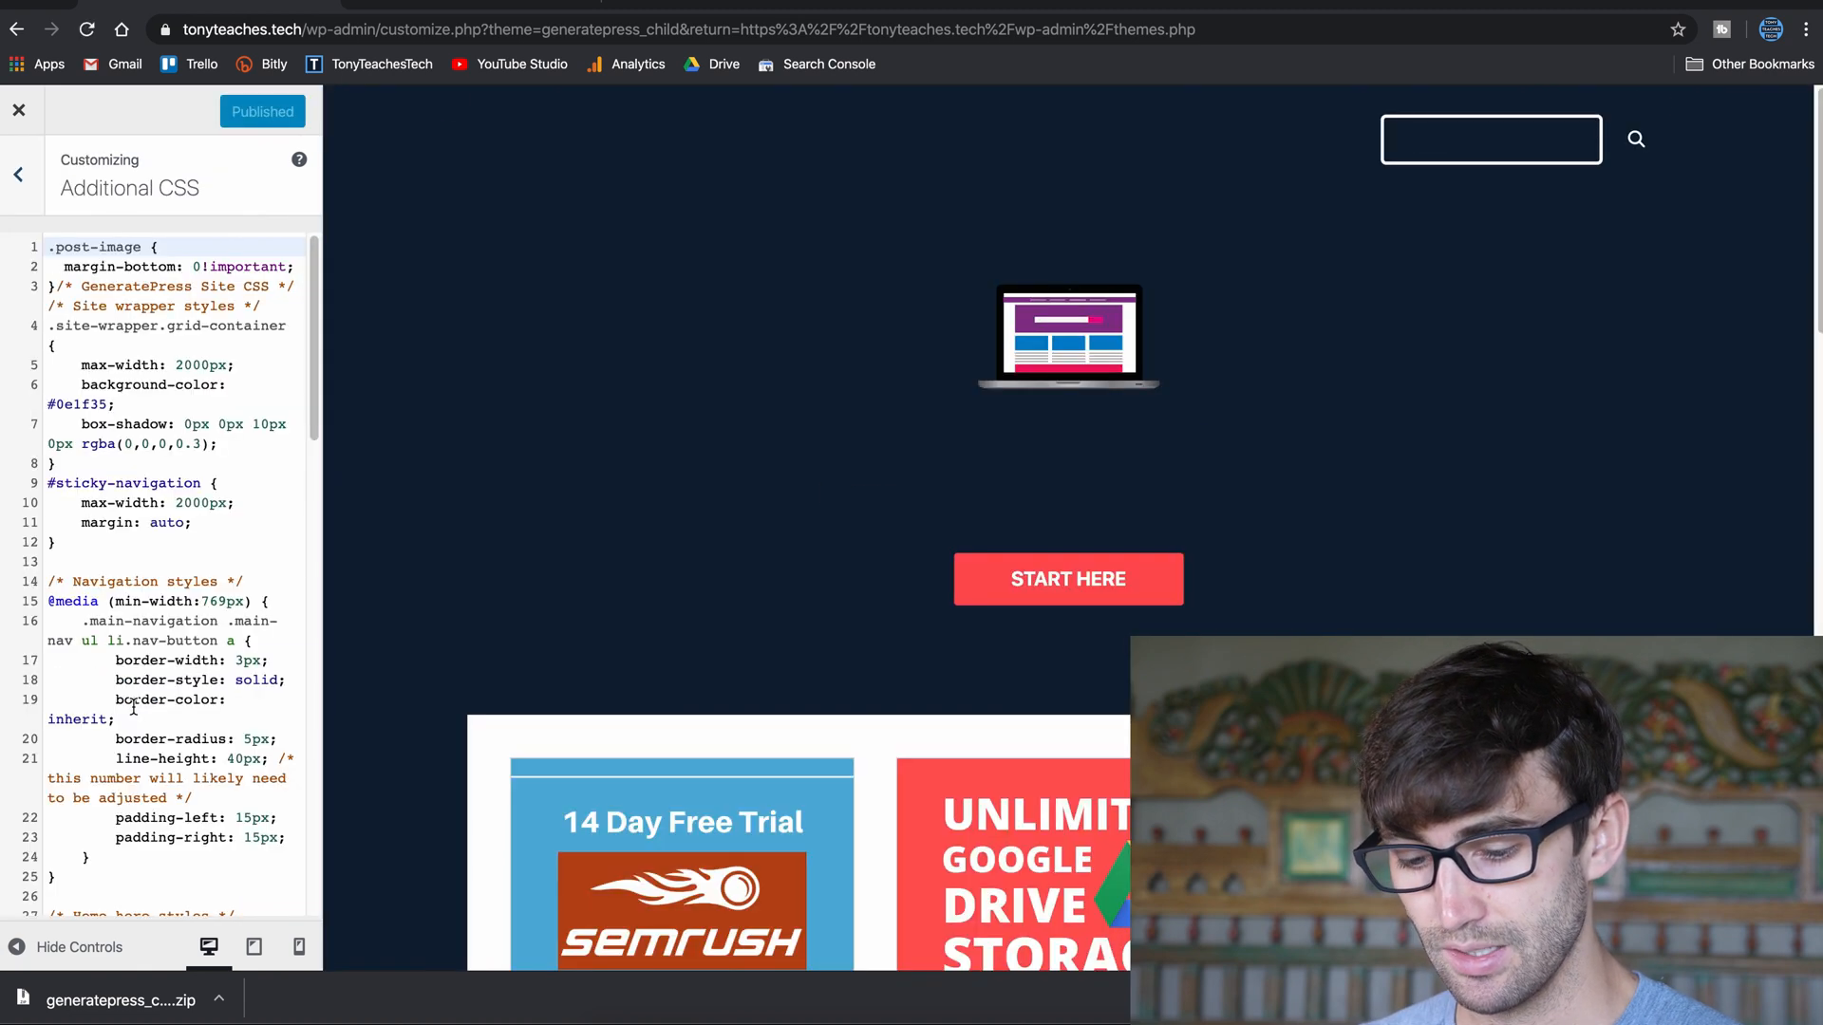
pyautogui.scroll(-3)
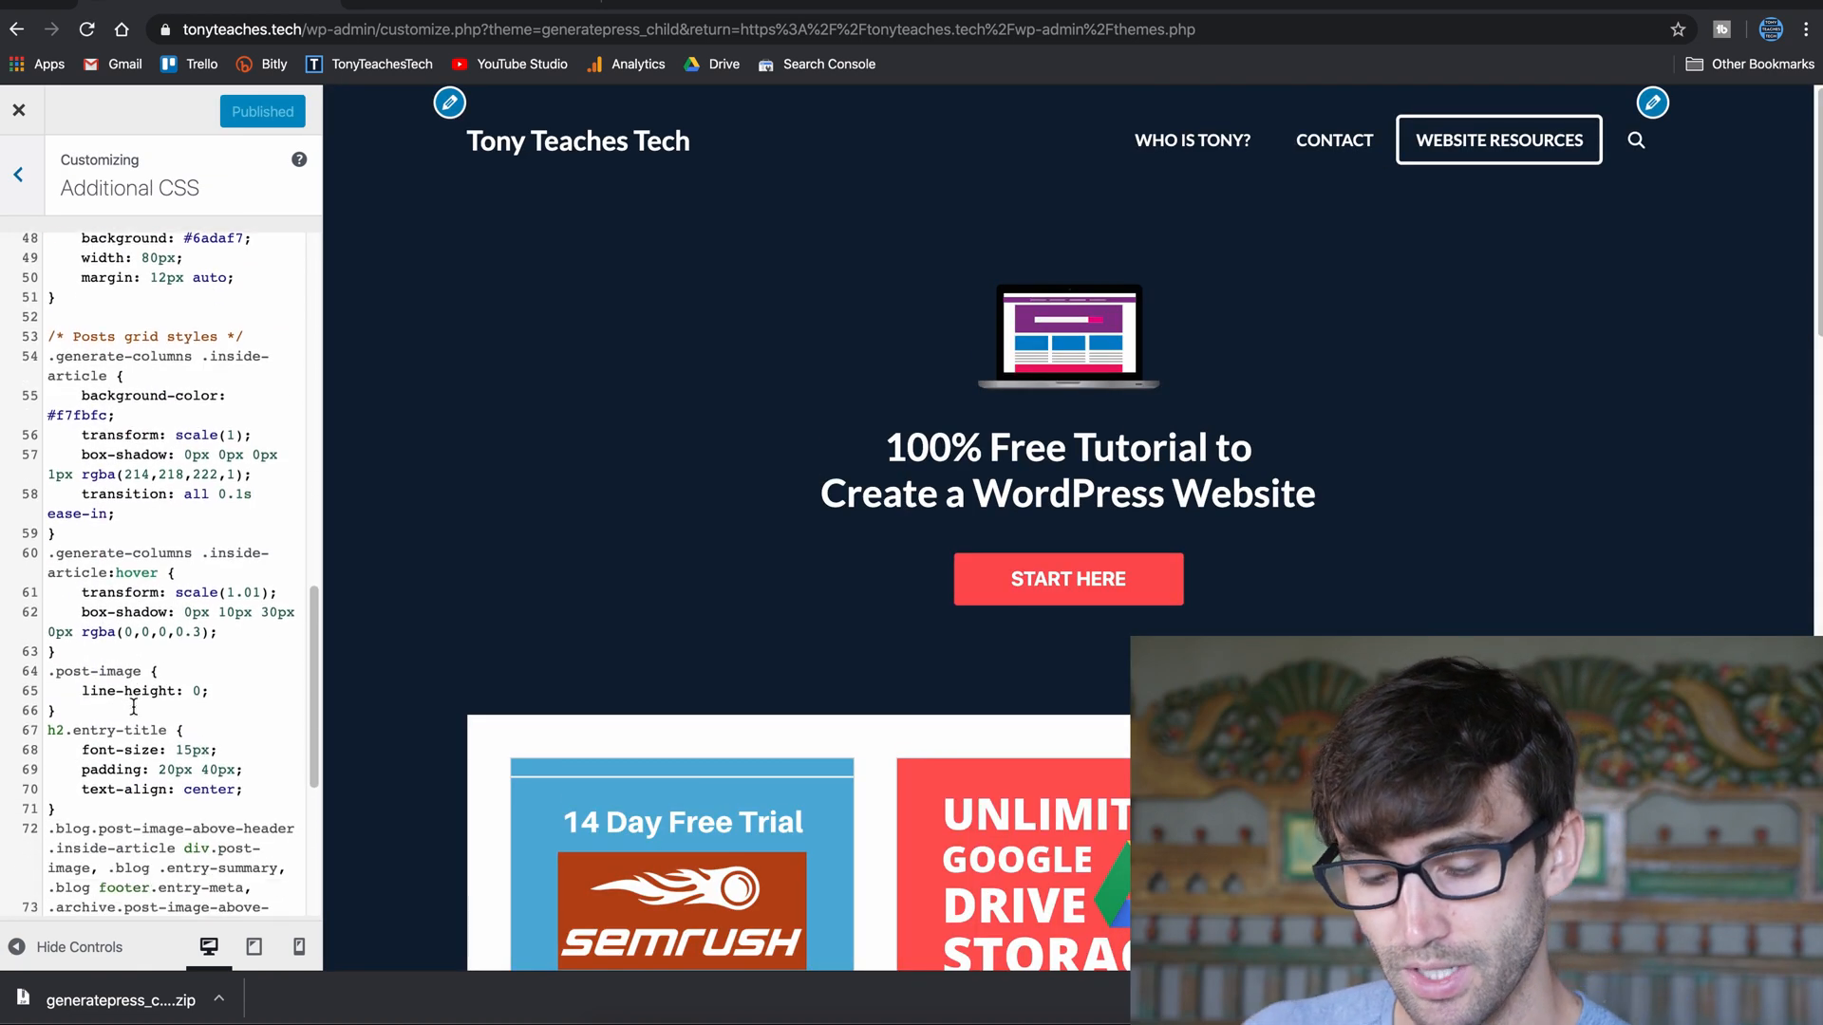
pyautogui.scroll(-3)
pyautogui.write('margin-bottom: 0!important;')
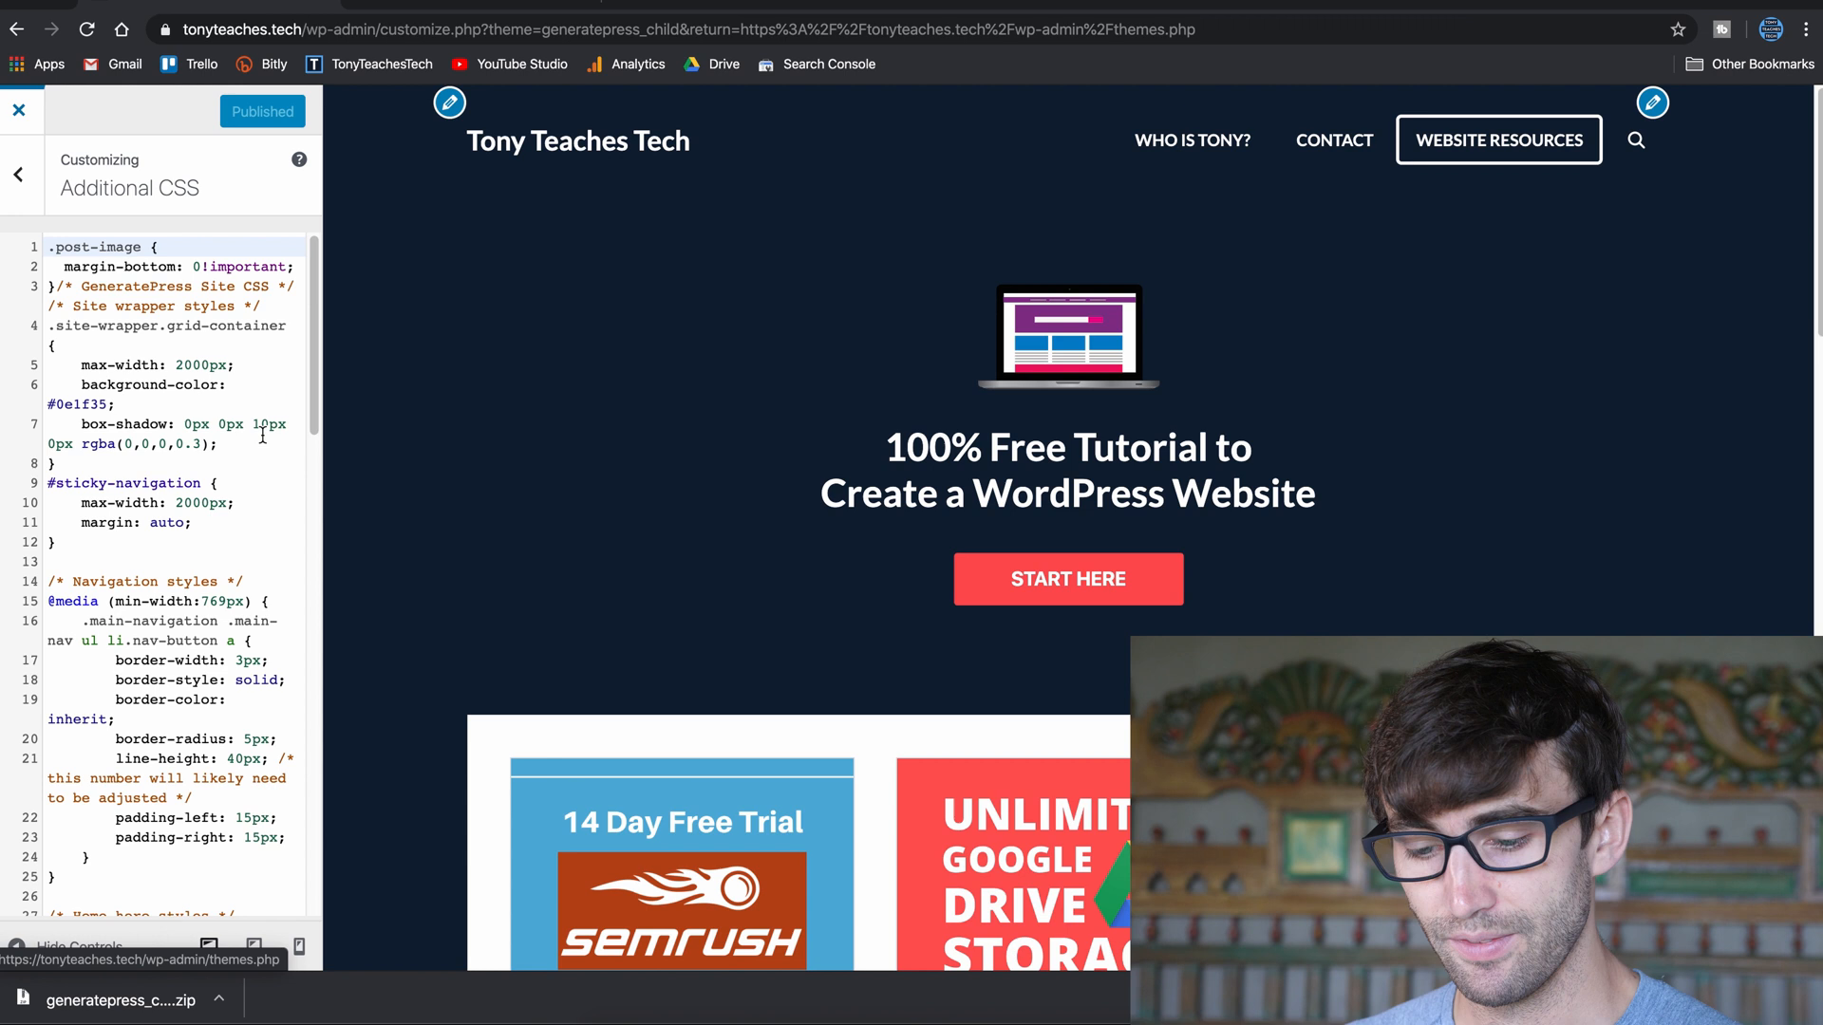
# Close the Customizer and bring up the Theme Editor on GeneratePress Child's style.css.
pyautogui.click(19, 110)
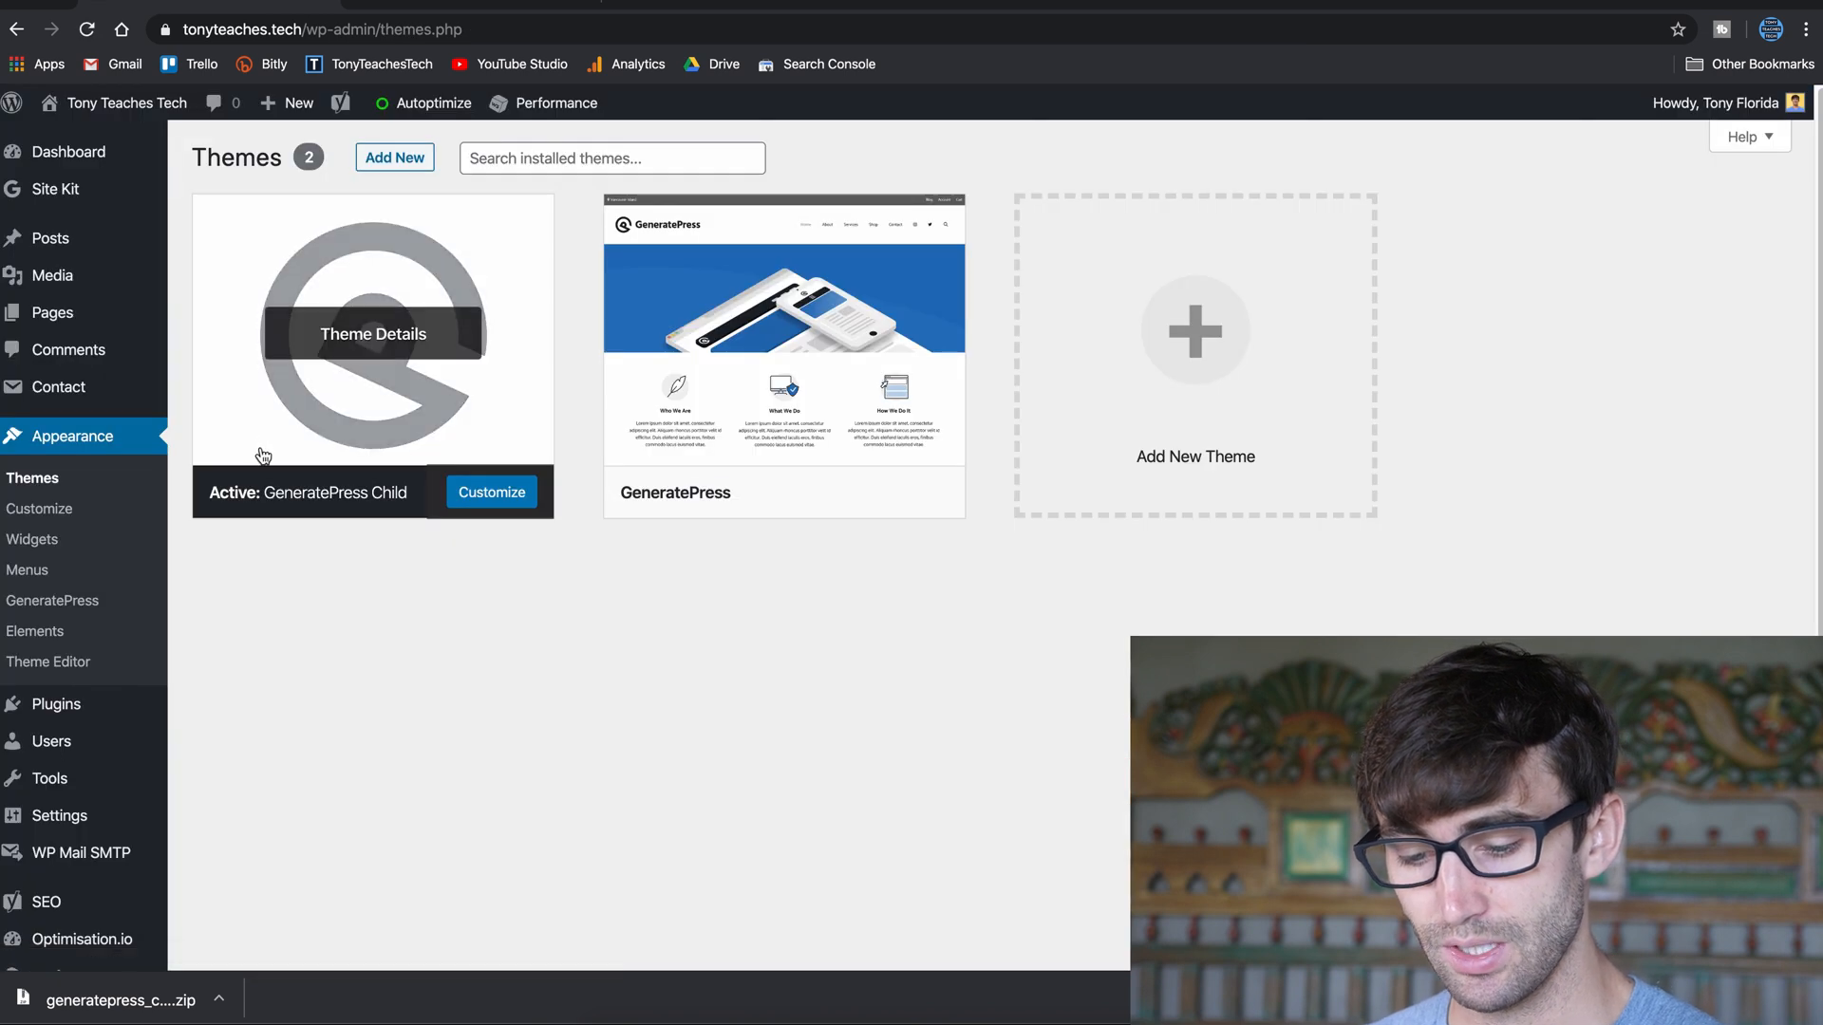
pyautogui.moveTo(50, 661)
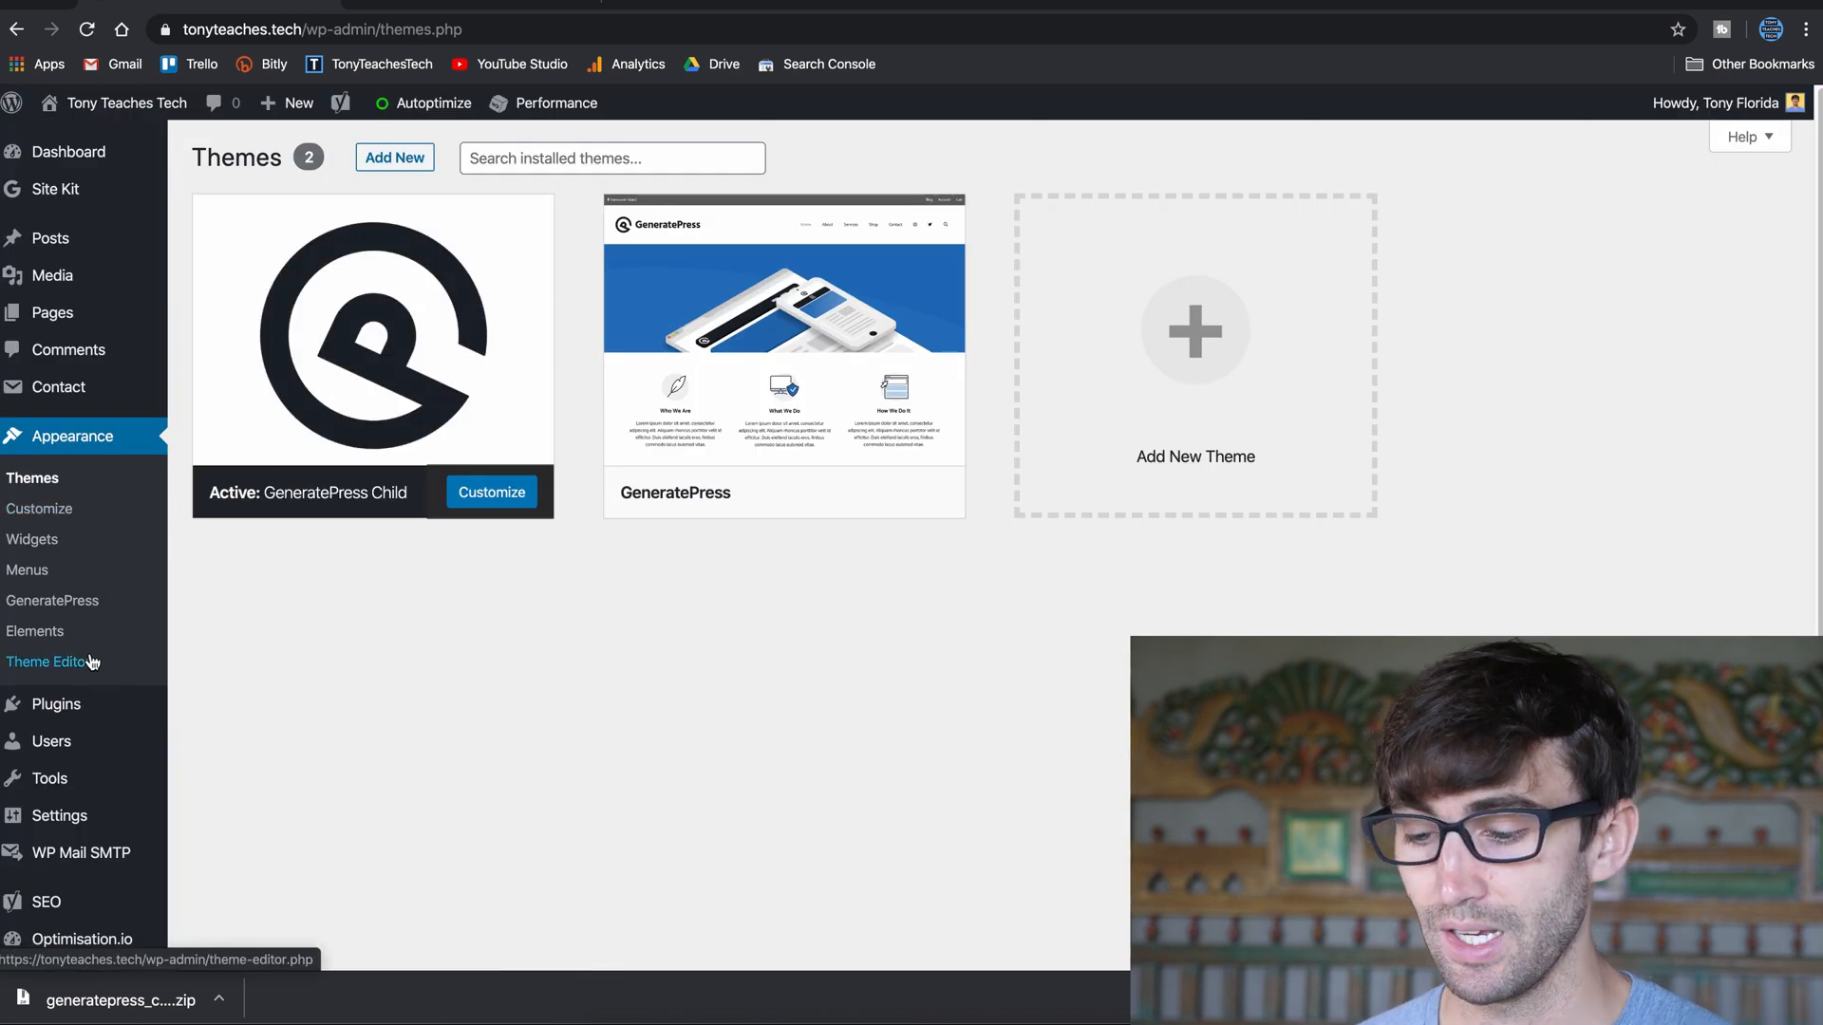
pyautogui.click(49, 661)
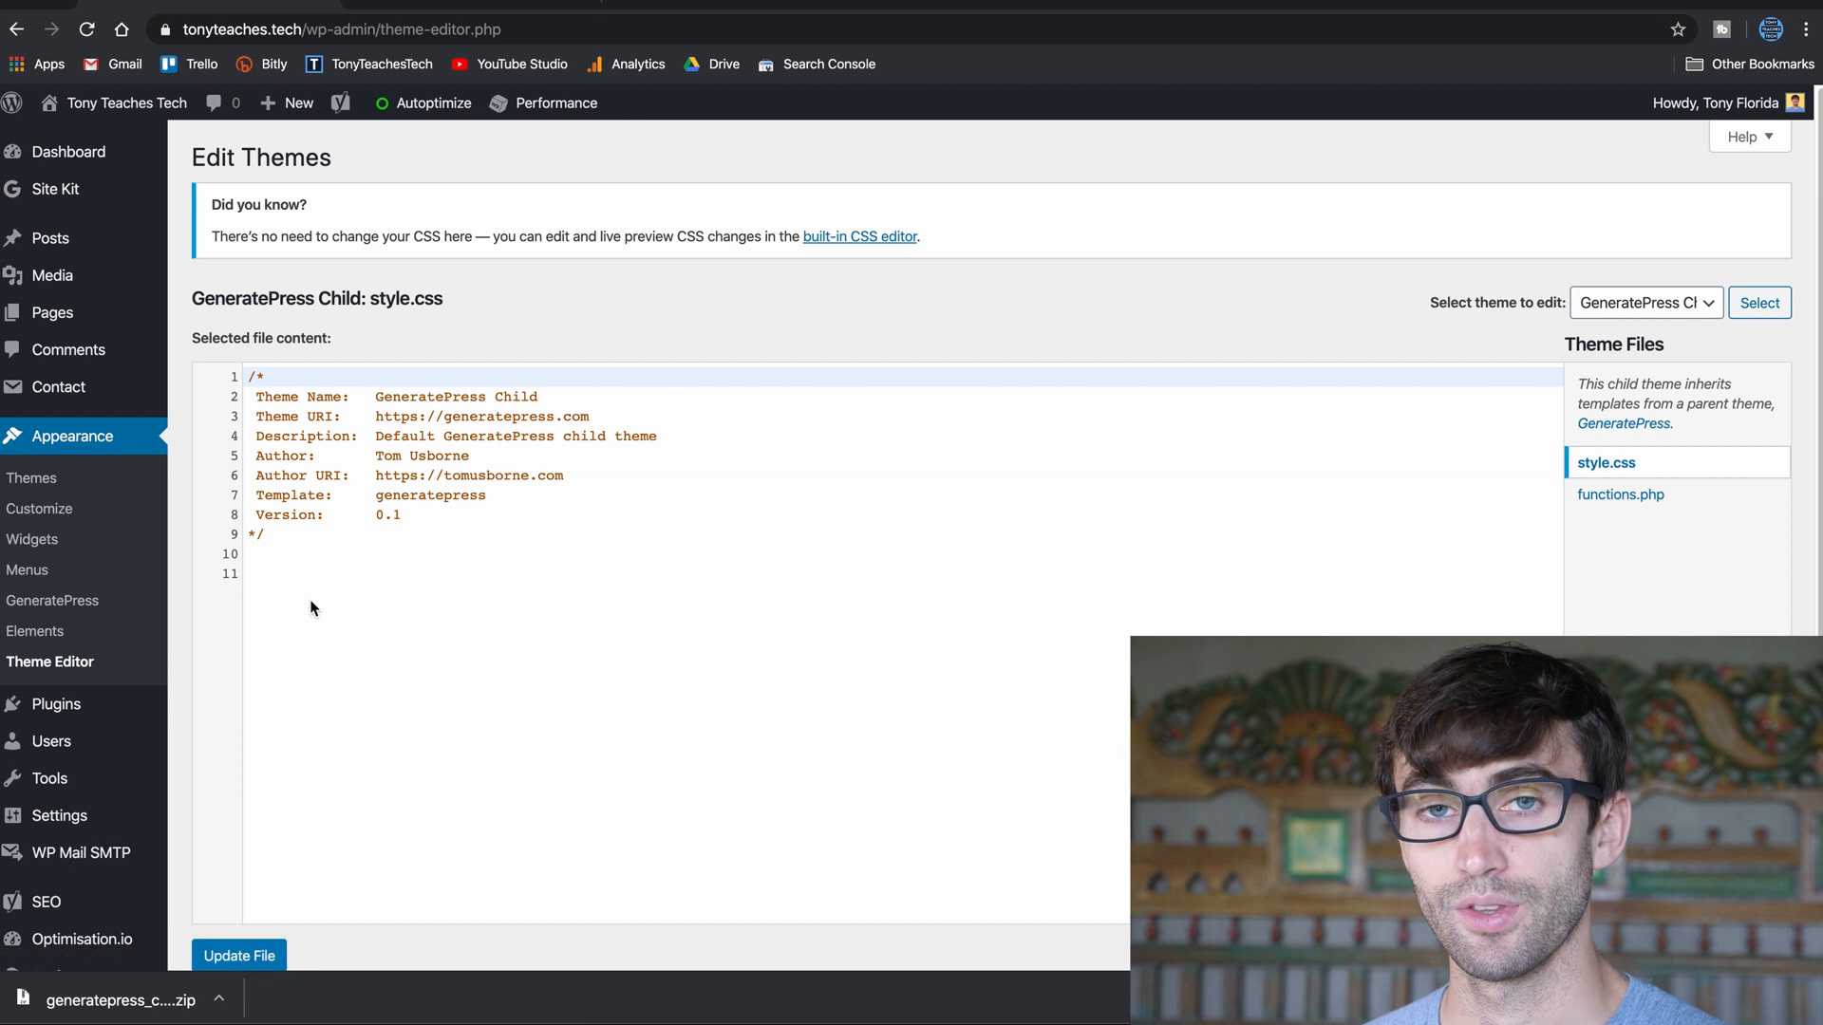
pyautogui.moveTo(376, 615)
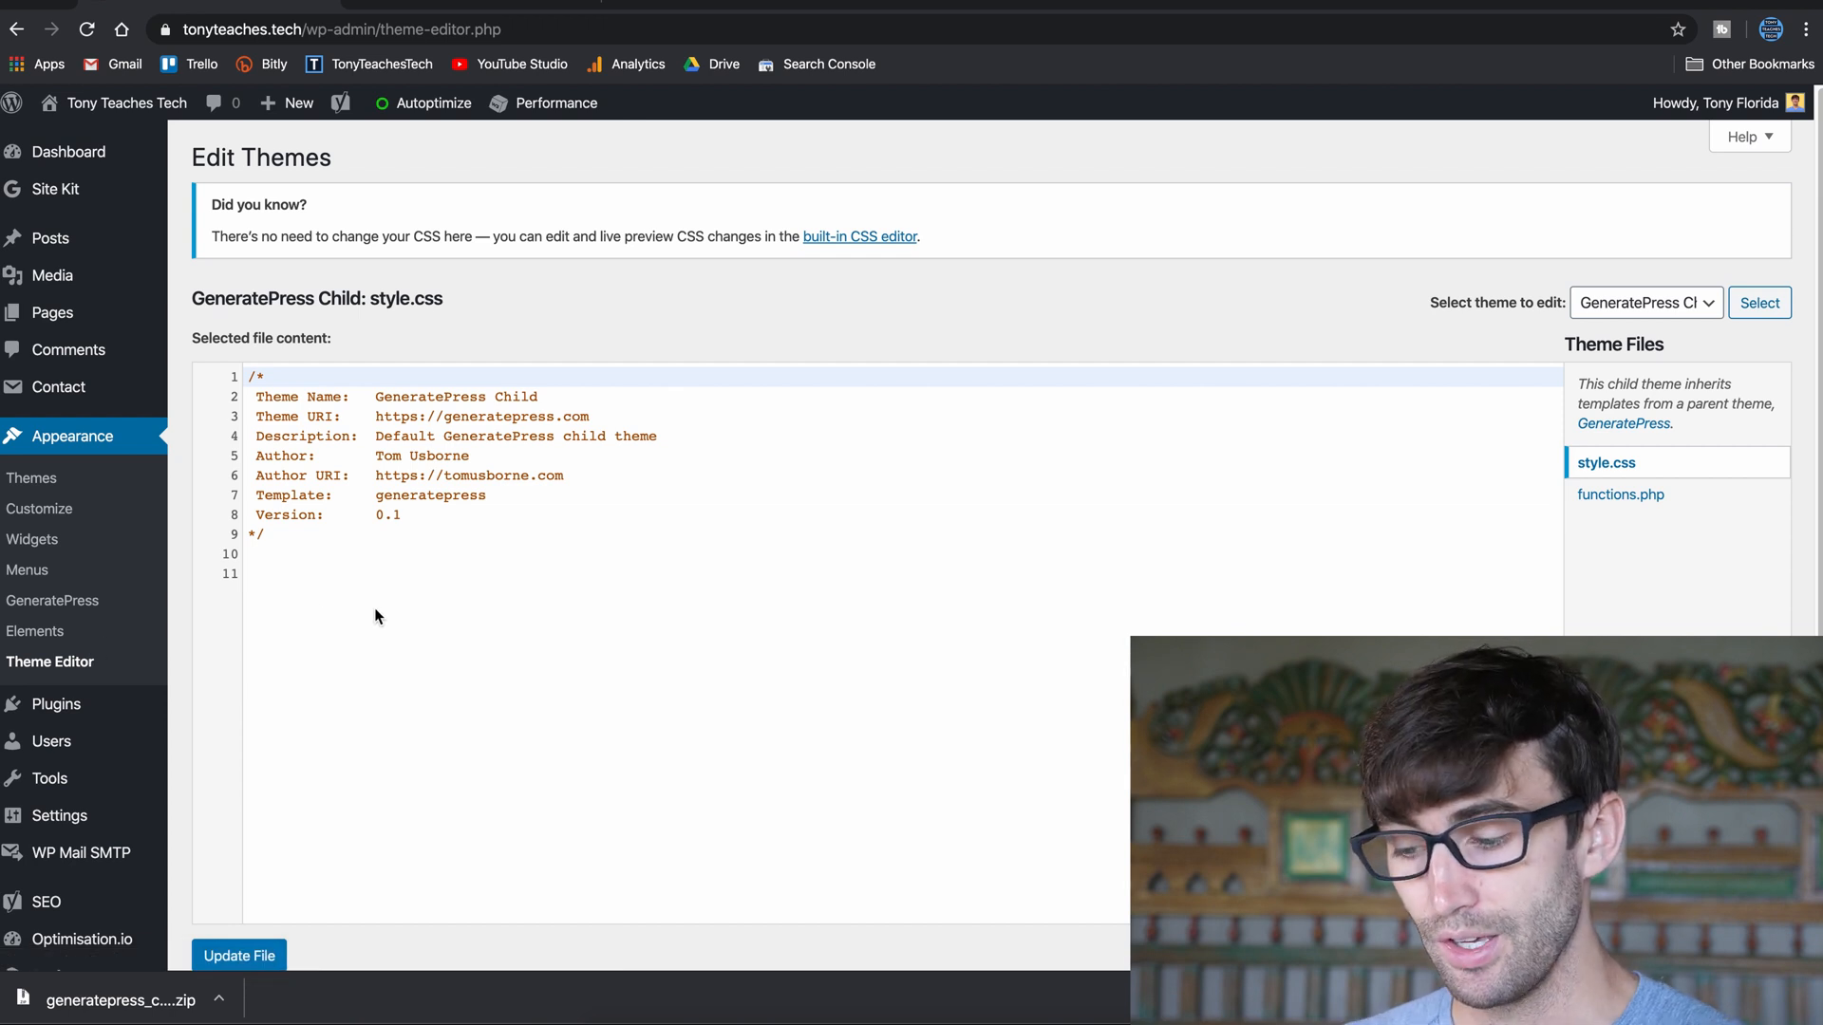
pyautogui.moveTo(1287, 486)
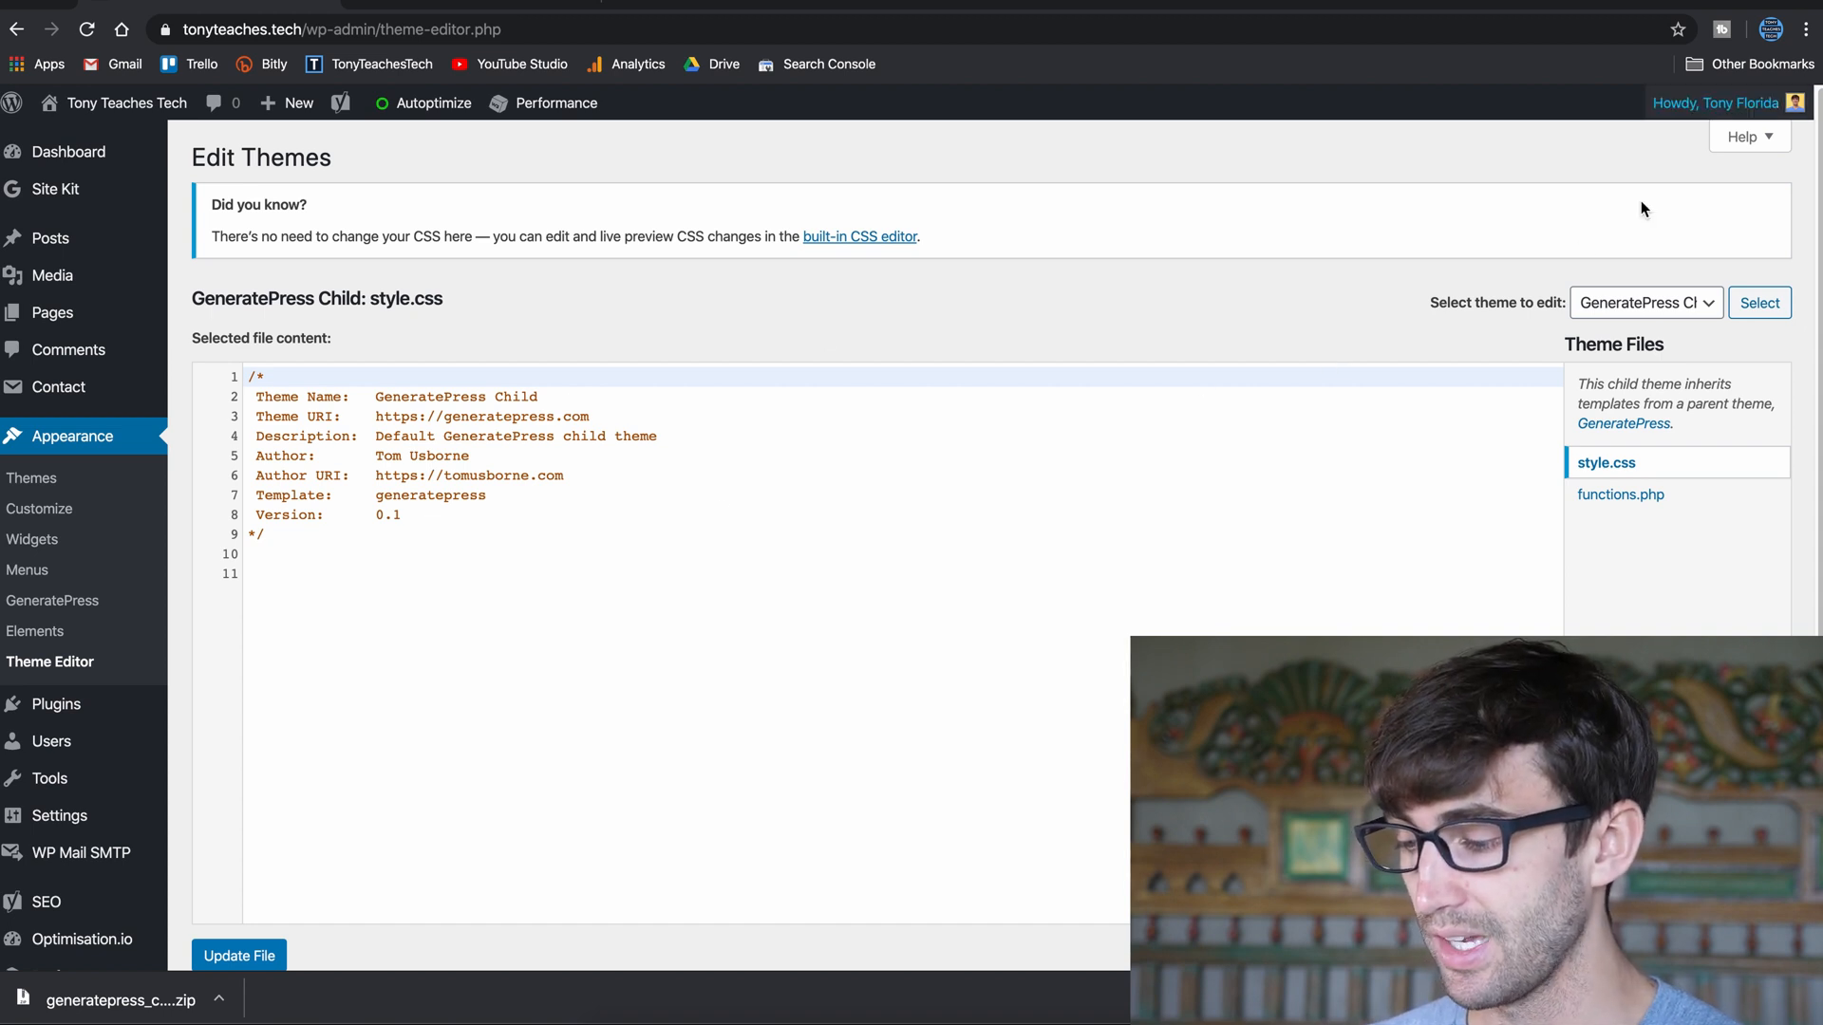
# Switch the Theme Editor to the parent GeneratePress theme and view its full style.css.
pyautogui.click(1644, 301)
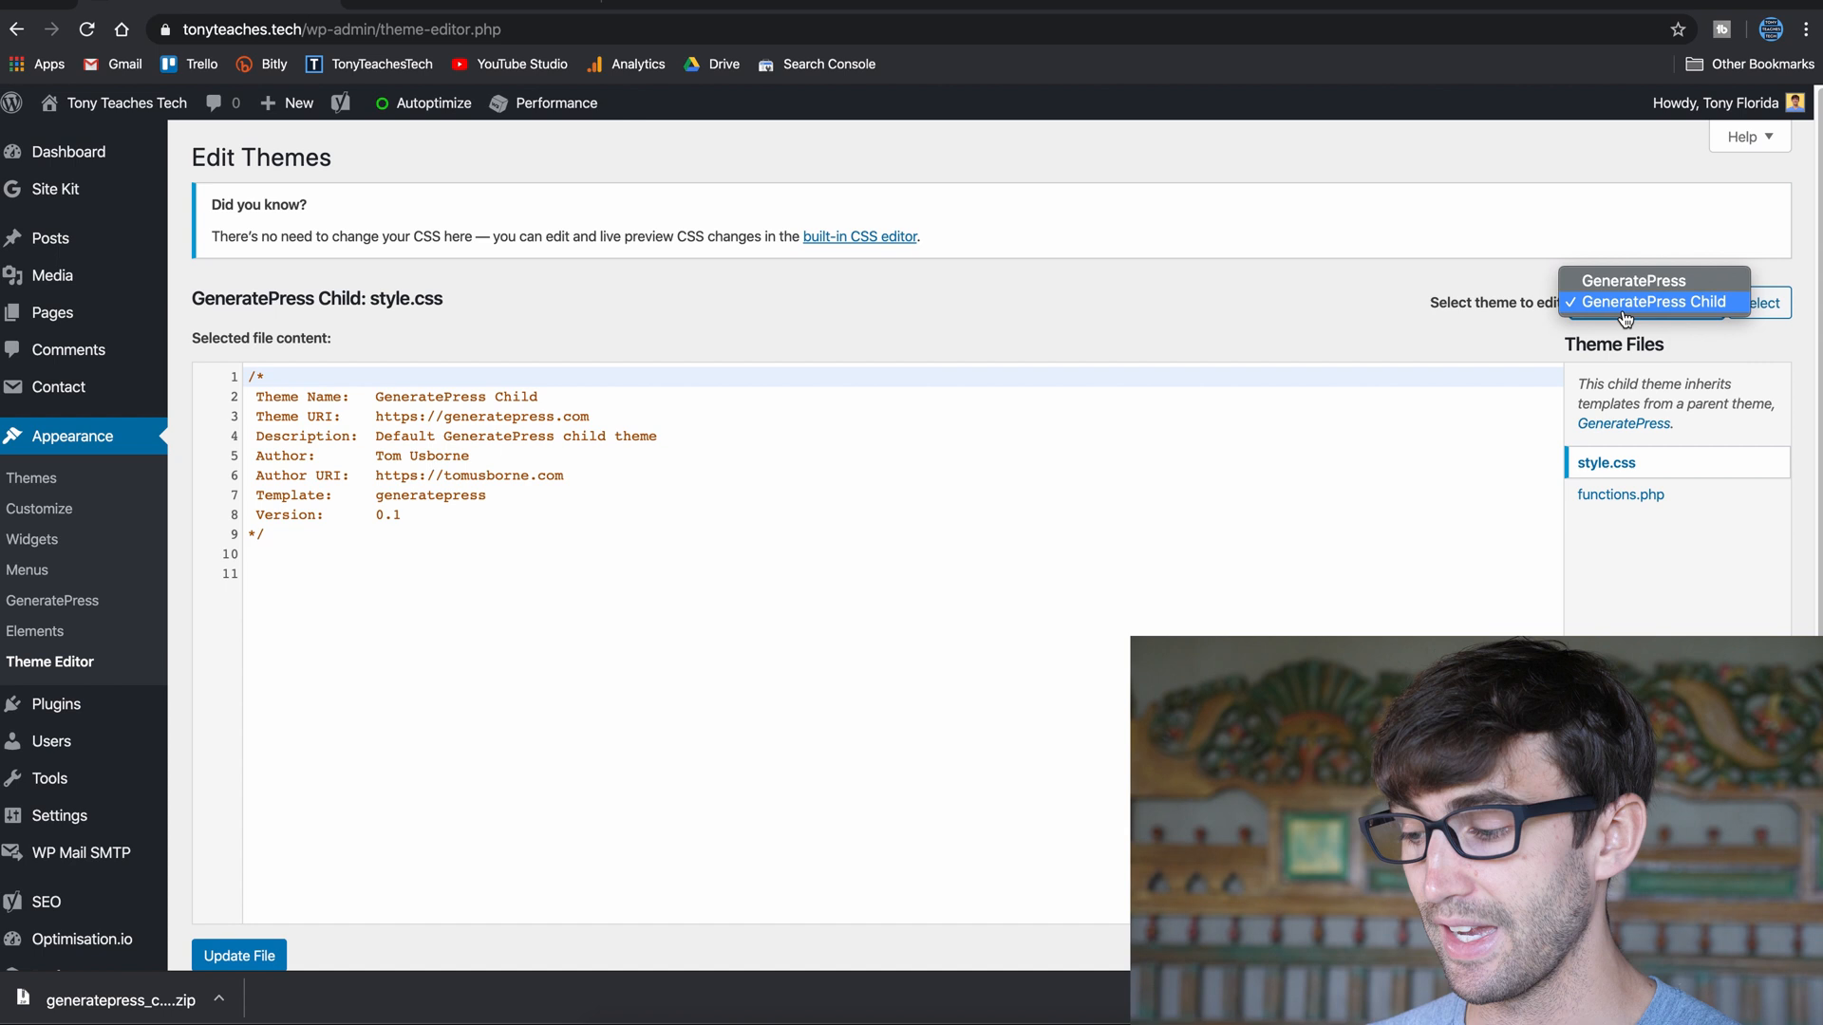
pyautogui.click(1633, 280)
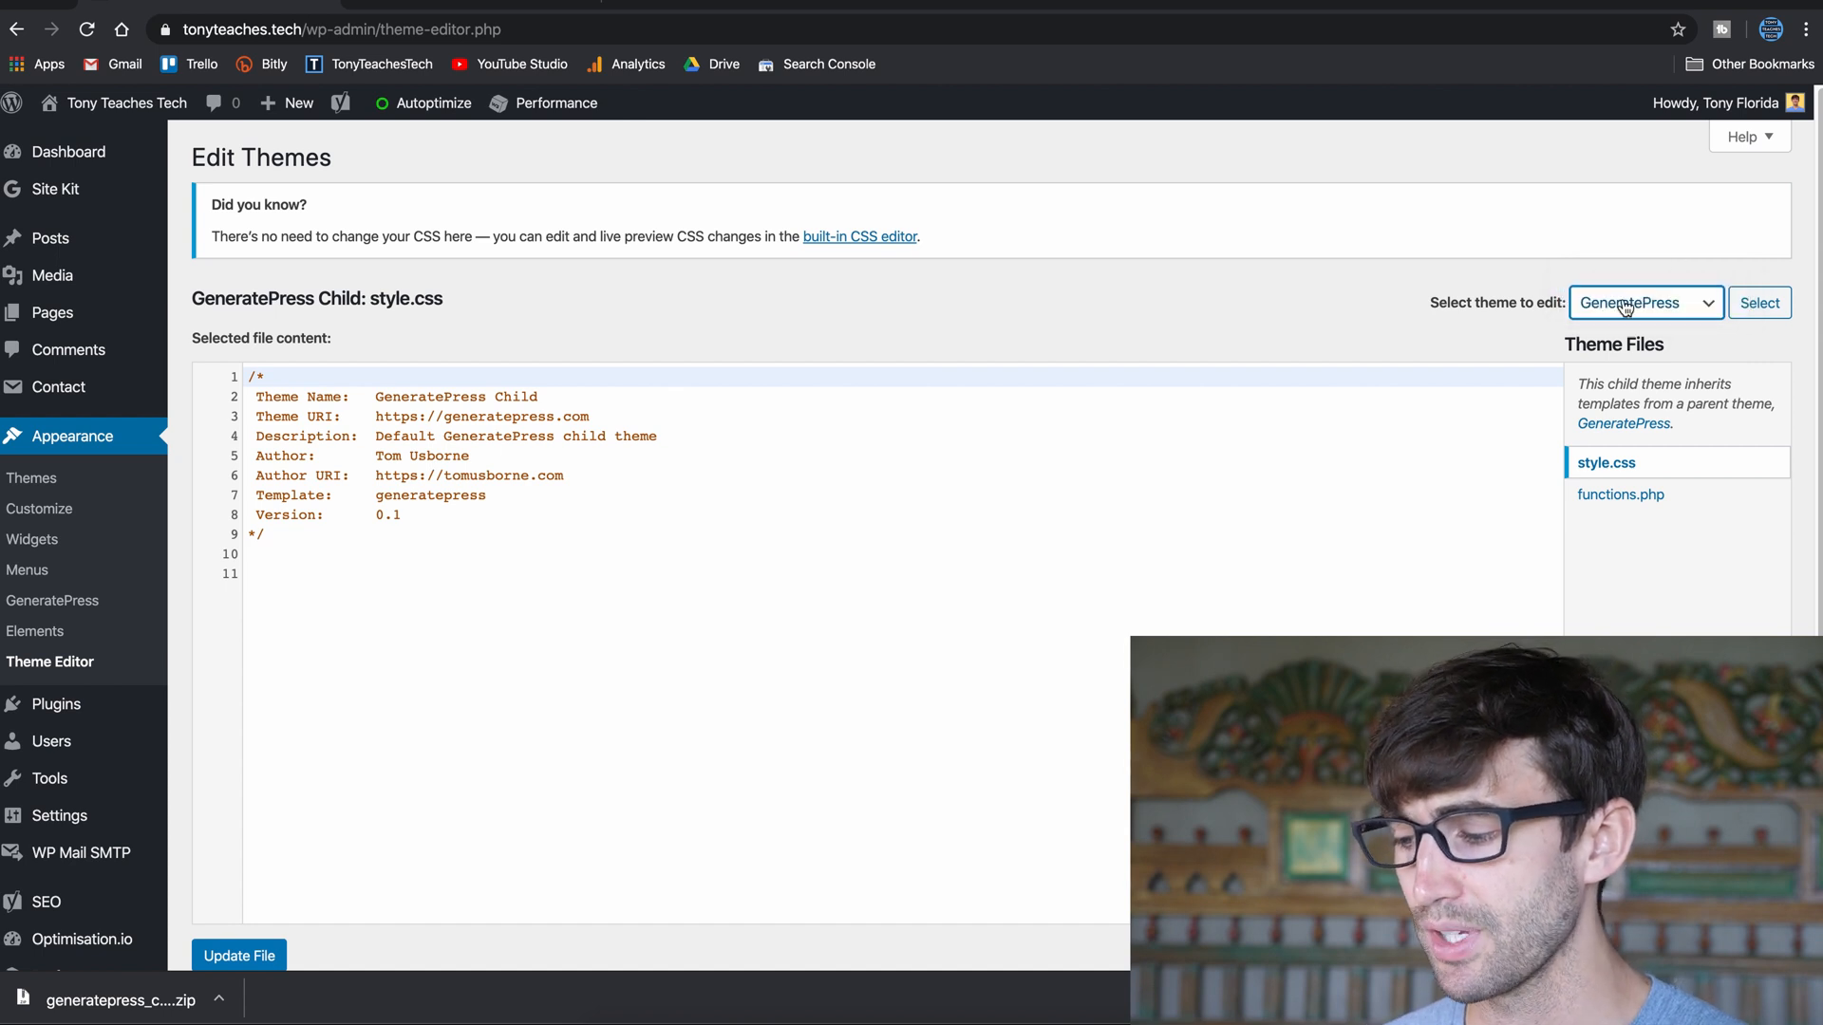
pyautogui.click(1758, 302)
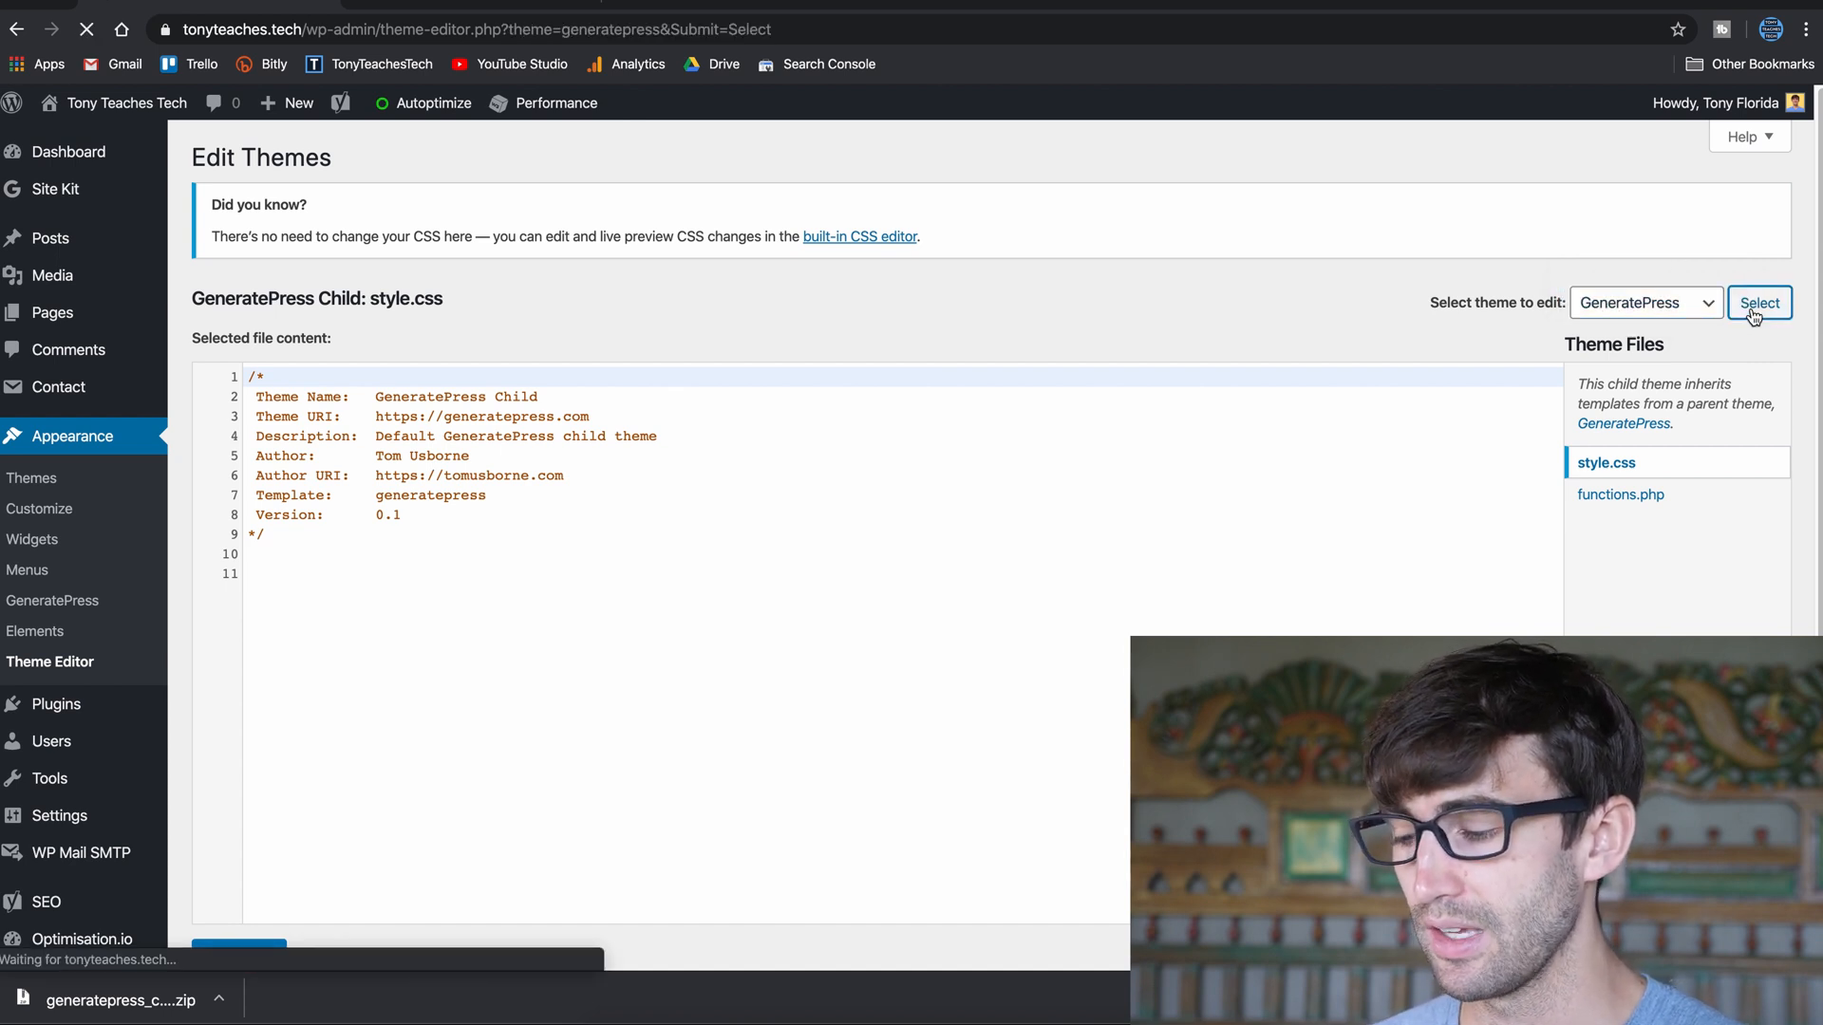
pyautogui.click(1758, 301)
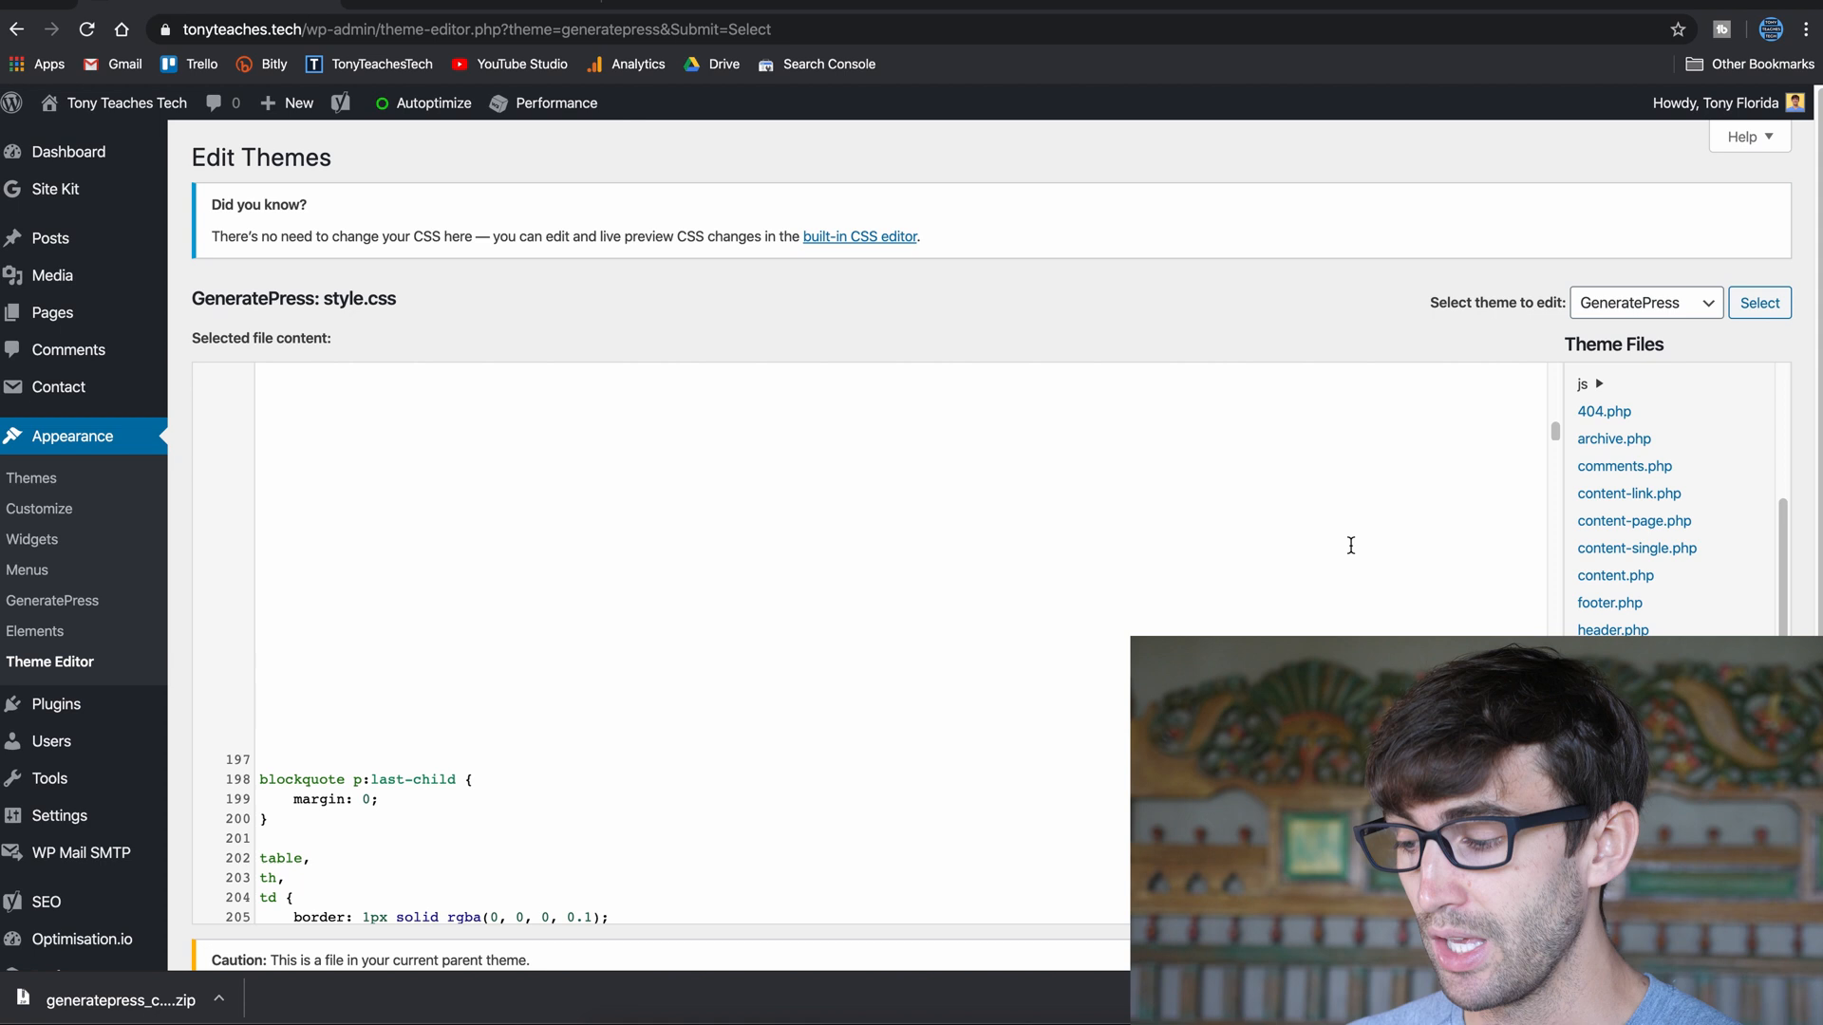
pyautogui.click(1644, 302)
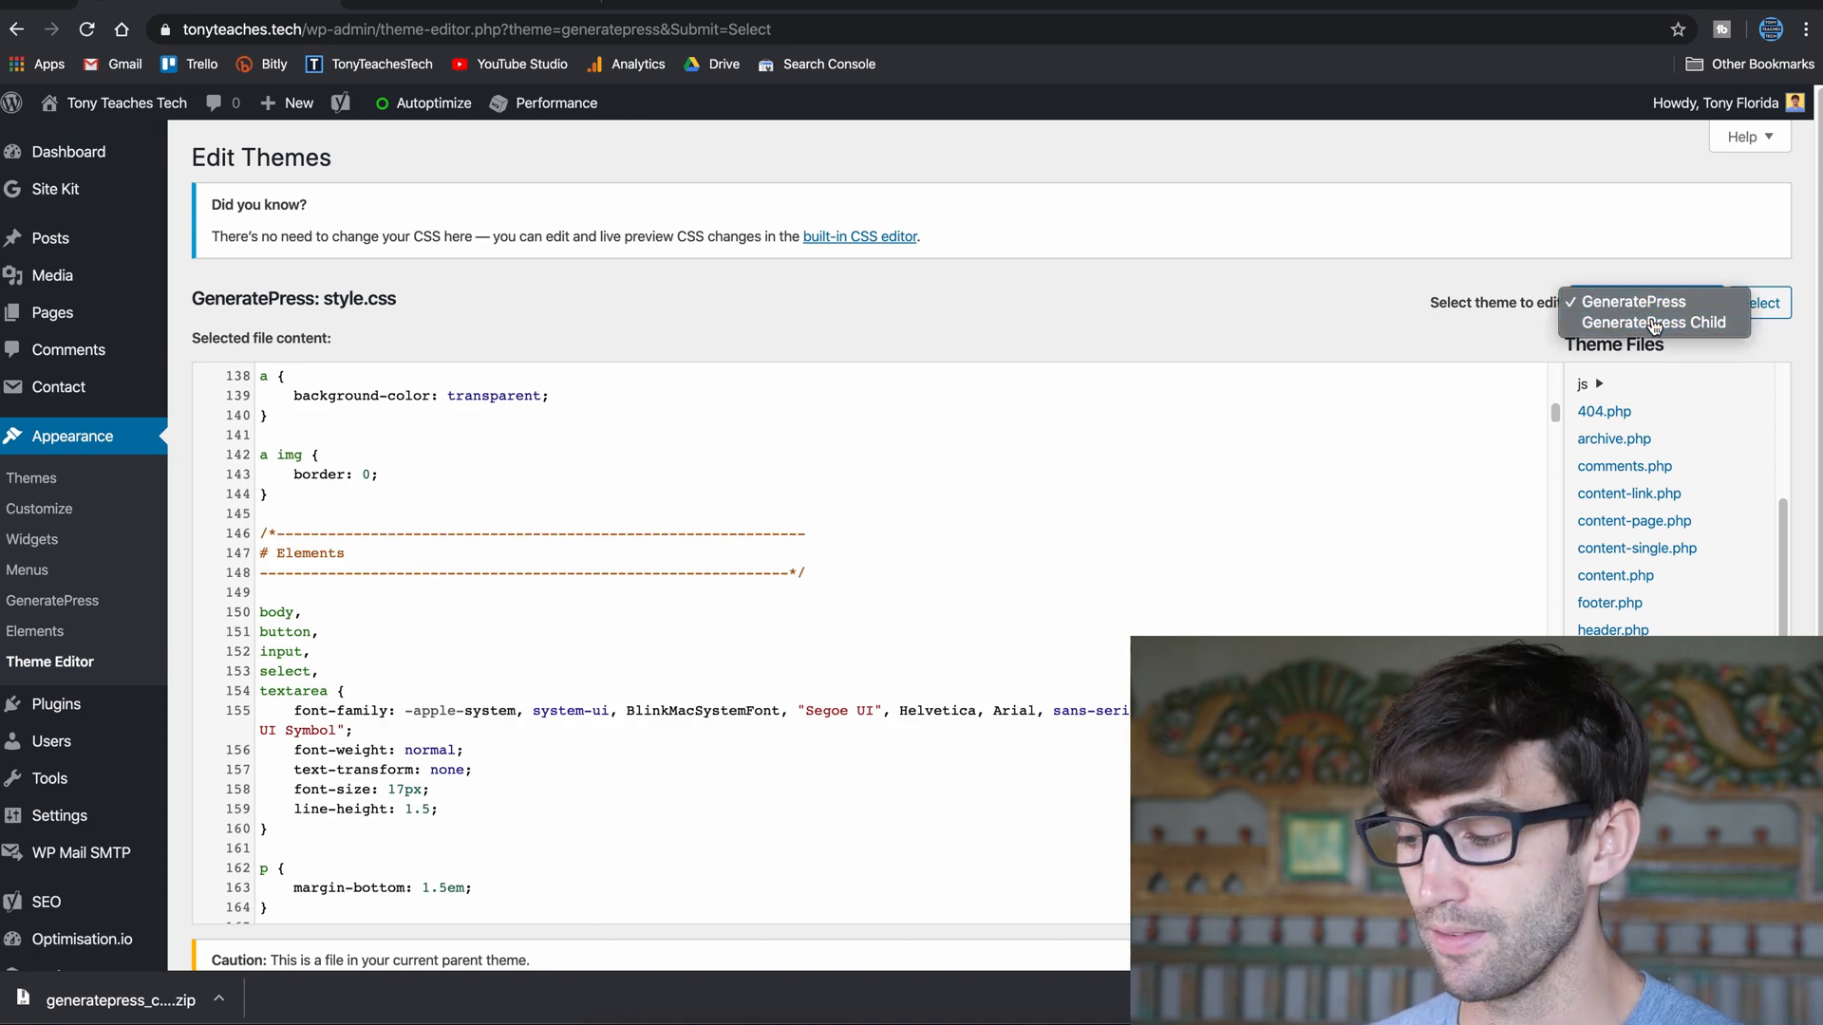
# Select GeneratePress Child again and load its functions.php with the default enqueue function.
pyautogui.click(1760, 302)
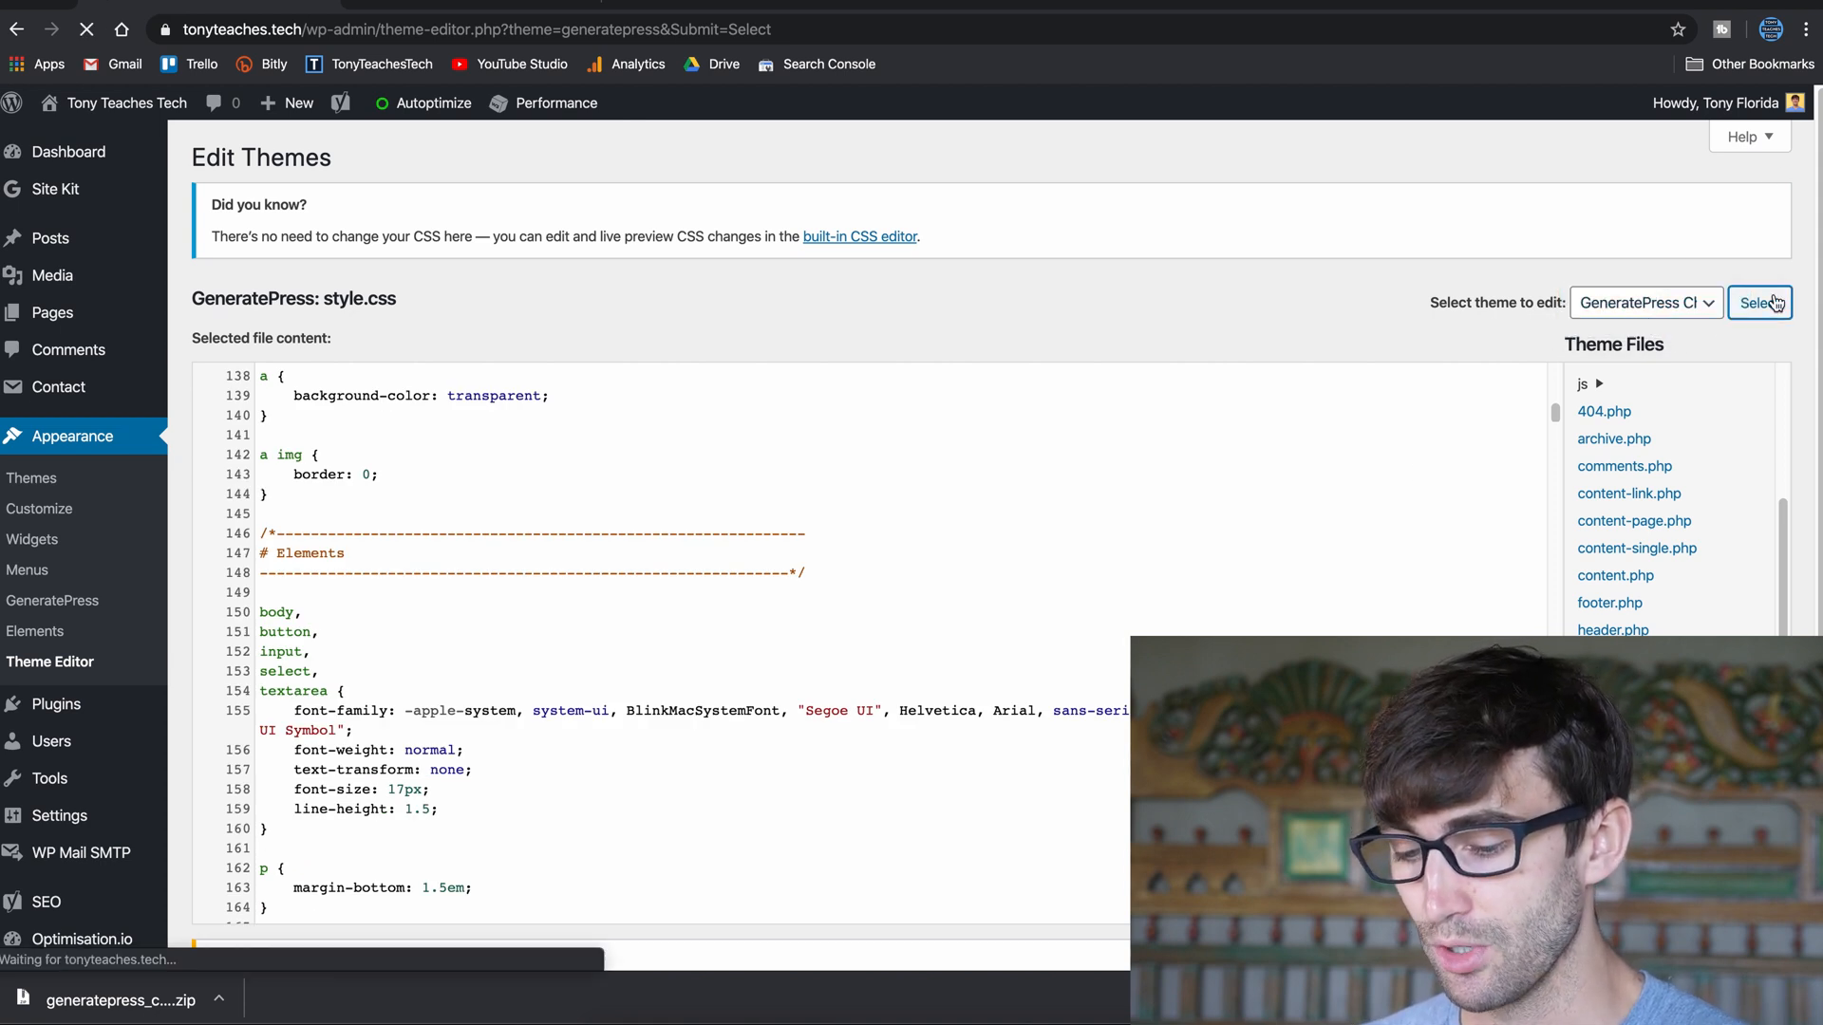
pyautogui.click(1758, 301)
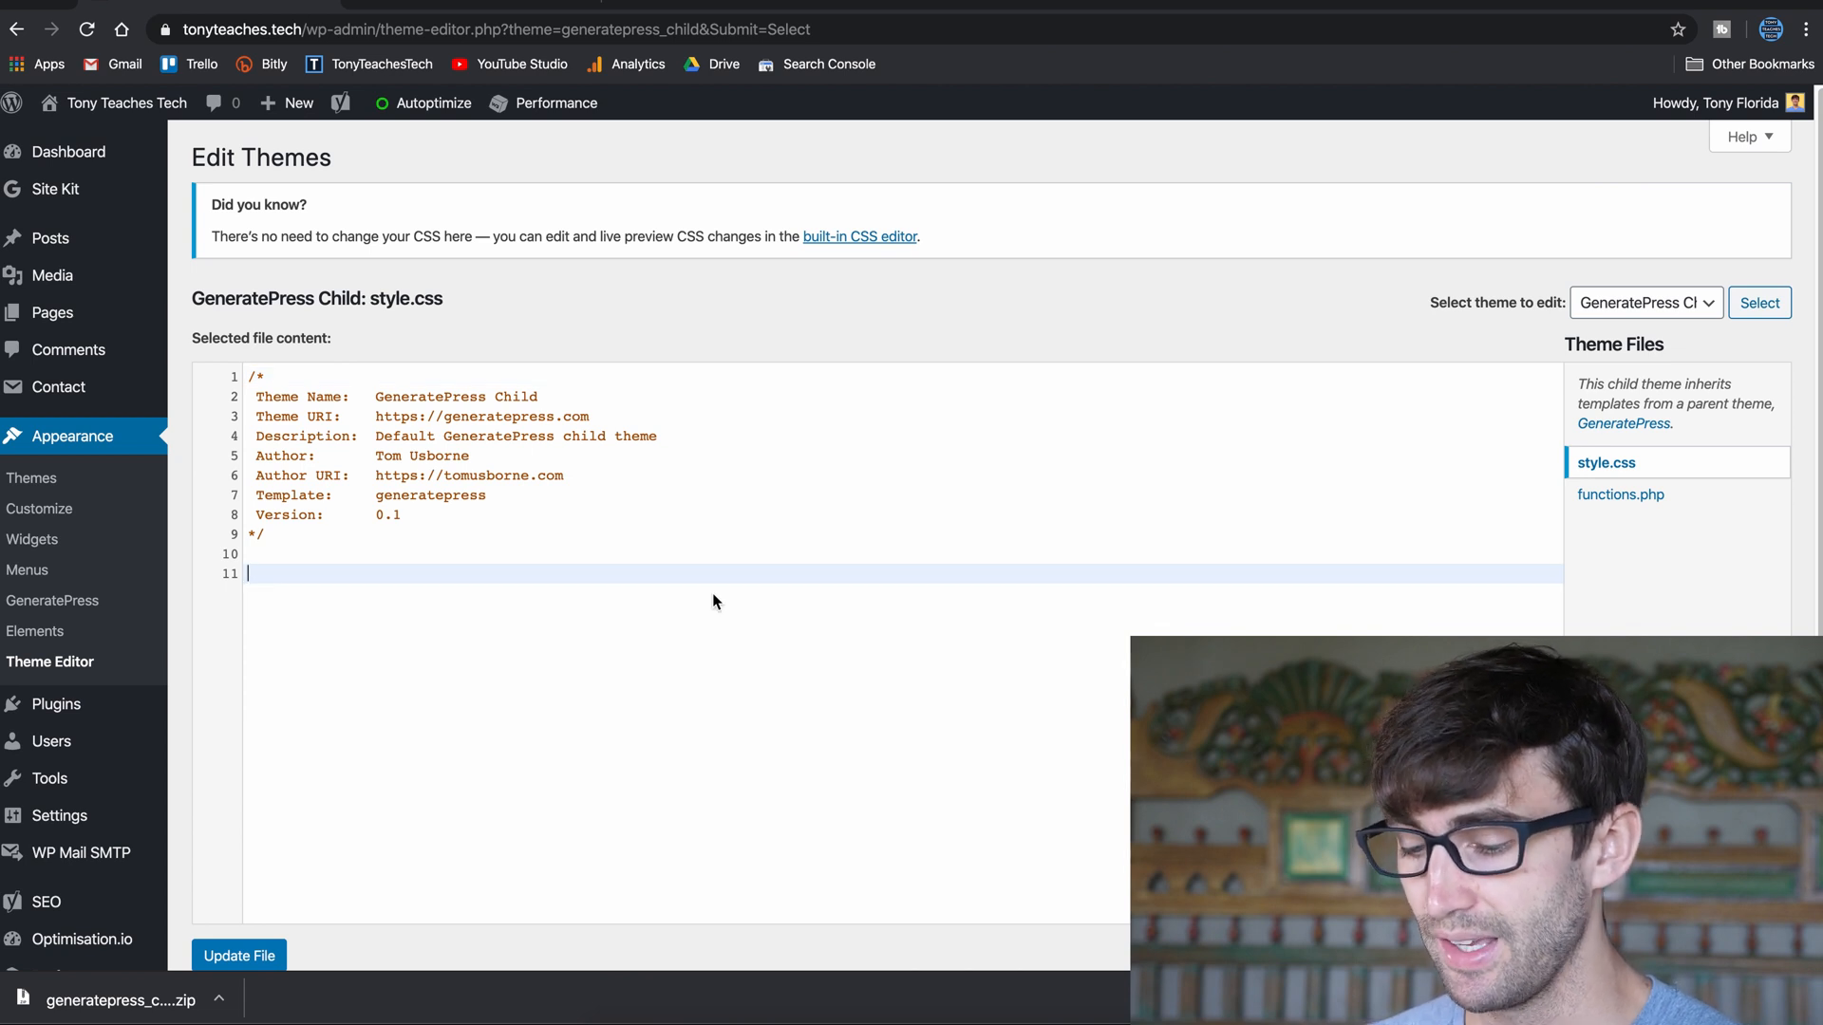
pyautogui.moveTo(1498, 547)
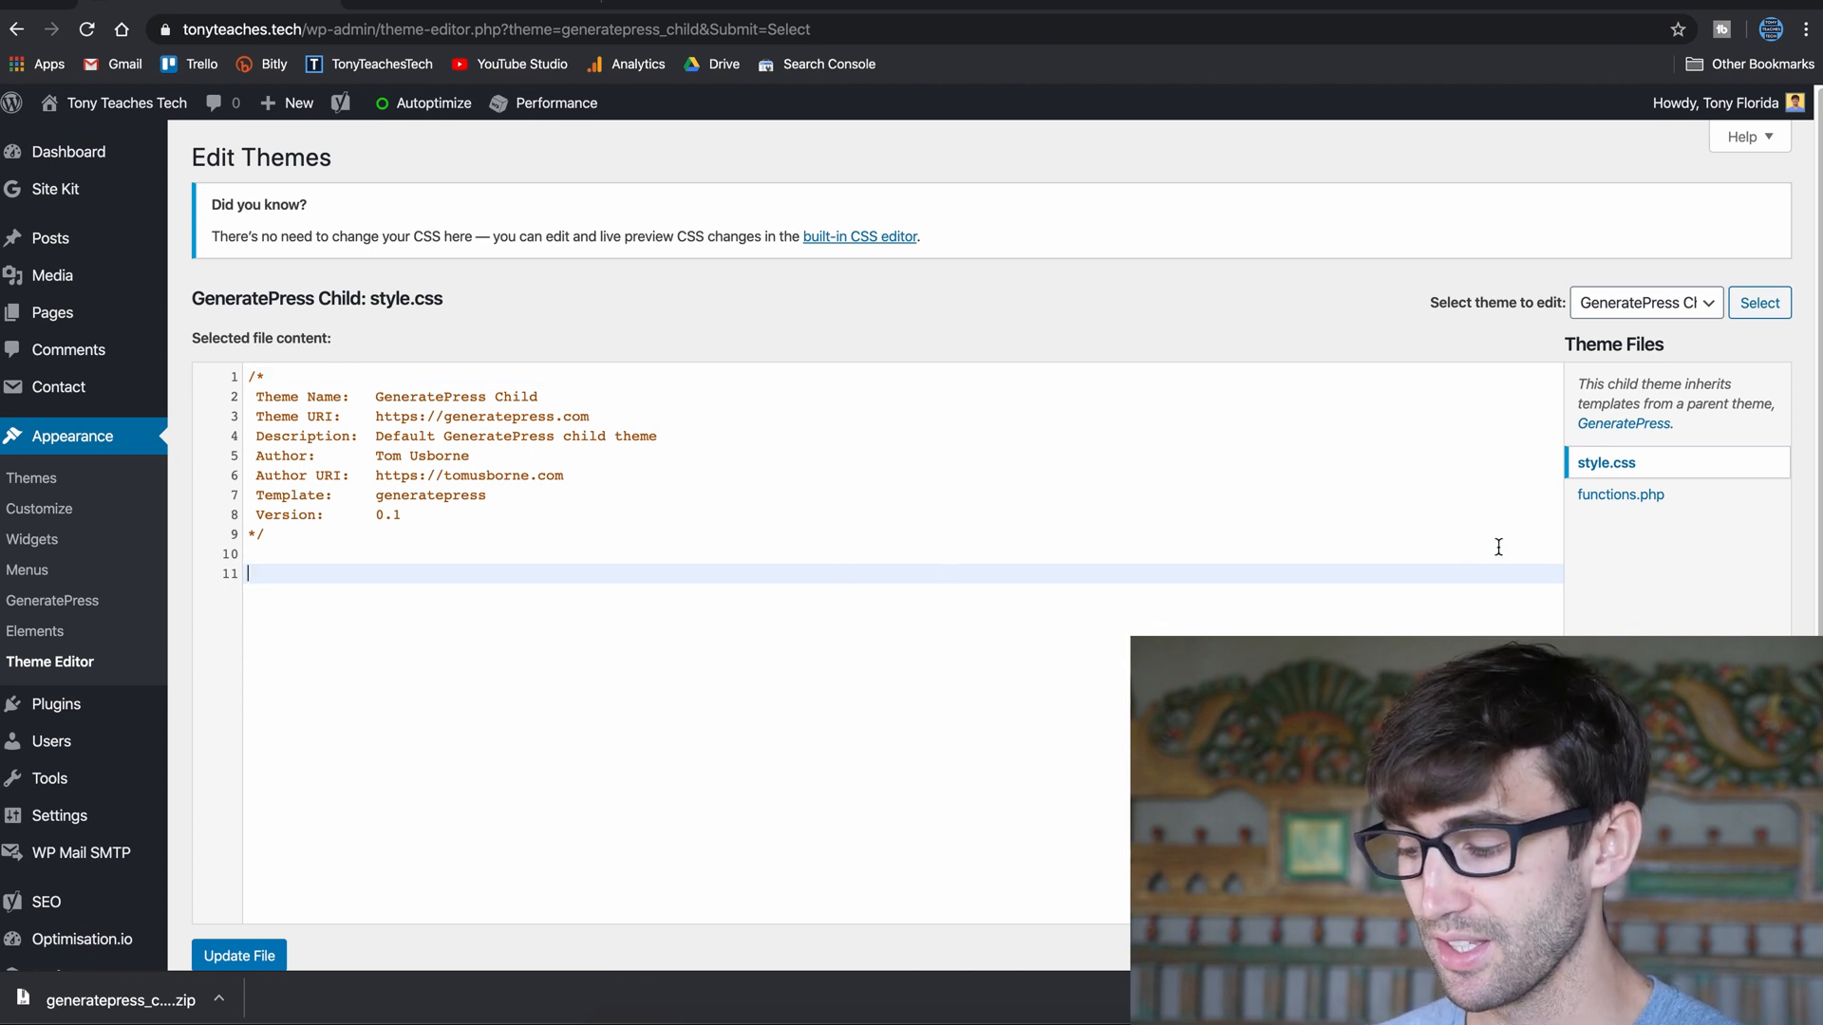
pyautogui.click(1620, 493)
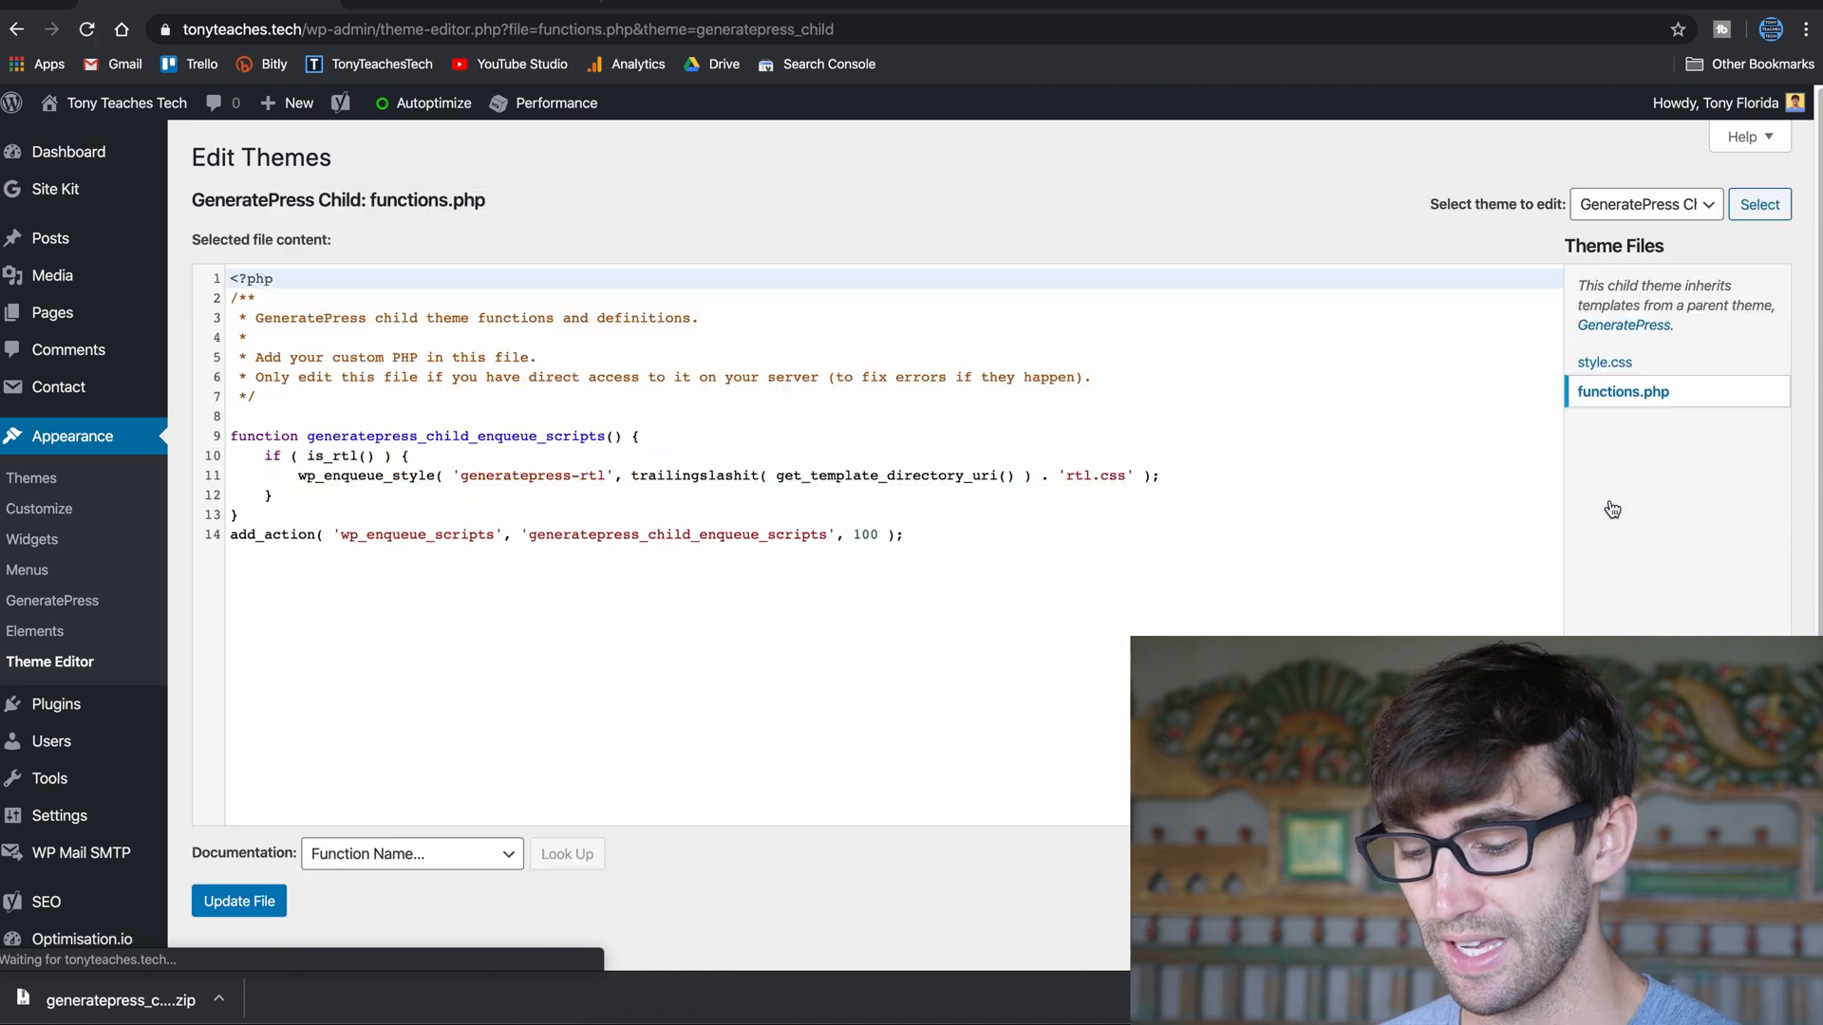